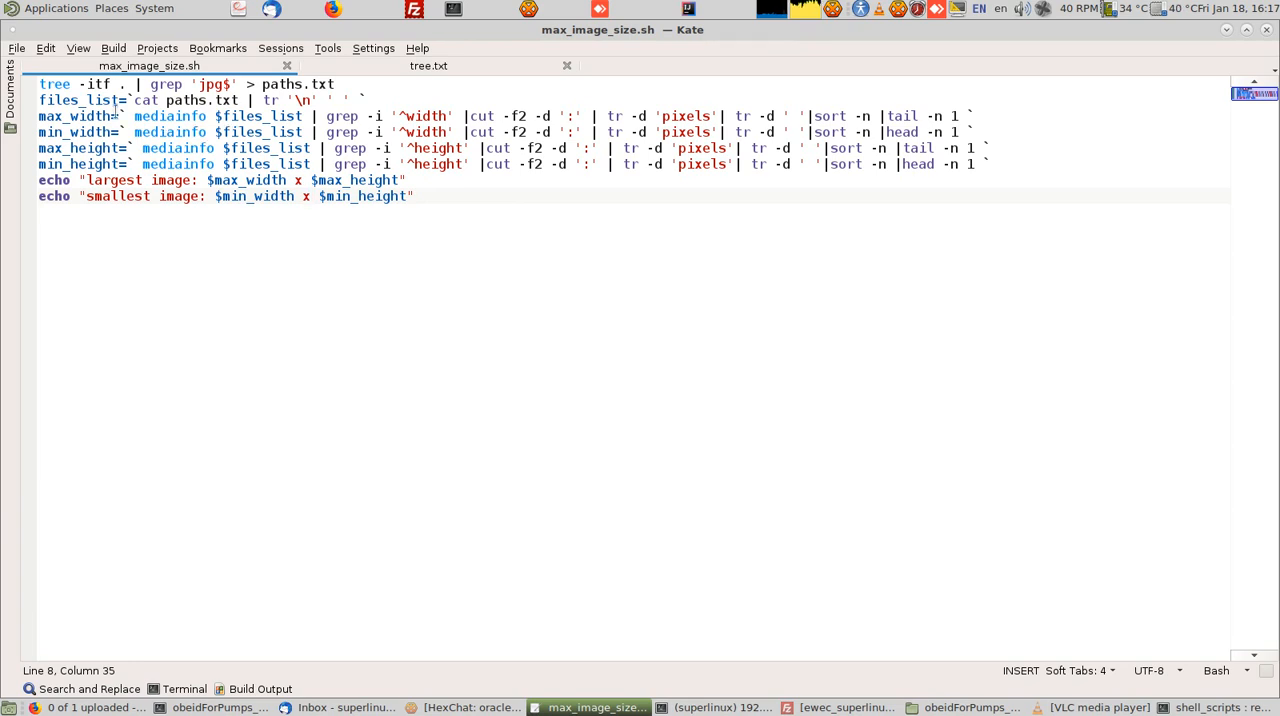
# Step: Check the tree and mediainfo commands in the script, then become root with su
pyautogui.click(169, 100)
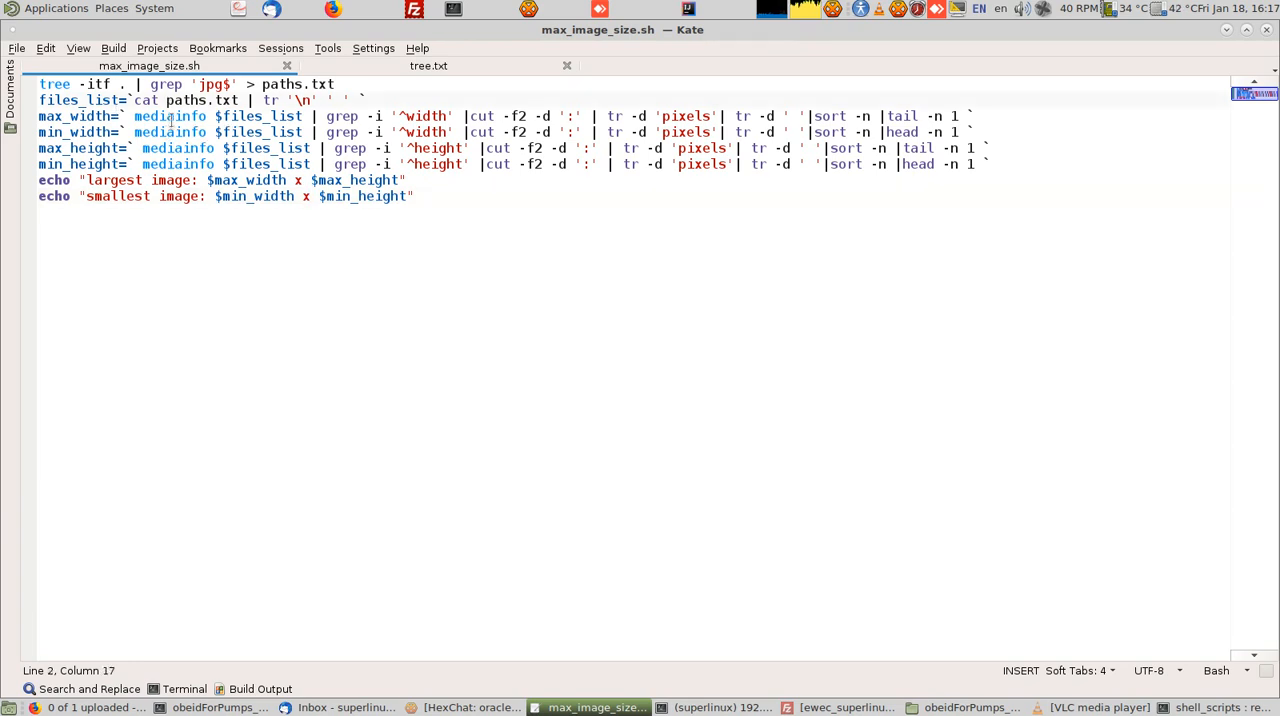
pyautogui.doubleClick(54, 84)
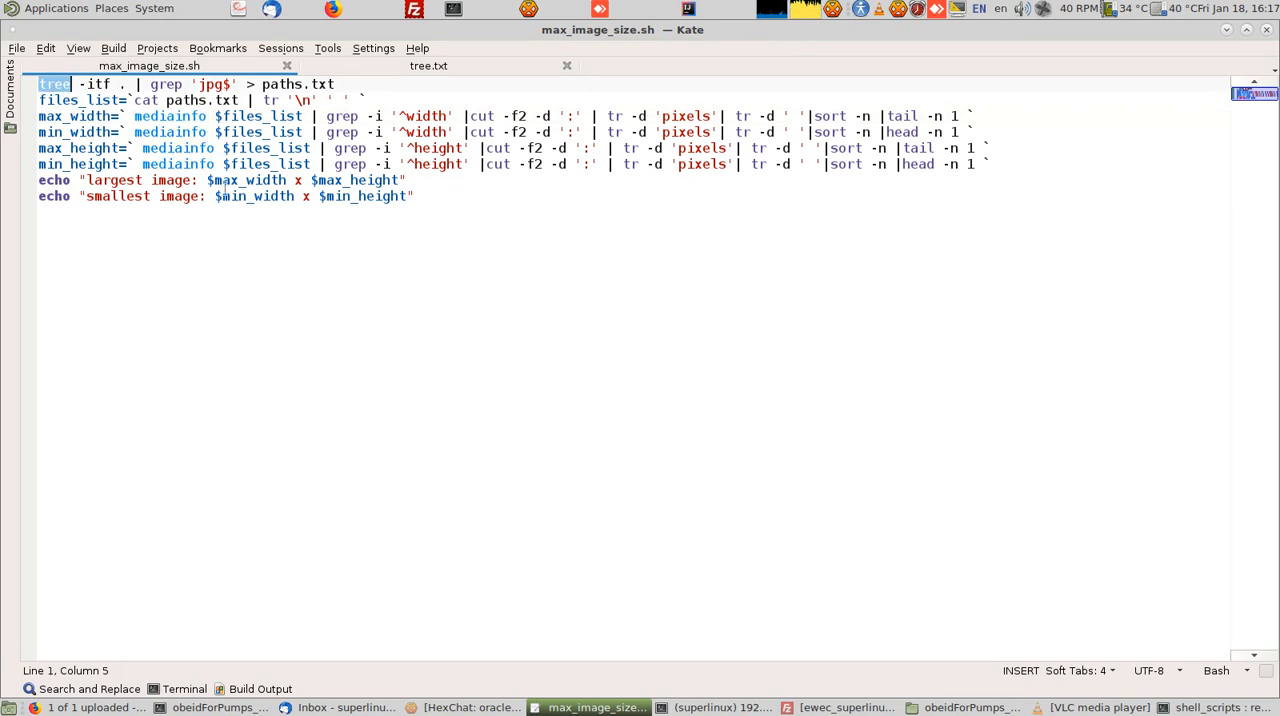
pyautogui.moveTo(590, 650)
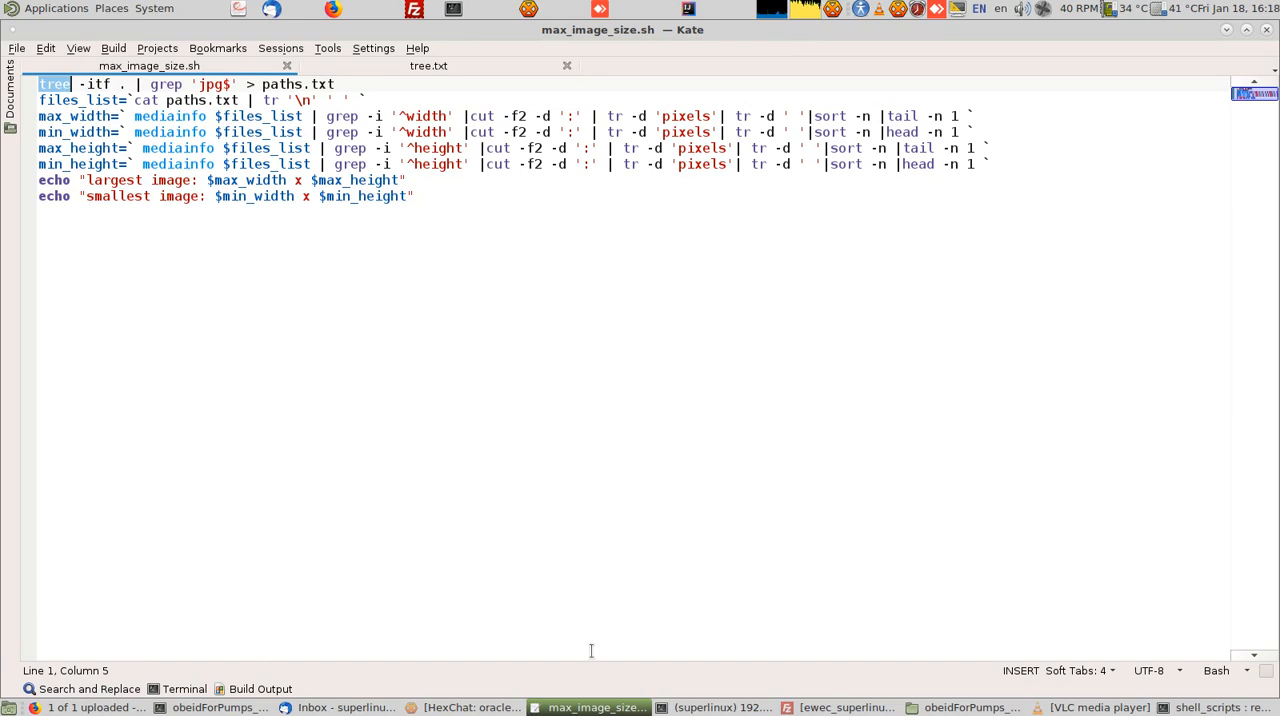
pyautogui.click(210, 707)
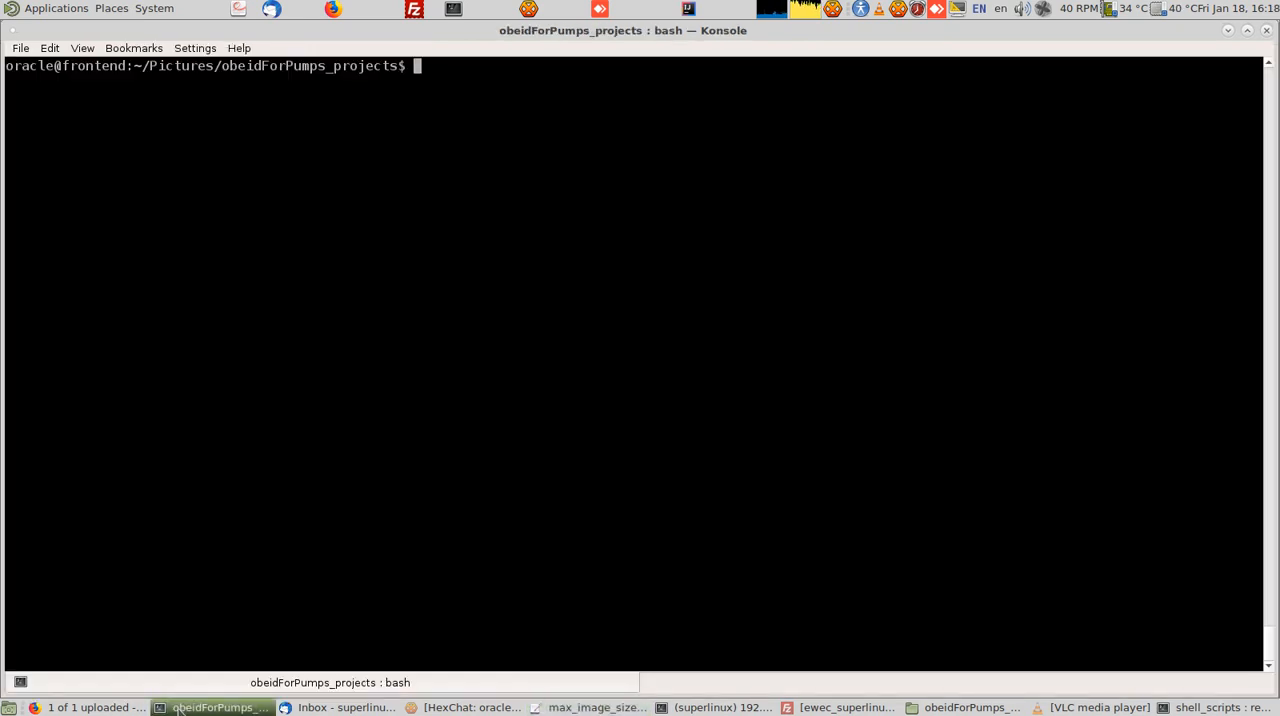
pyautogui.write('su')
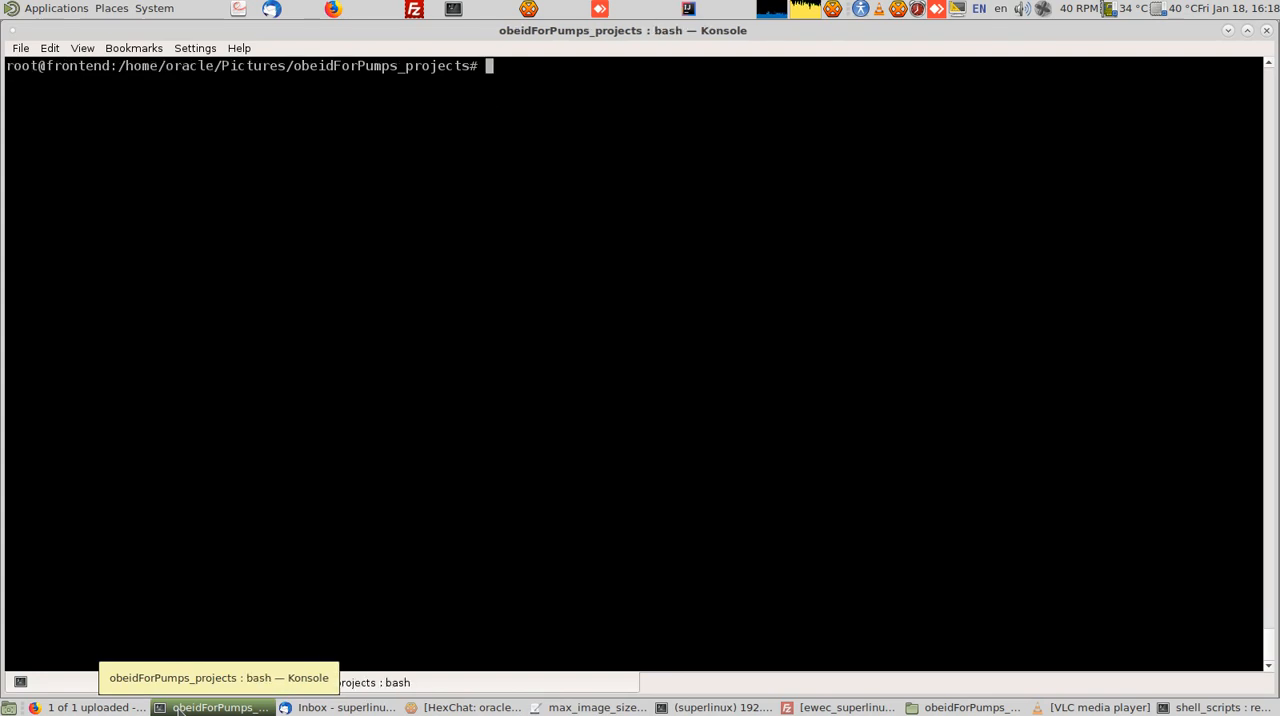
# Step: Install tree, mediainfo and mediainfo-gui with apt-get, then exit the root shell
pyautogui.write('apt-get')
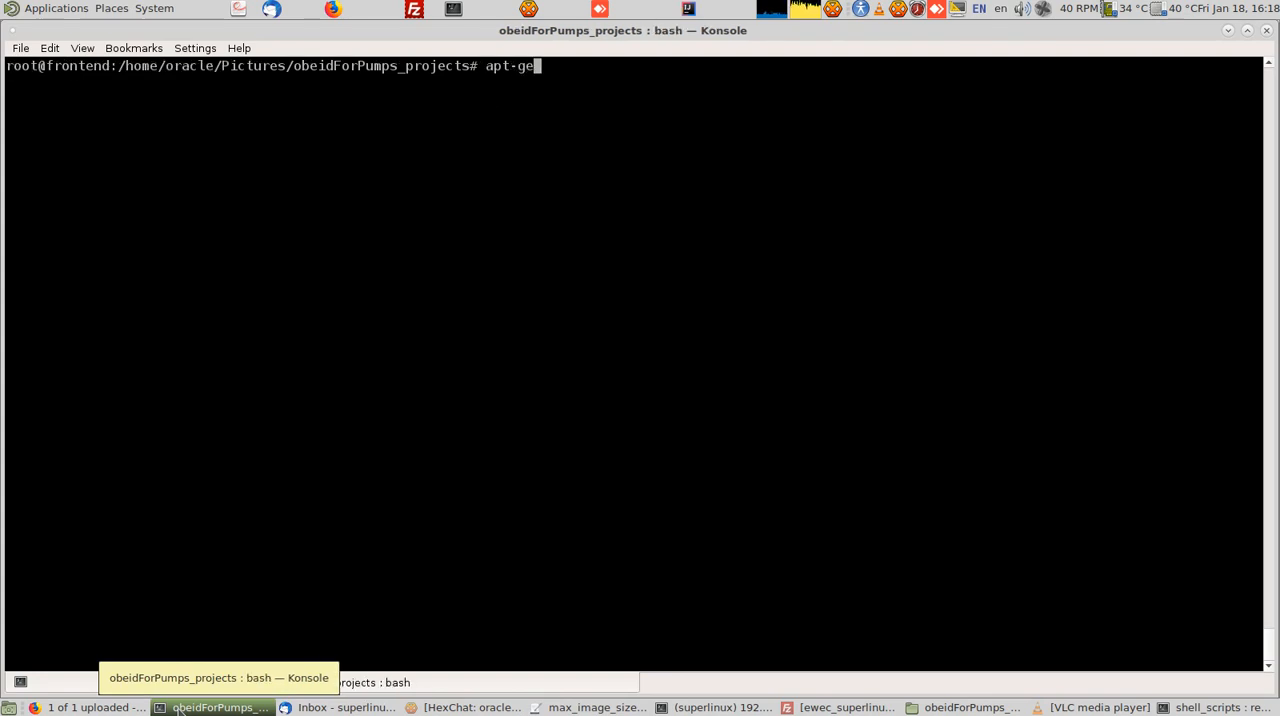
pyautogui.write('t ins')
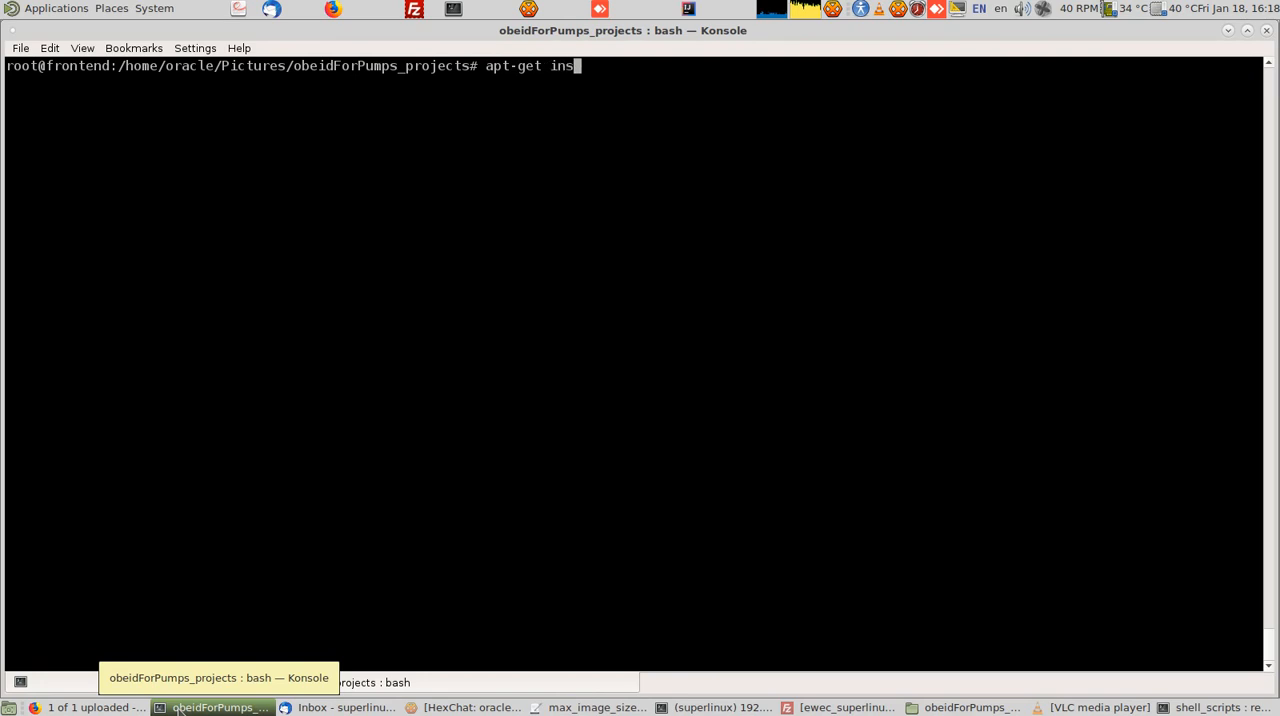
pyautogui.write('tall')
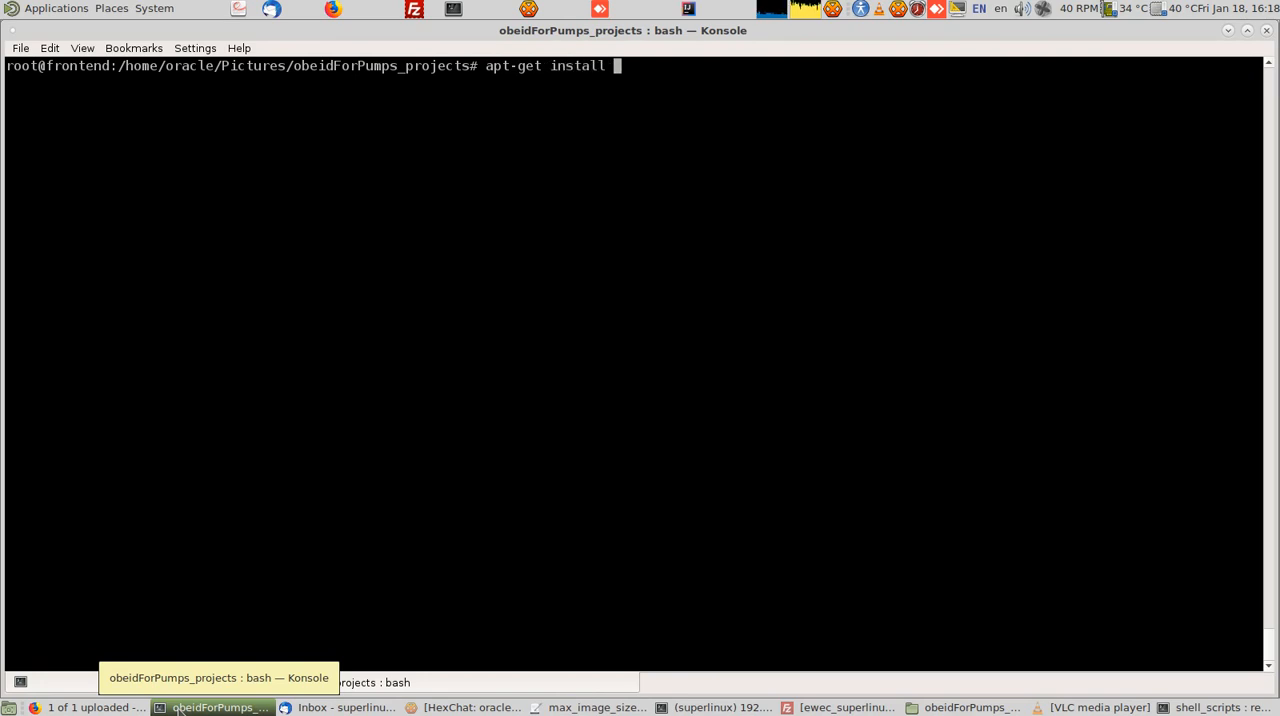
pyautogui.write('tree medi')
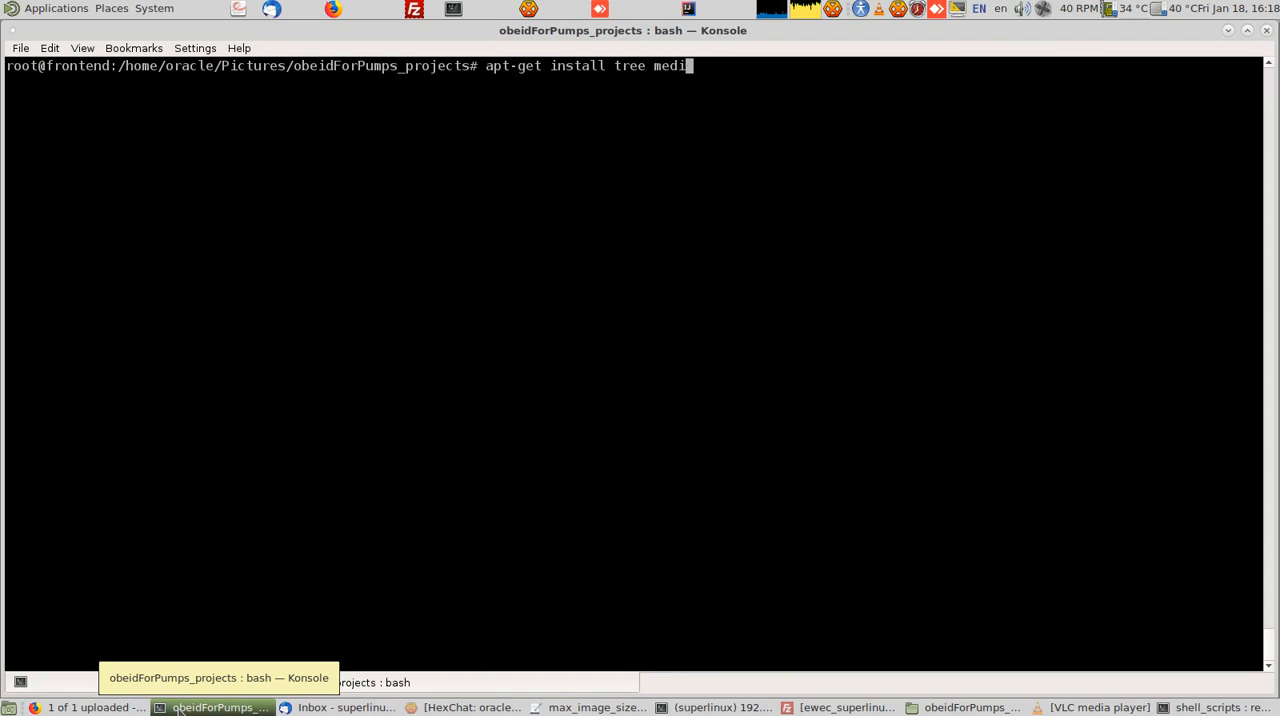
pyautogui.write('ainfo')
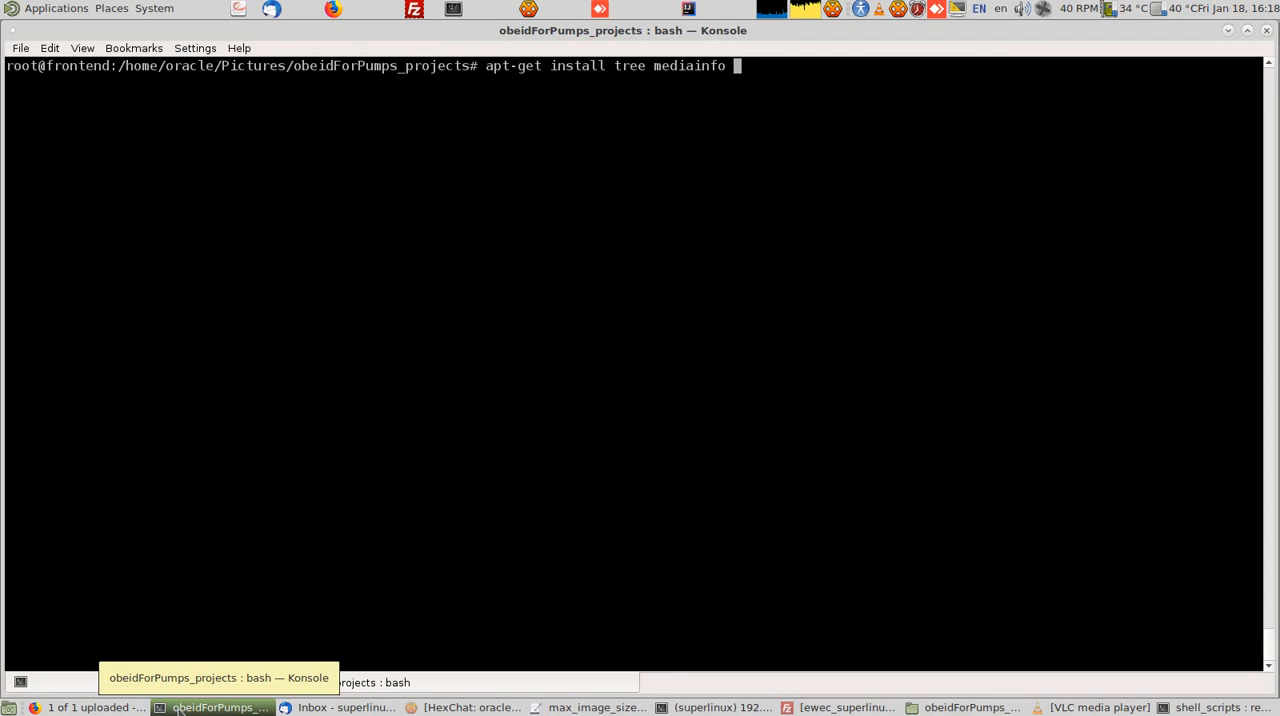
pyautogui.write('med')
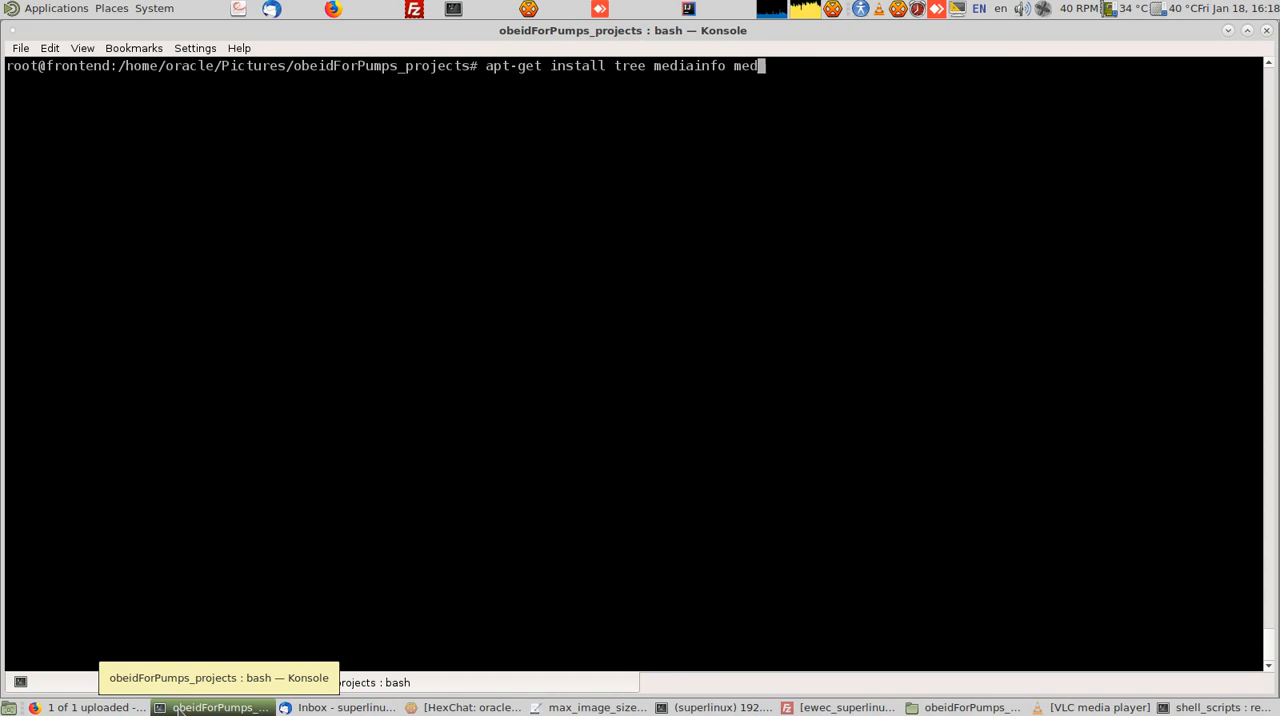
pyautogui.write('ai')
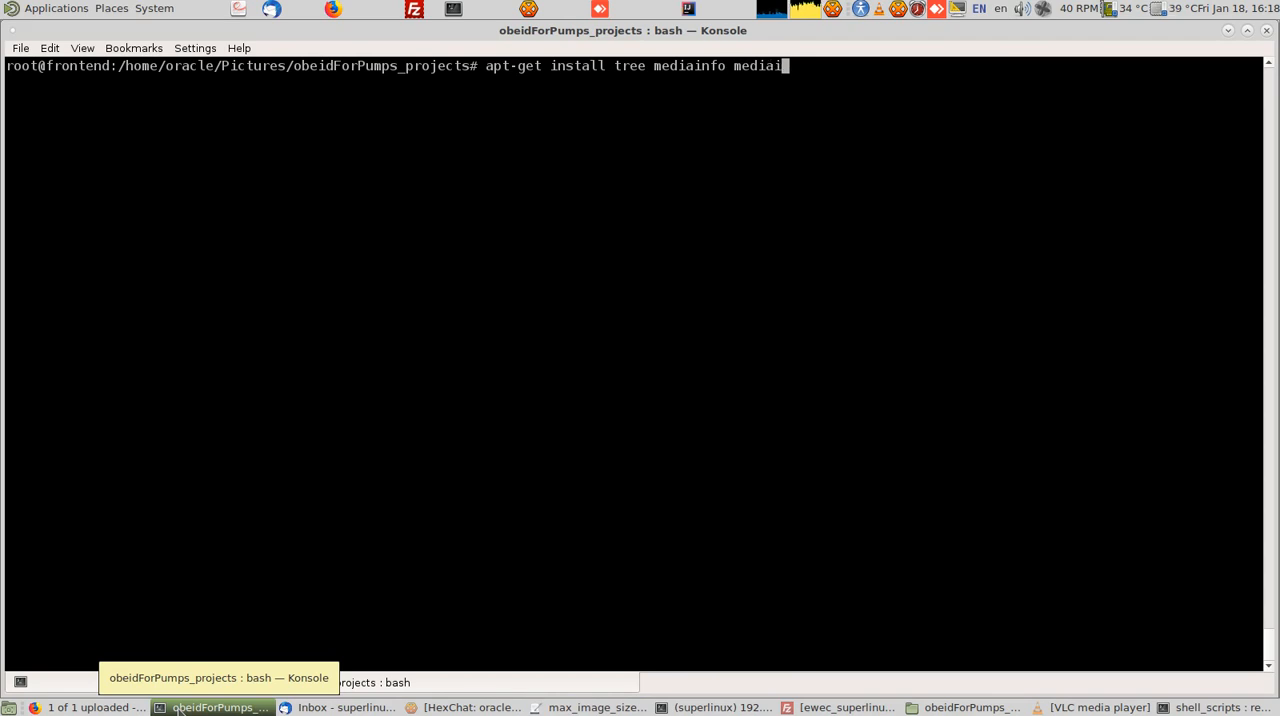
pyautogui.write('fo')
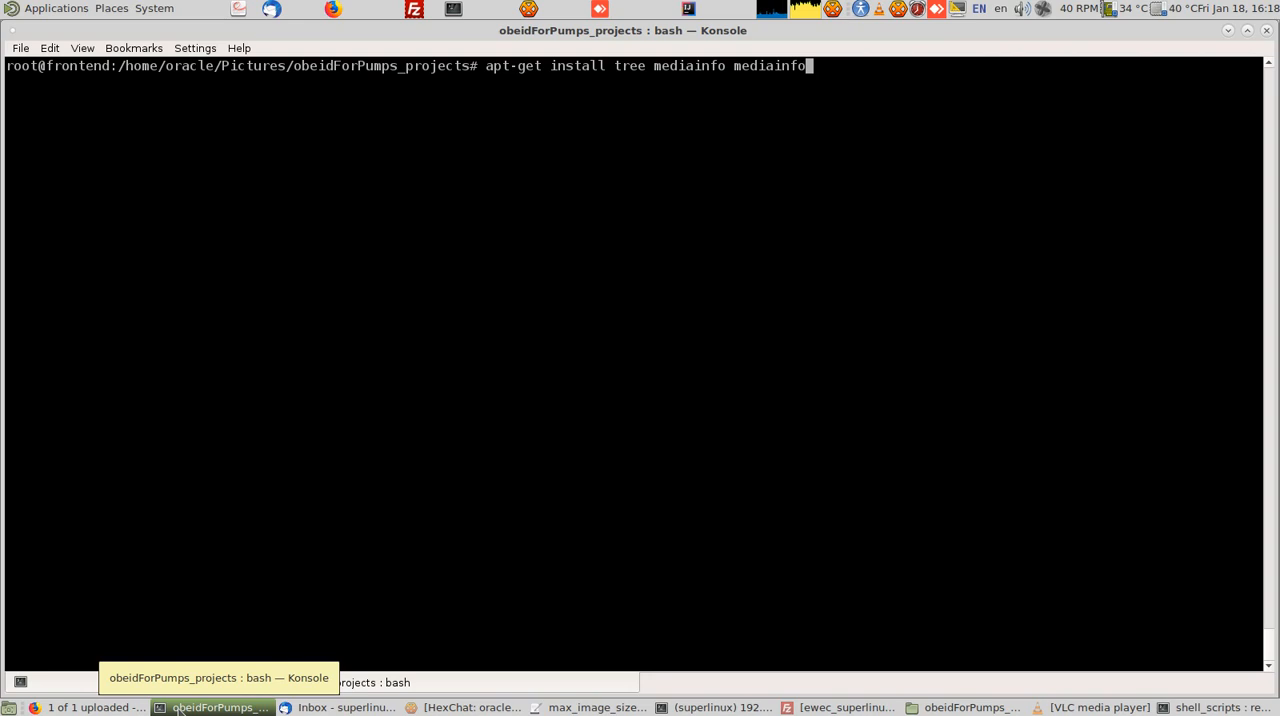
pyautogui.write('-gui')
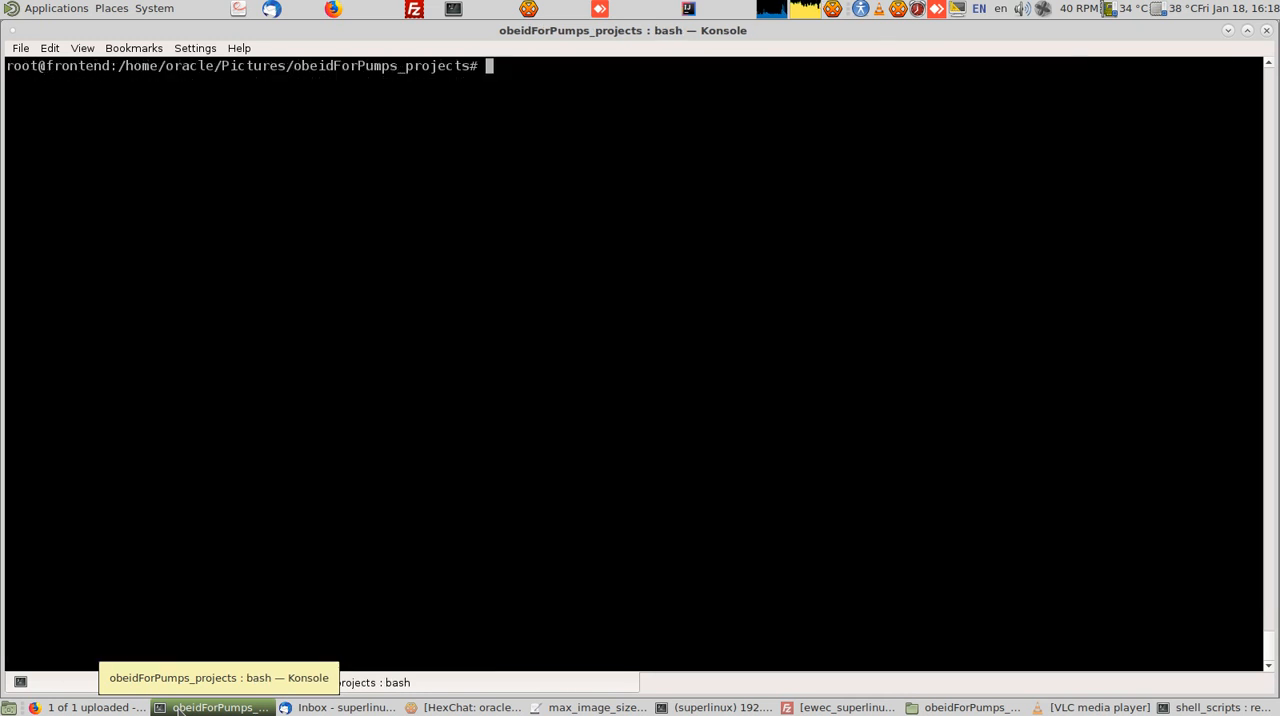
pyautogui.write('exit')
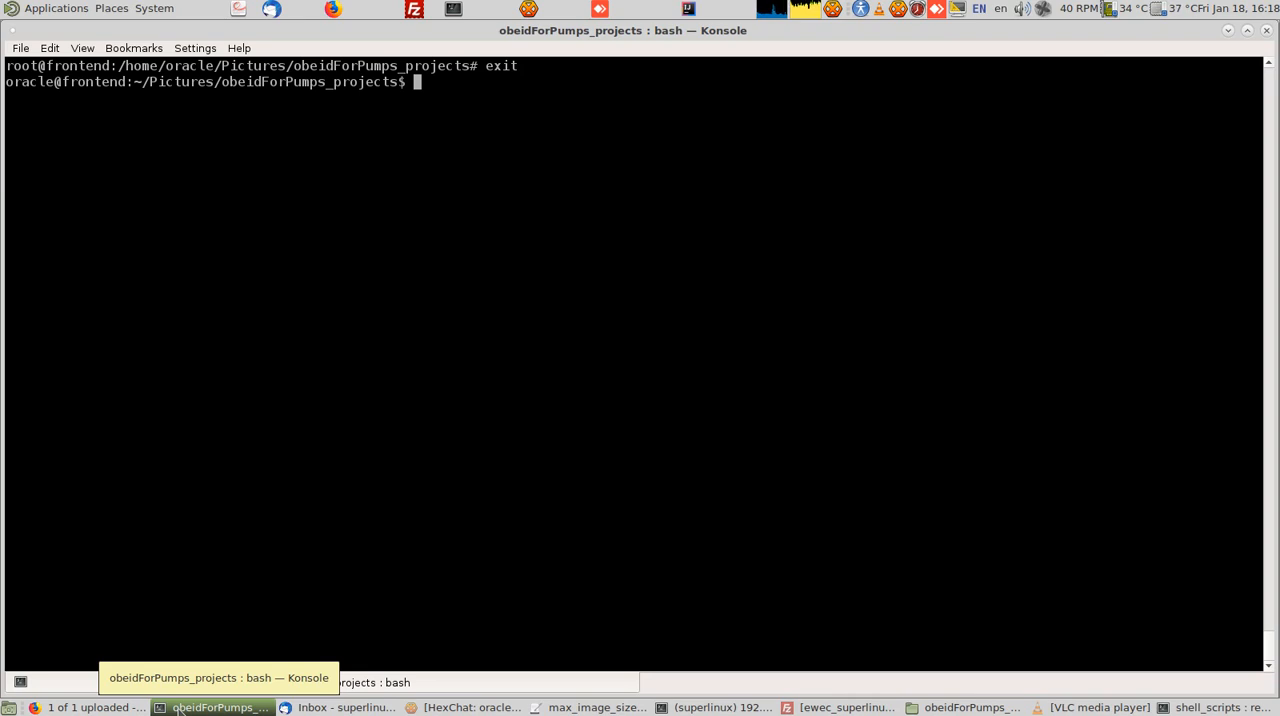
# Step: Page through the 'tree . | less' output of the dated picture folders
pyautogui.write('tree')
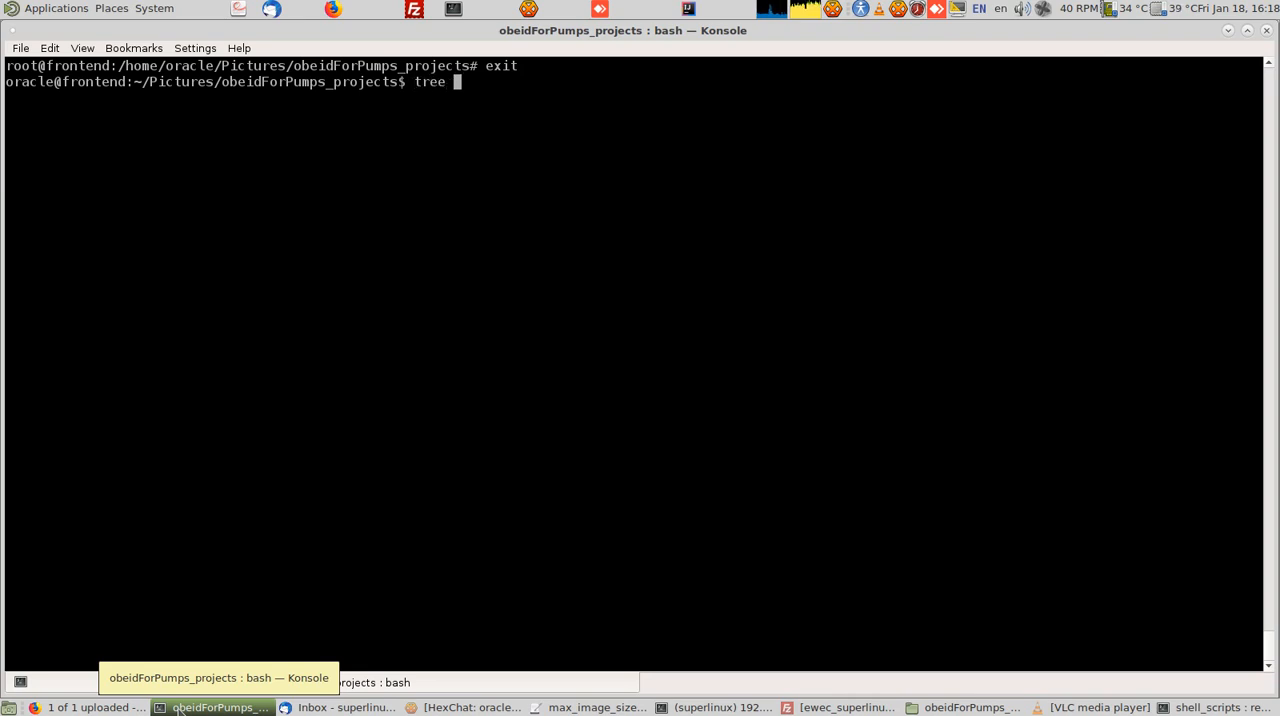
pyautogui.write('.')
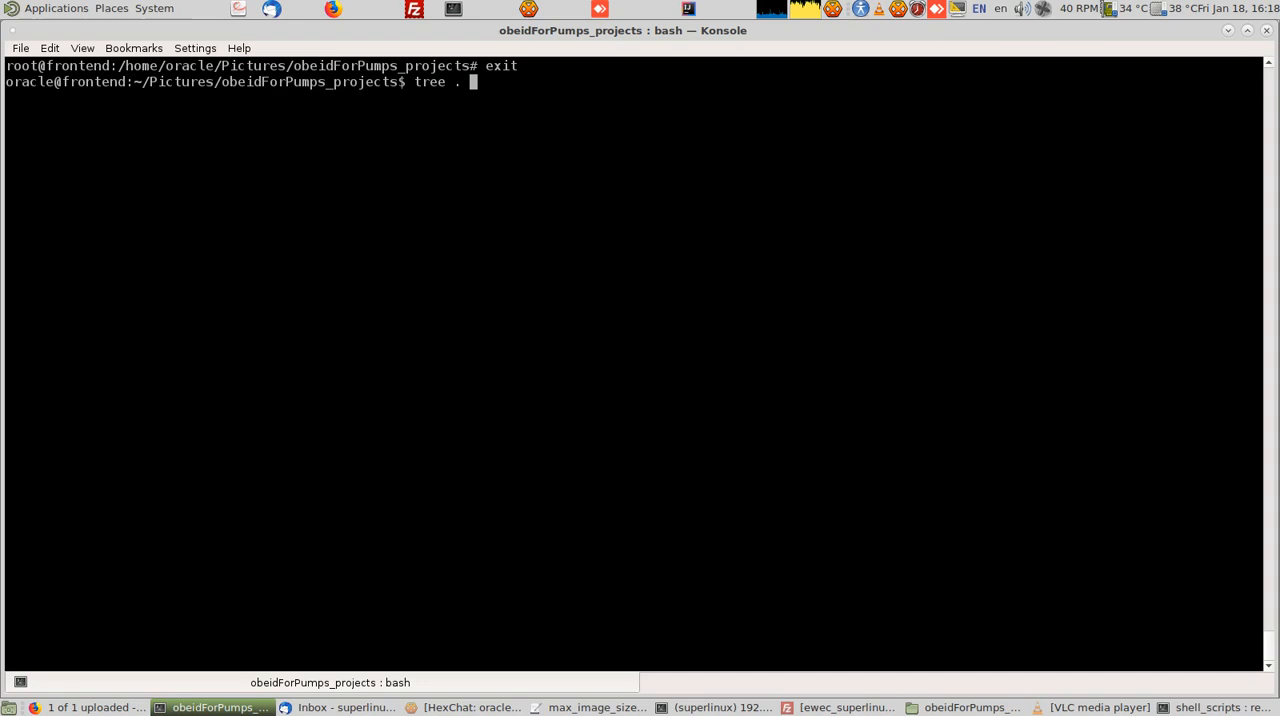
pyautogui.write('|l')
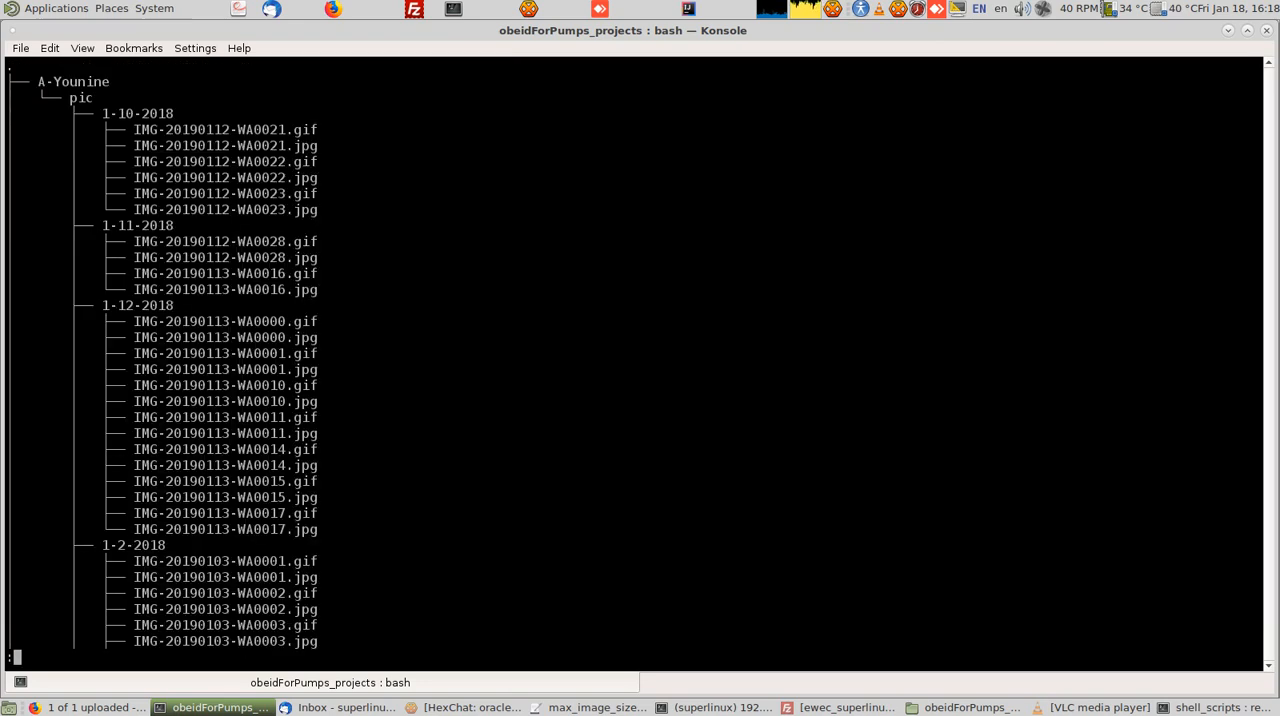
pyautogui.scroll(-3)
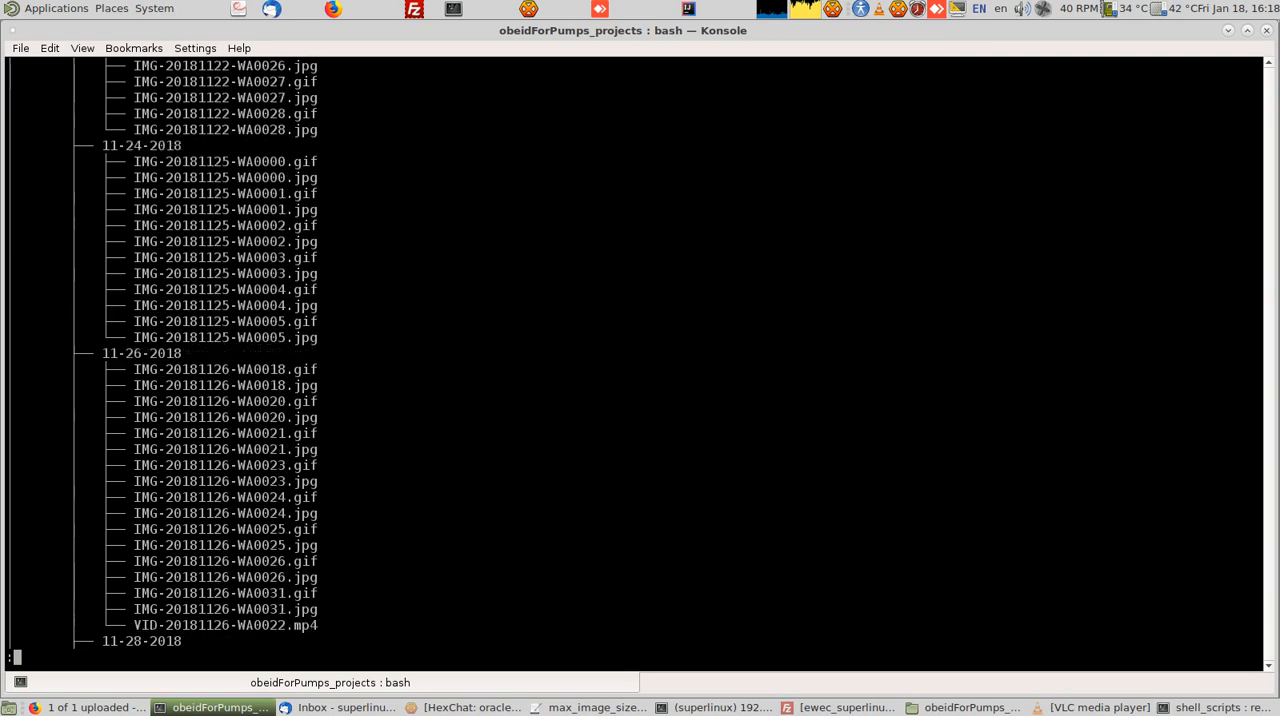
pyautogui.scroll(-3)
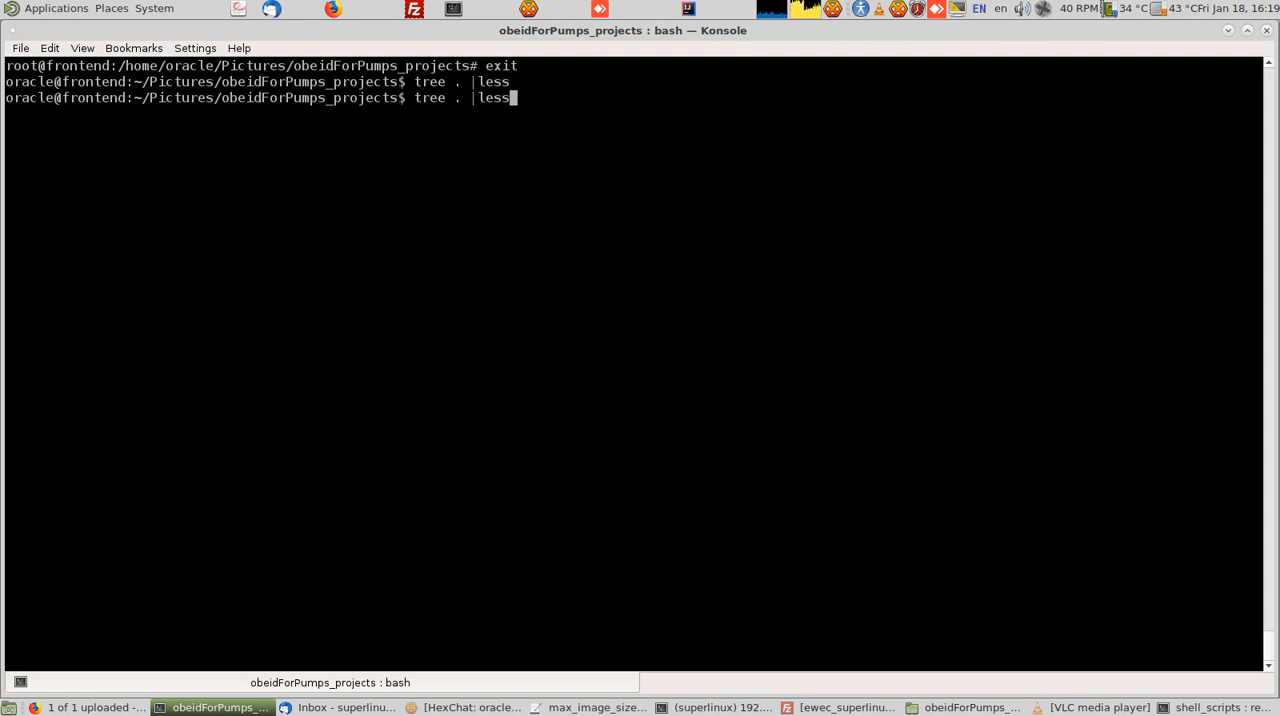
pyautogui.press('Return')
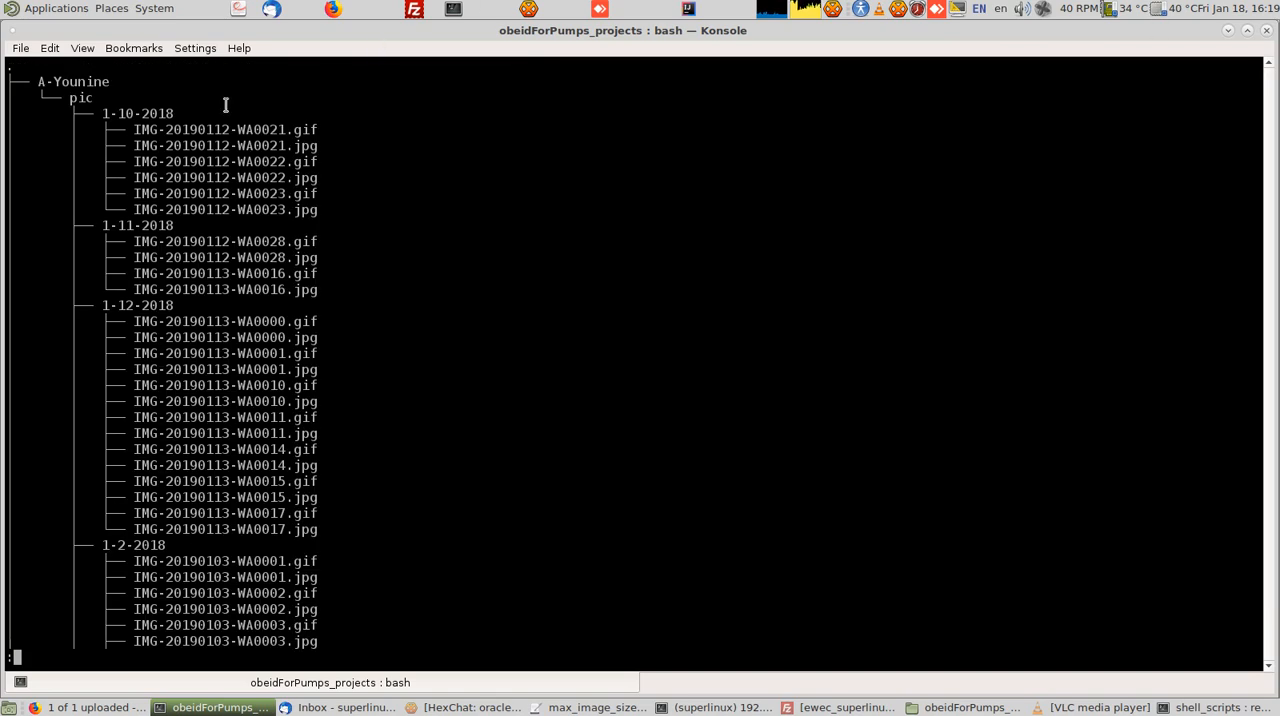
pyautogui.moveTo(106, 367)
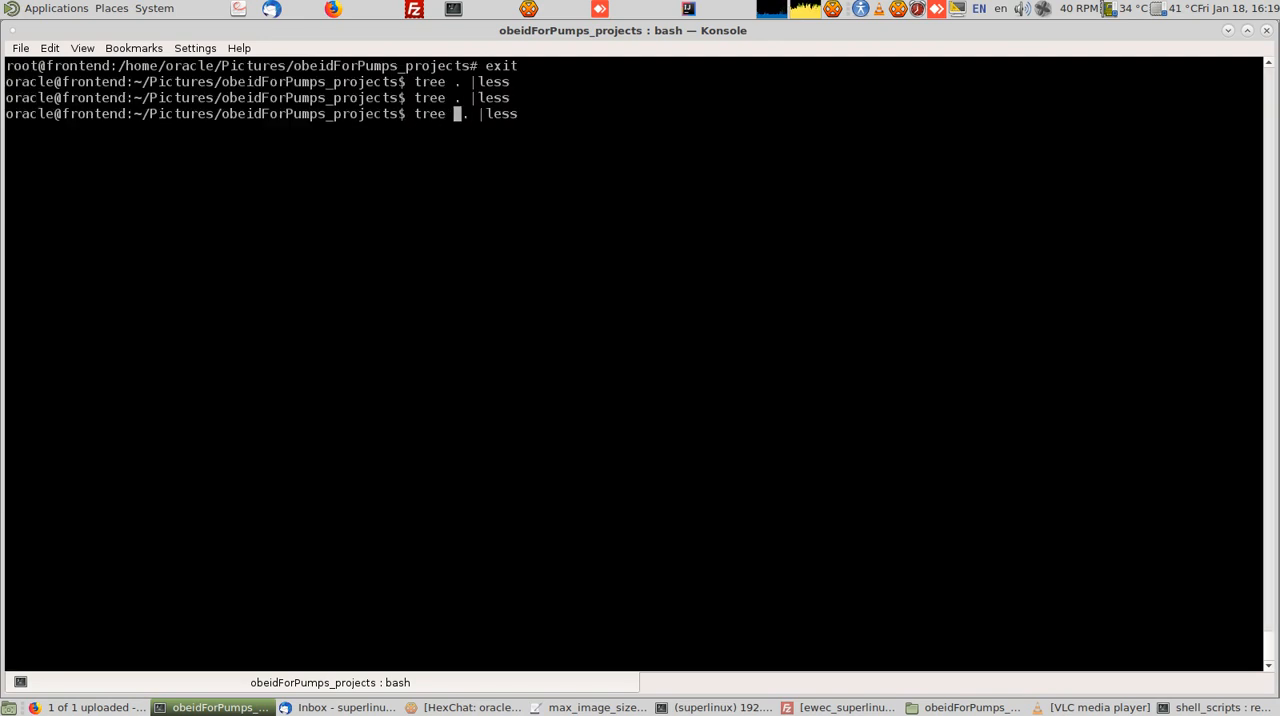
# Step: Page only the .jpg full paths using tree -itf . | grep 'jpg$' | less
pyautogui.write('-i')
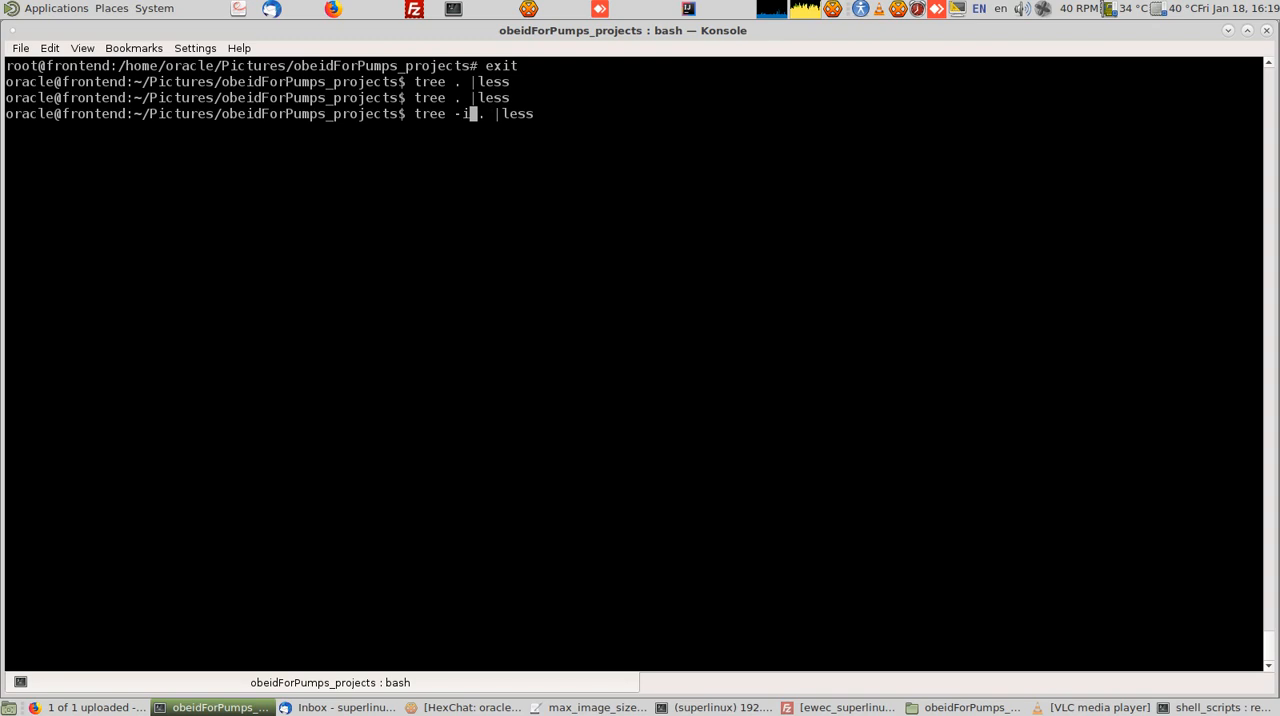
pyautogui.write('tf')
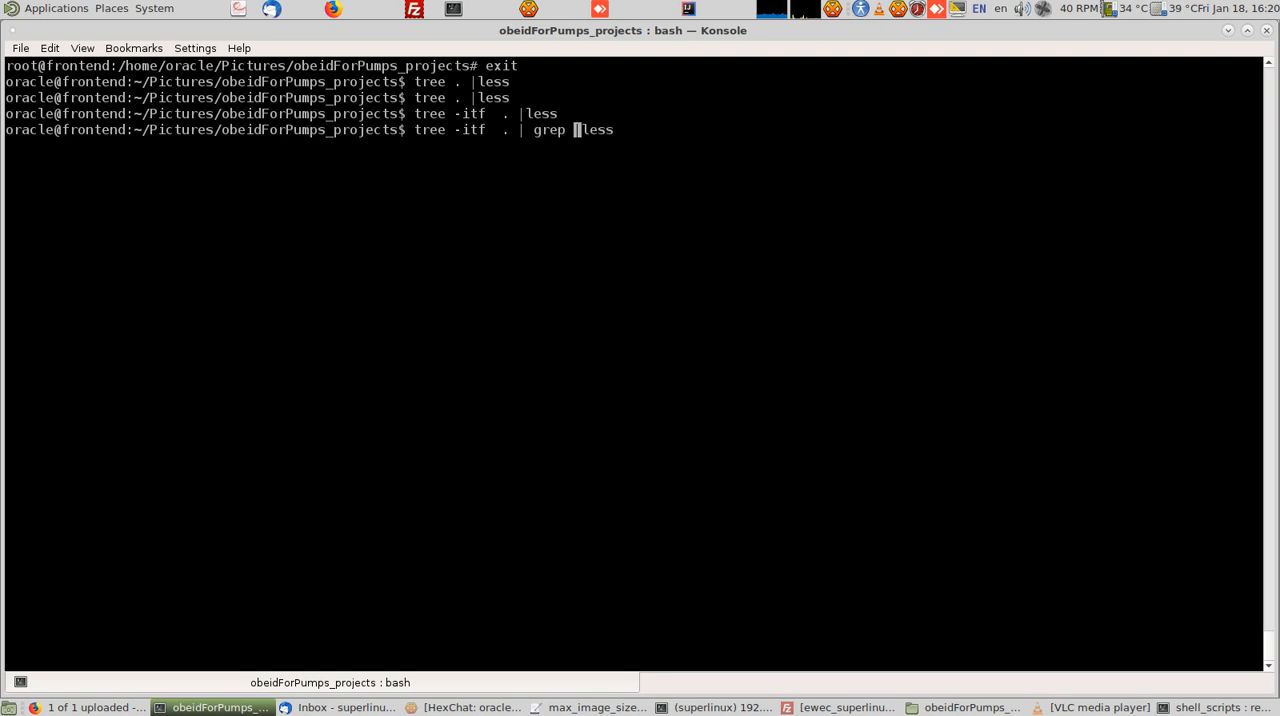
pyautogui.write("'")
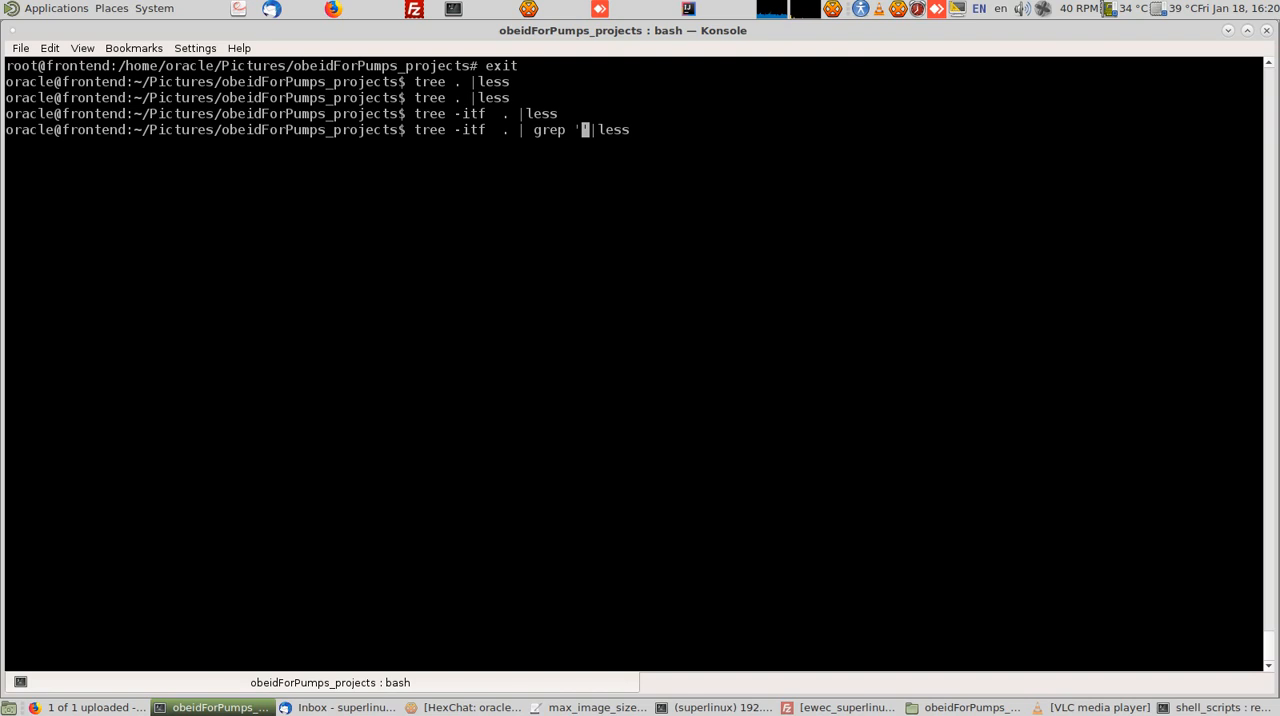
pyautogui.write("jpg'")
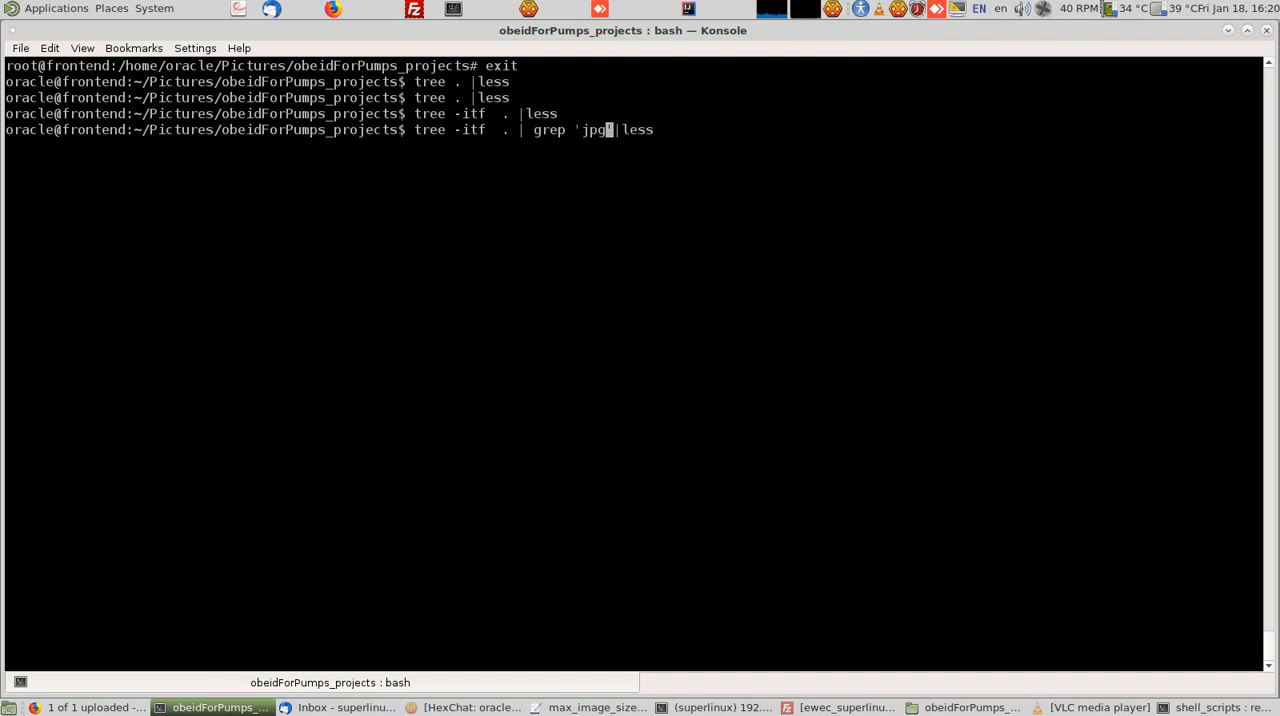
pyautogui.write('$')
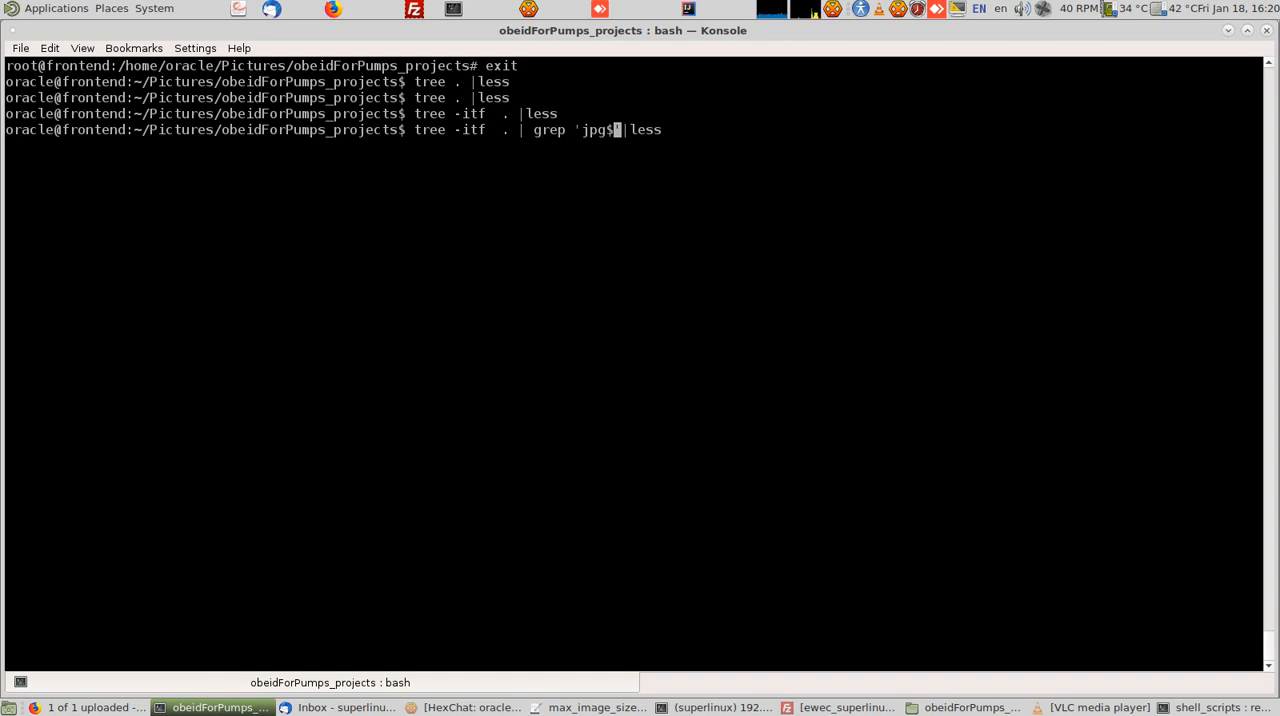
pyautogui.press('Return')
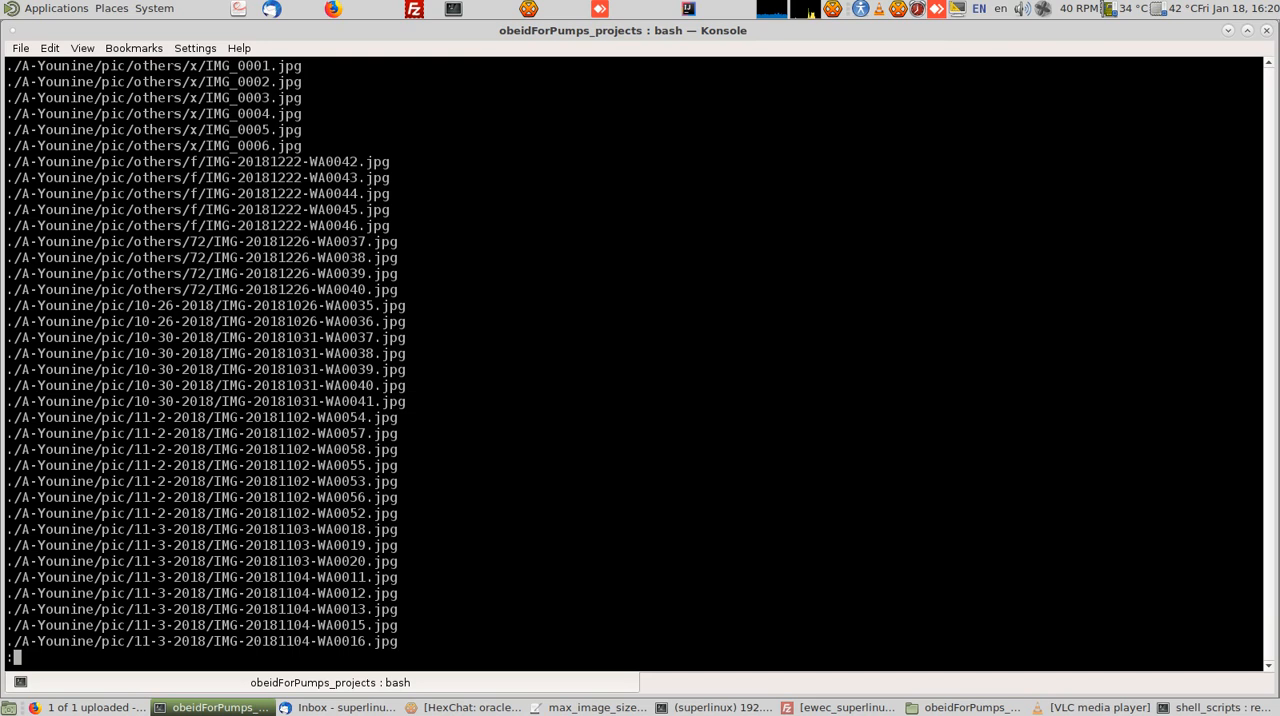
pyautogui.press('q')
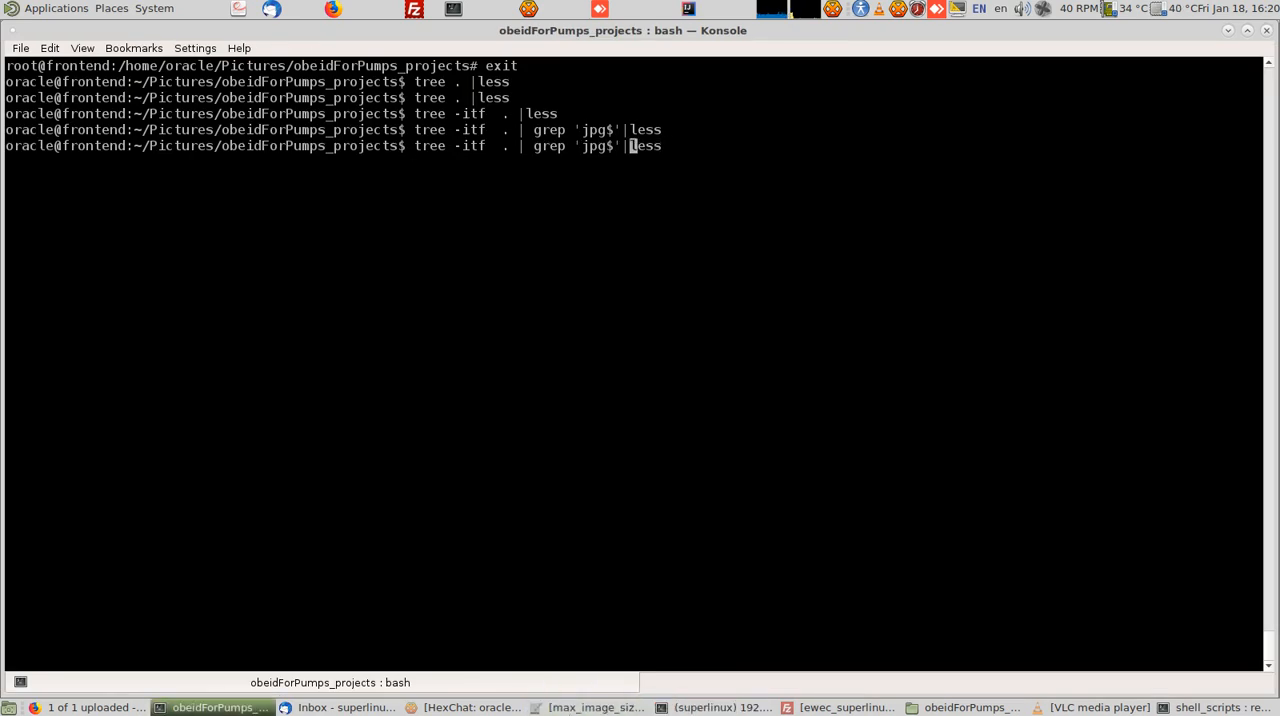
# Step: Read the SYNOPSIS section of the mediainfo man page, then quit to the prompt
pyautogui.click(595, 707)
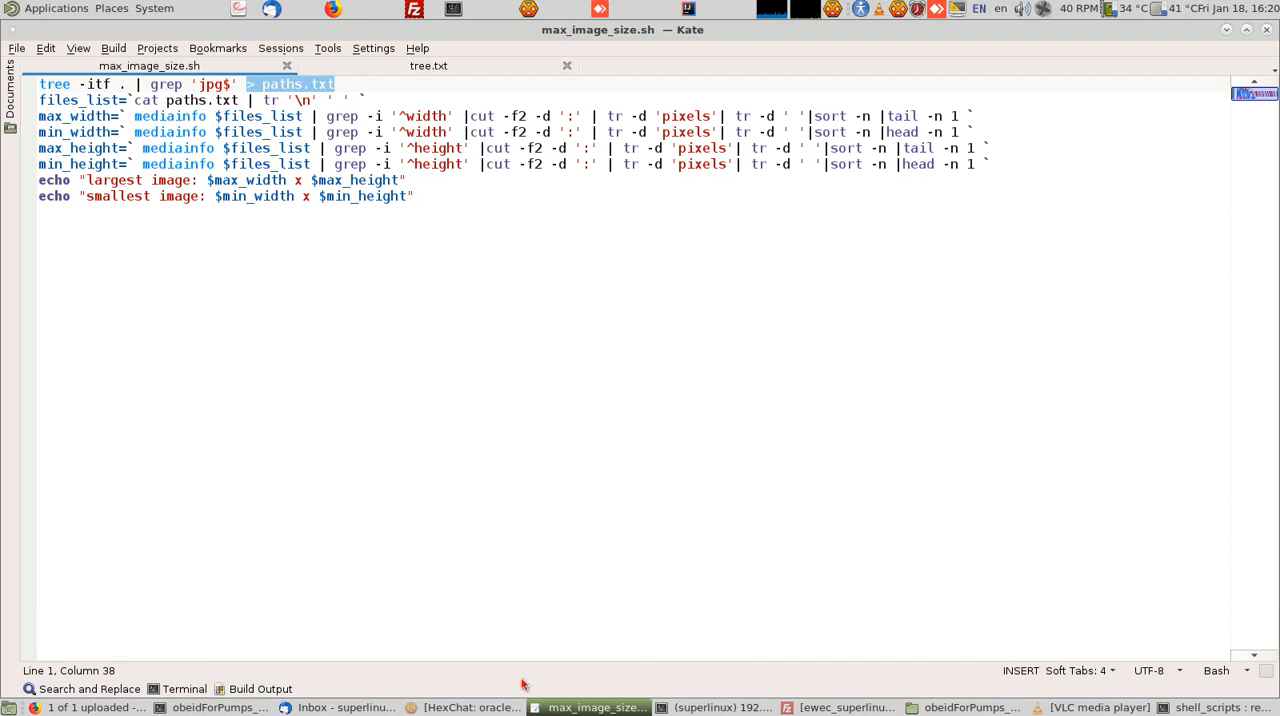
pyautogui.click(218, 707)
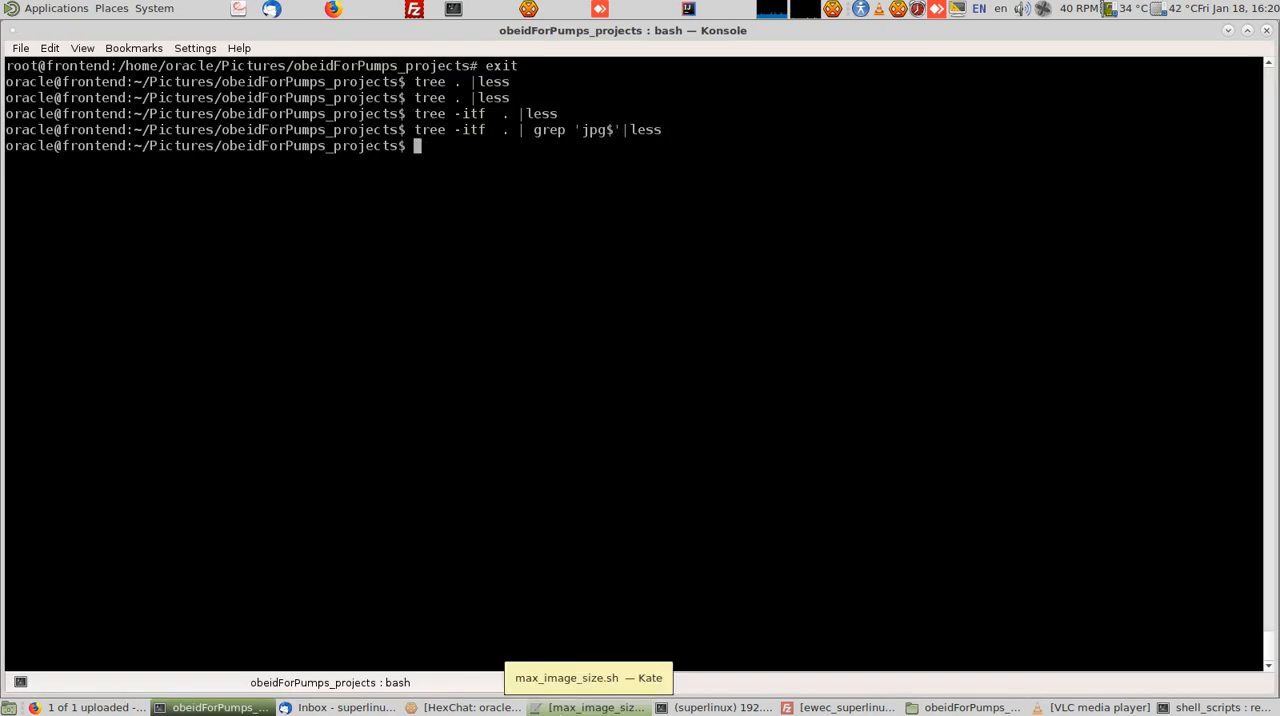
pyautogui.write('man m')
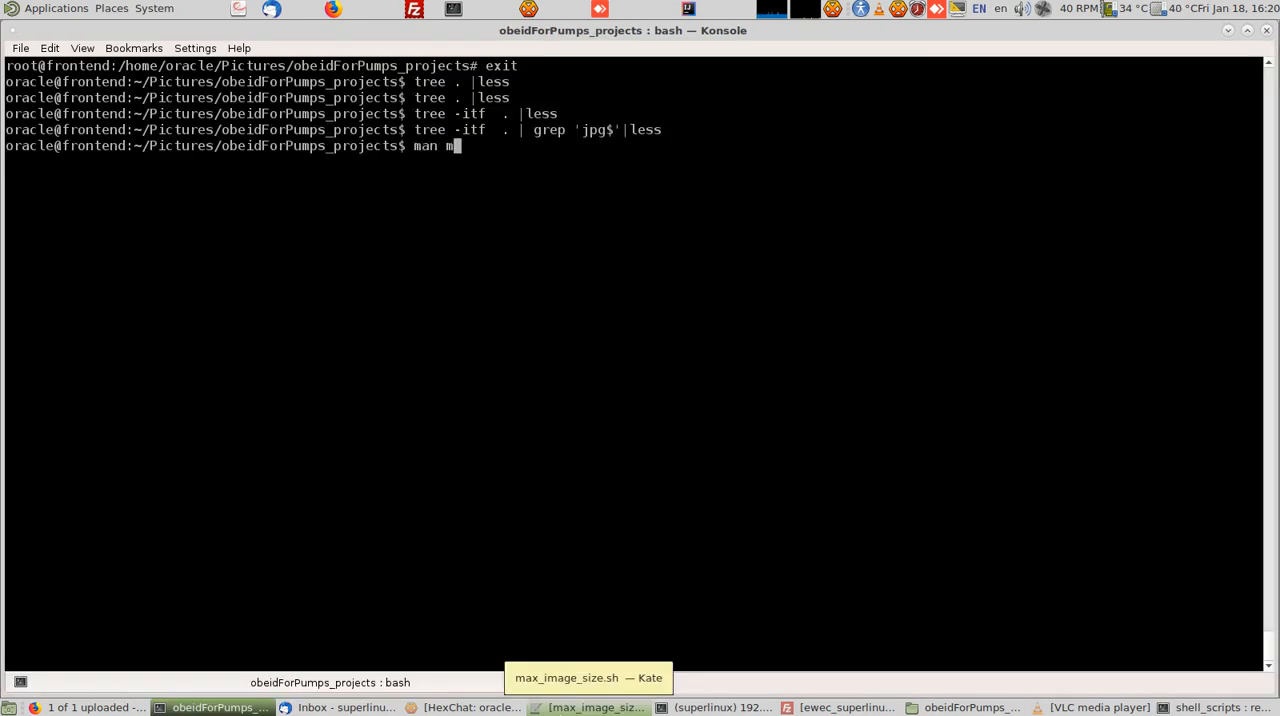
pyautogui.write('ediainfoi')
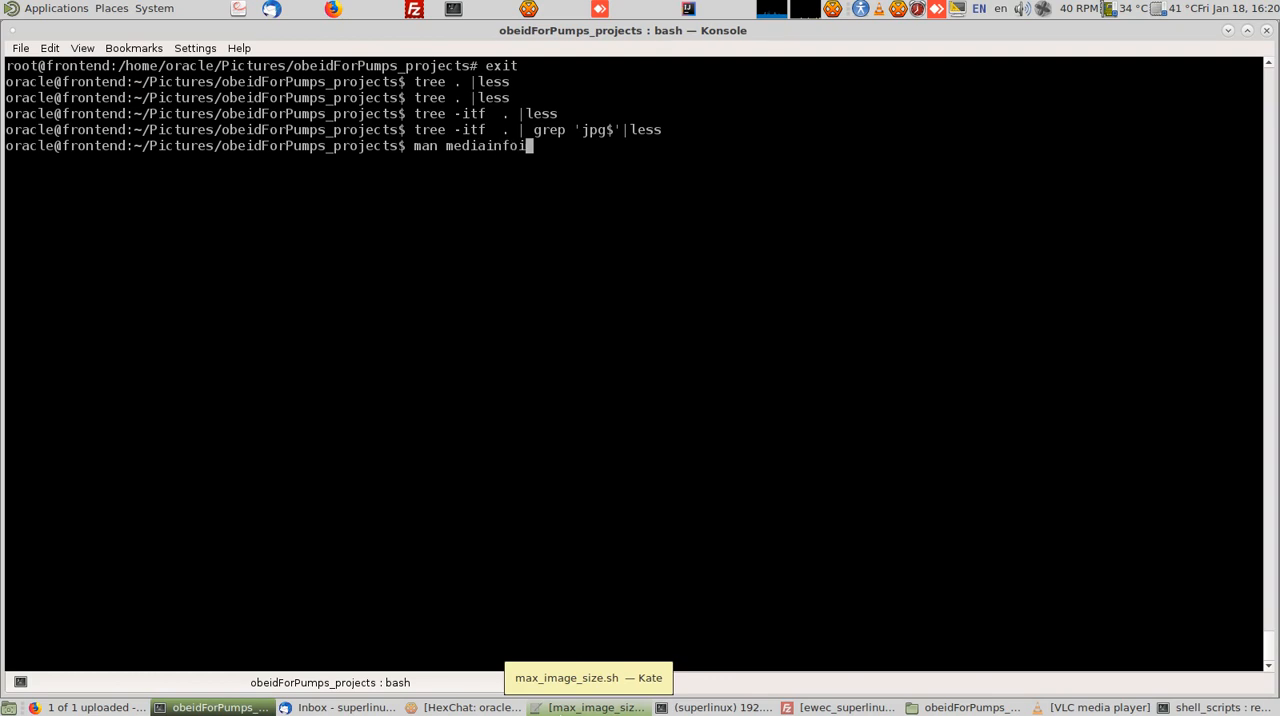
pyautogui.press('Return')
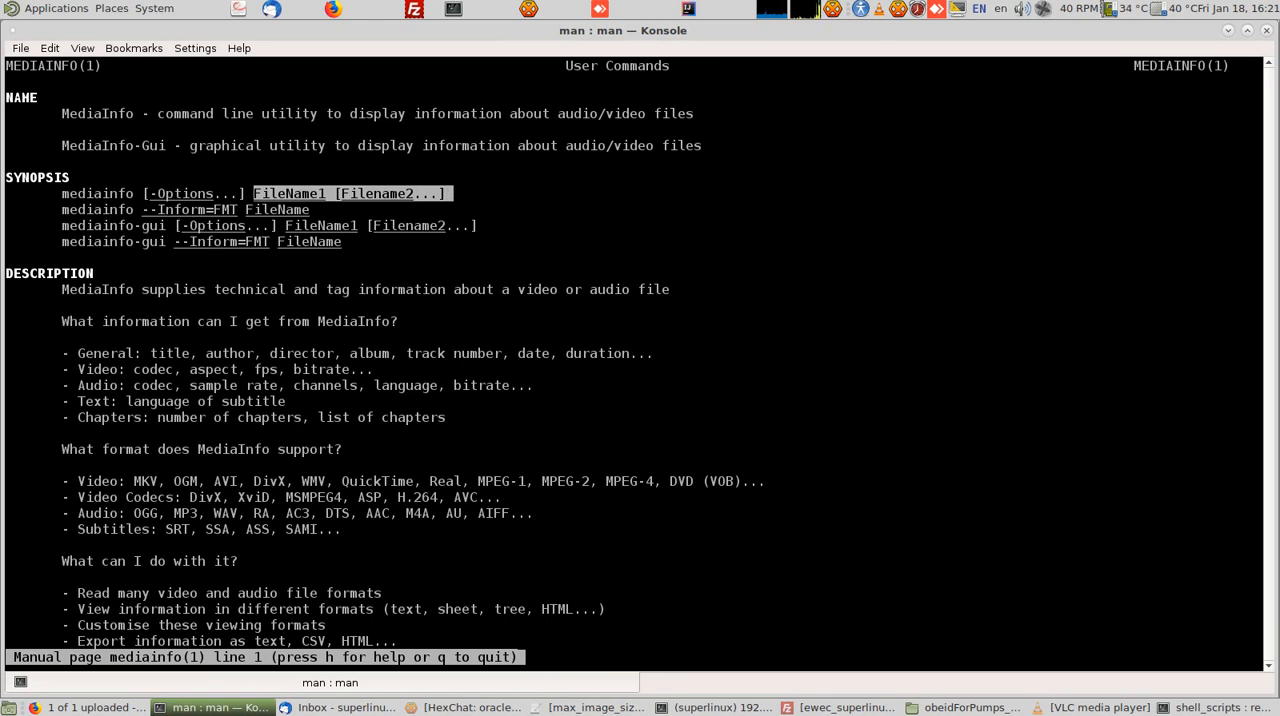
pyautogui.moveTo(442, 85)
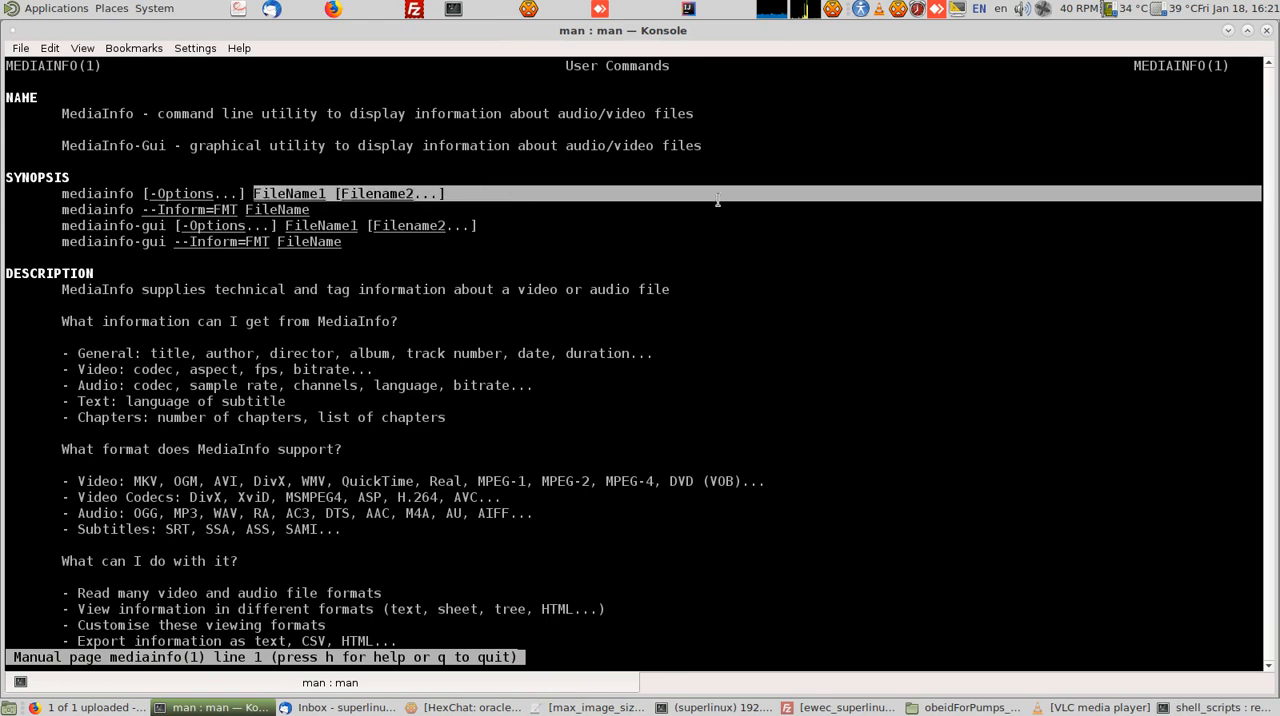
pyautogui.moveTo(768, 192)
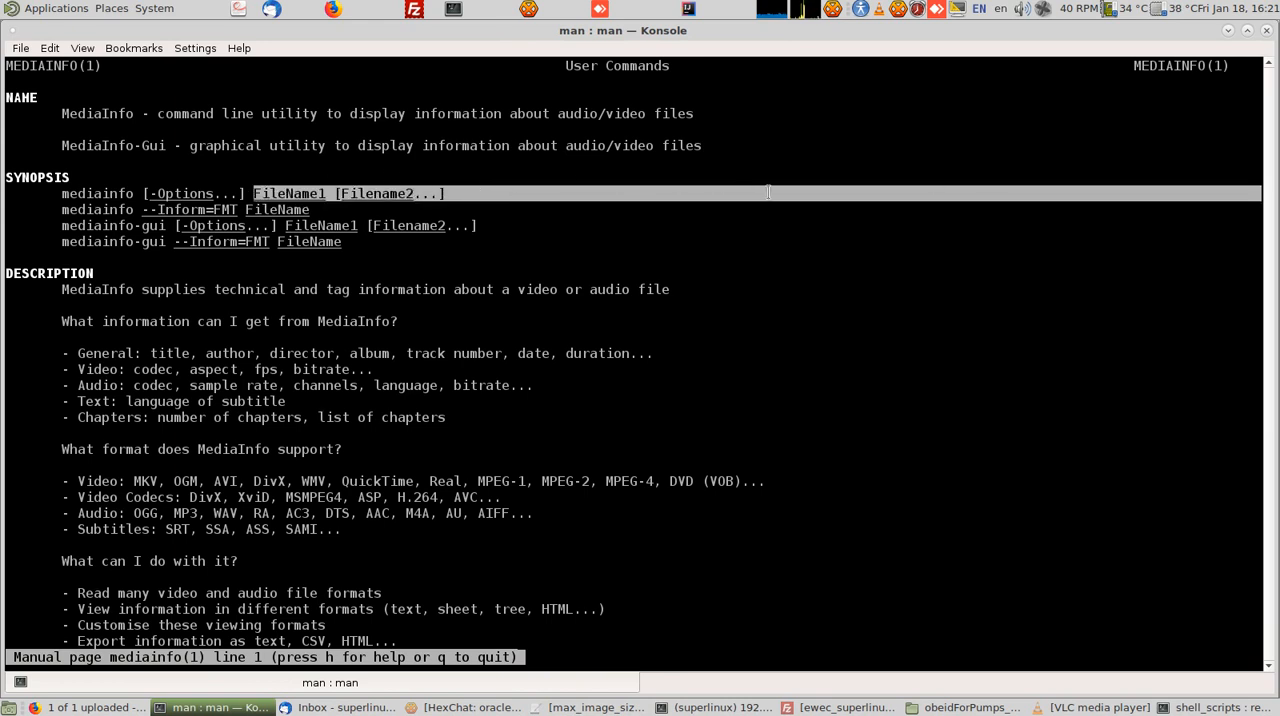
pyautogui.press('q')
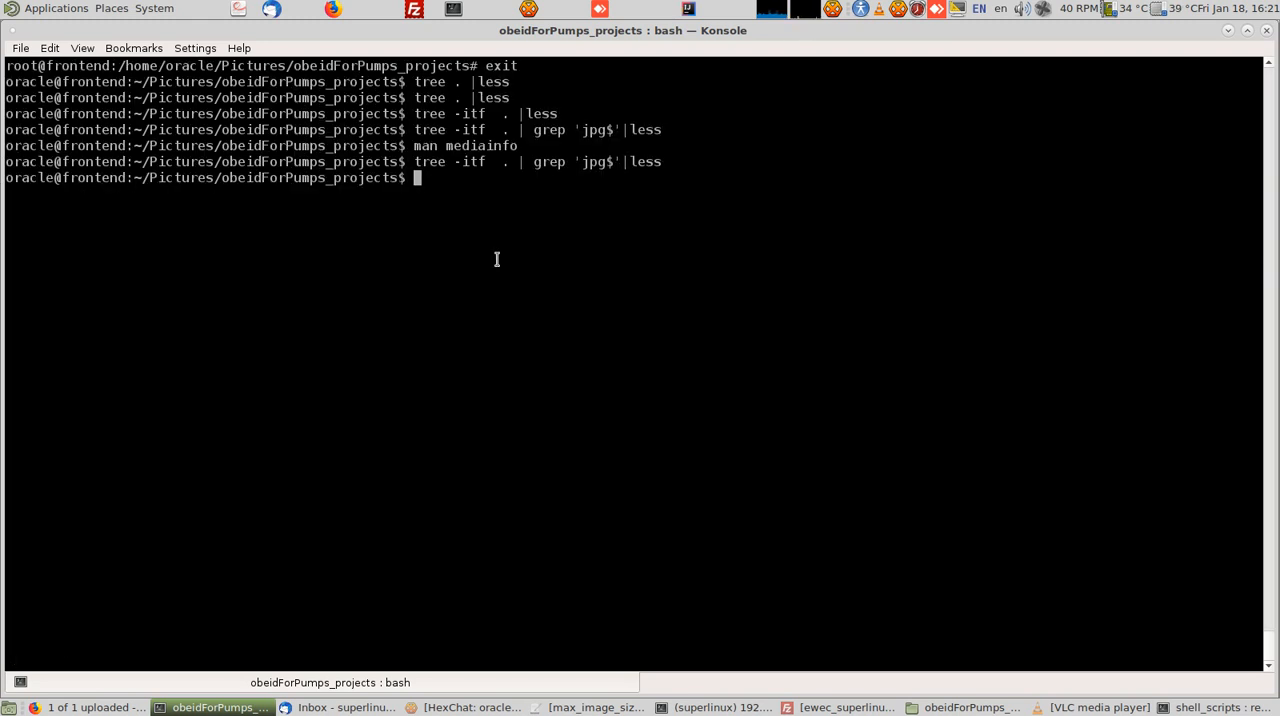
# Step: Run mediainfo on the copied WA0042 and WA0043 JPEG paths together
pyautogui.write('medi')
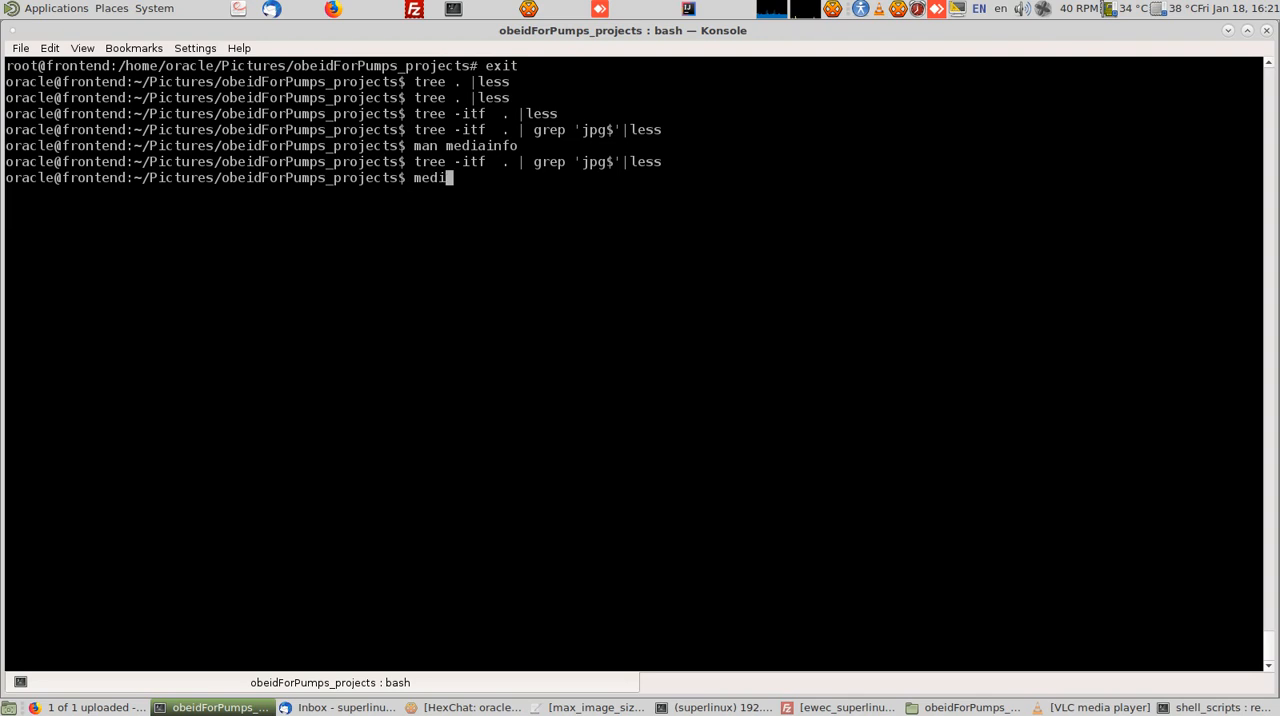
pyautogui.write('ainfo ./A-Younine/pic/others/f/IMG-20181222-WA0042.jpg')
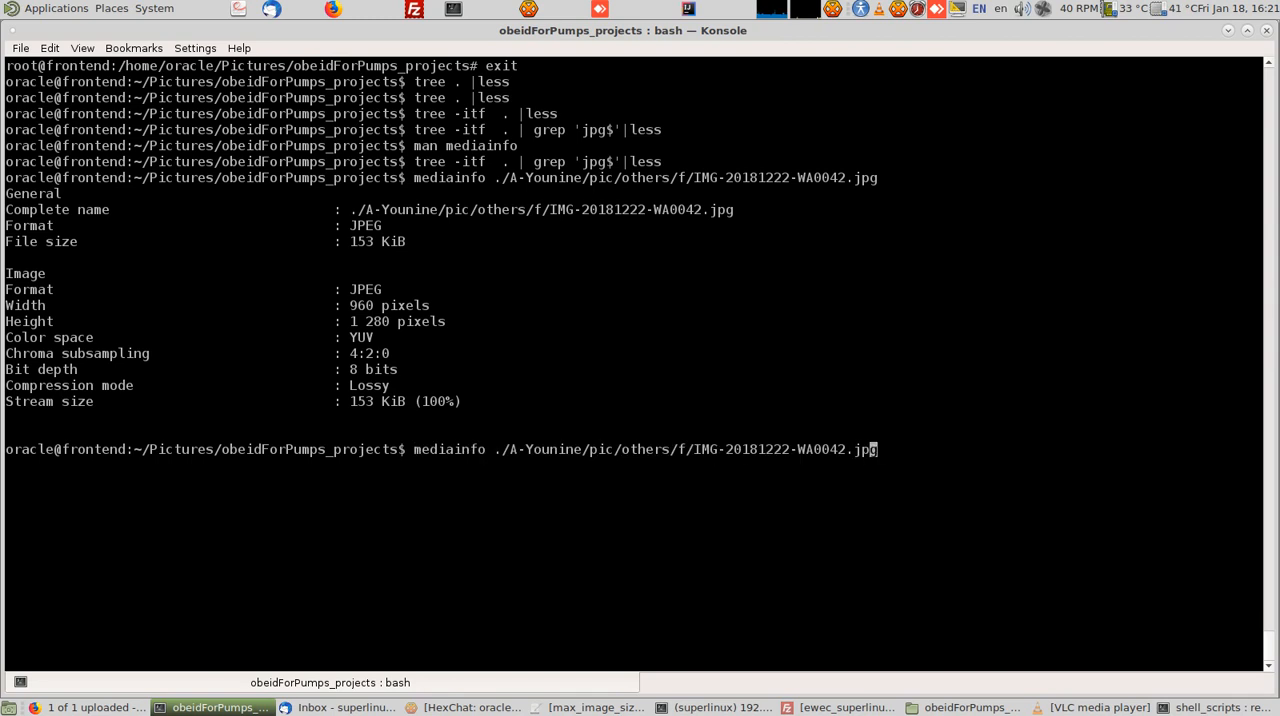
pyautogui.press('Up')
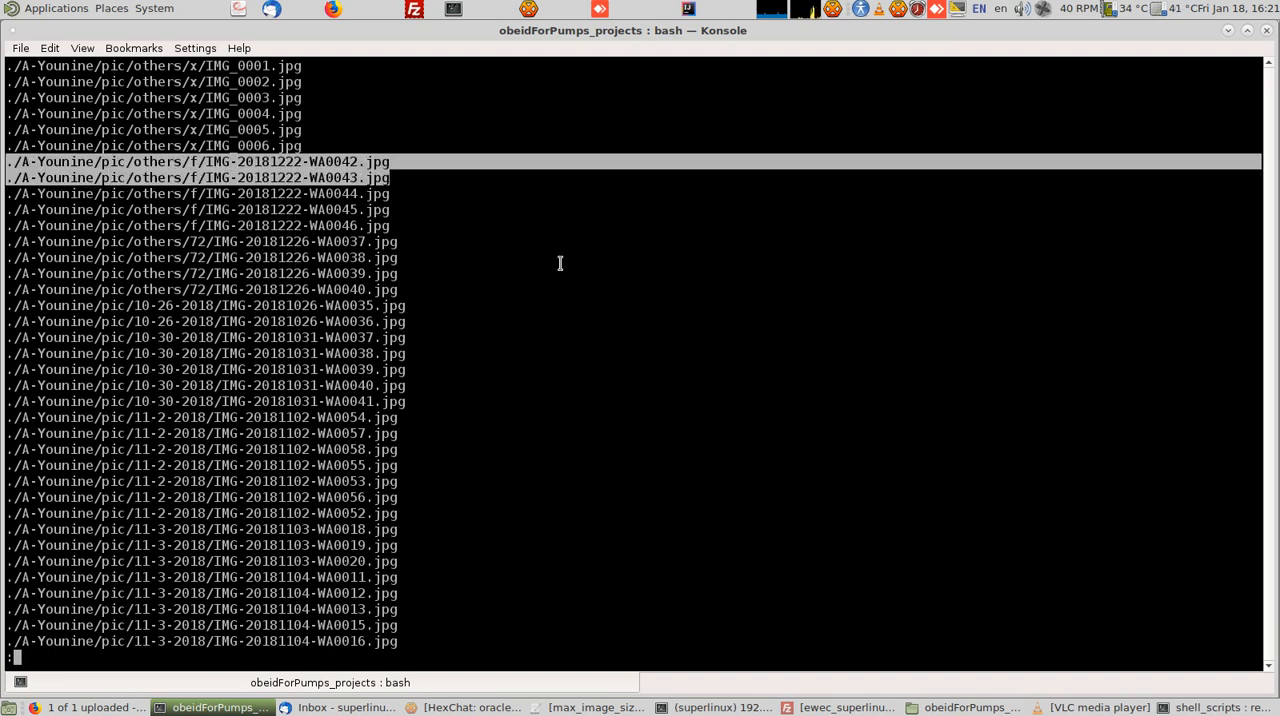
pyautogui.rightClick(360, 158)
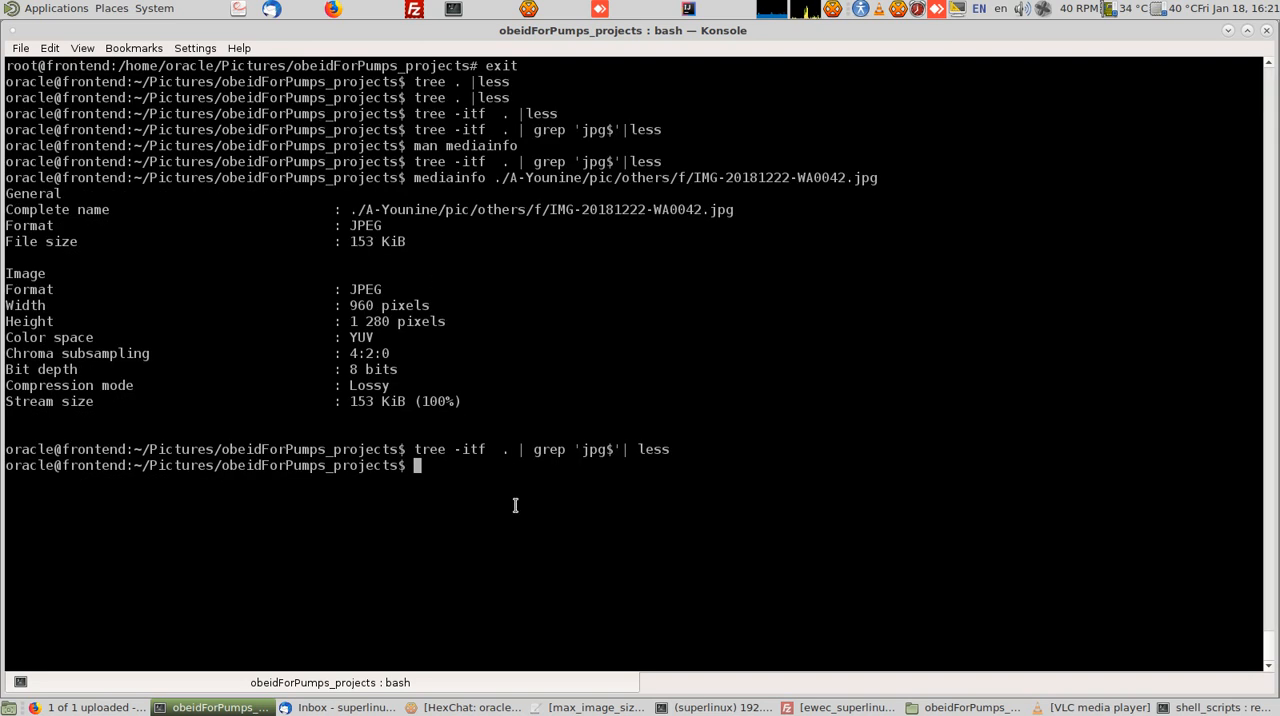
pyautogui.write('mediainfo ./A-Younine/pic/others/f/IMG-20181222-WA0043.jpg')
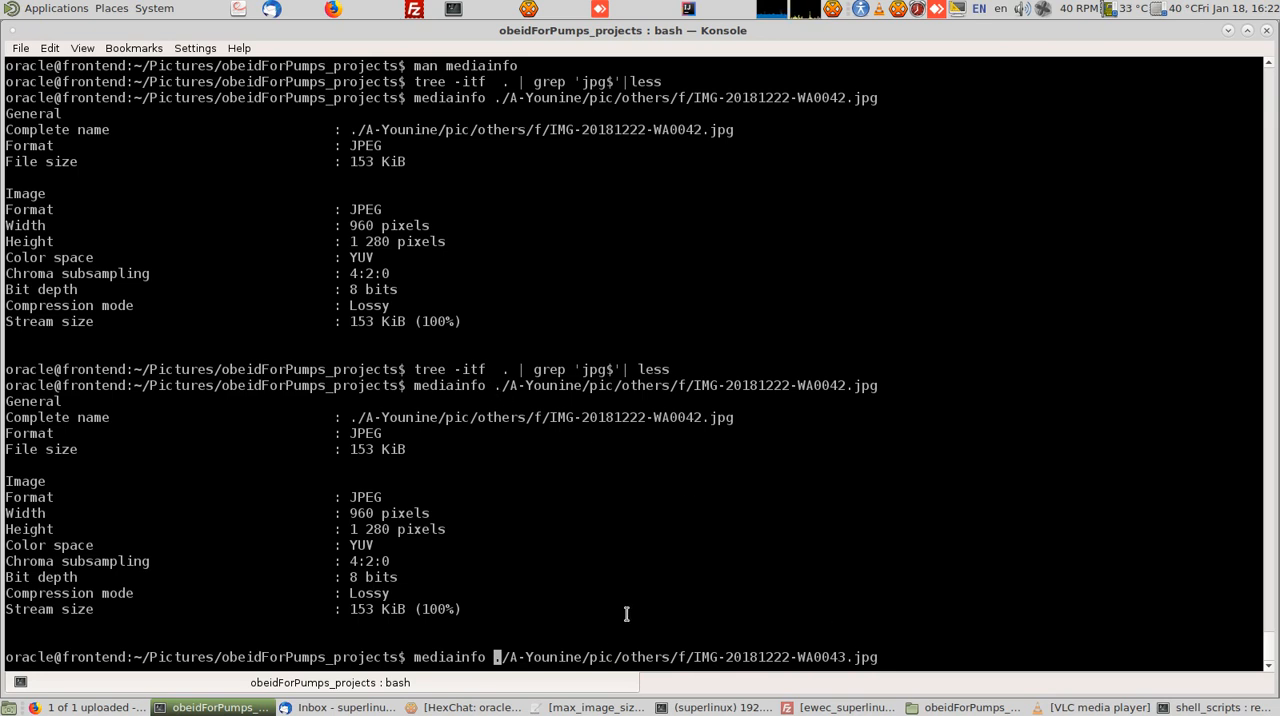
pyautogui.moveTo(587, 460)
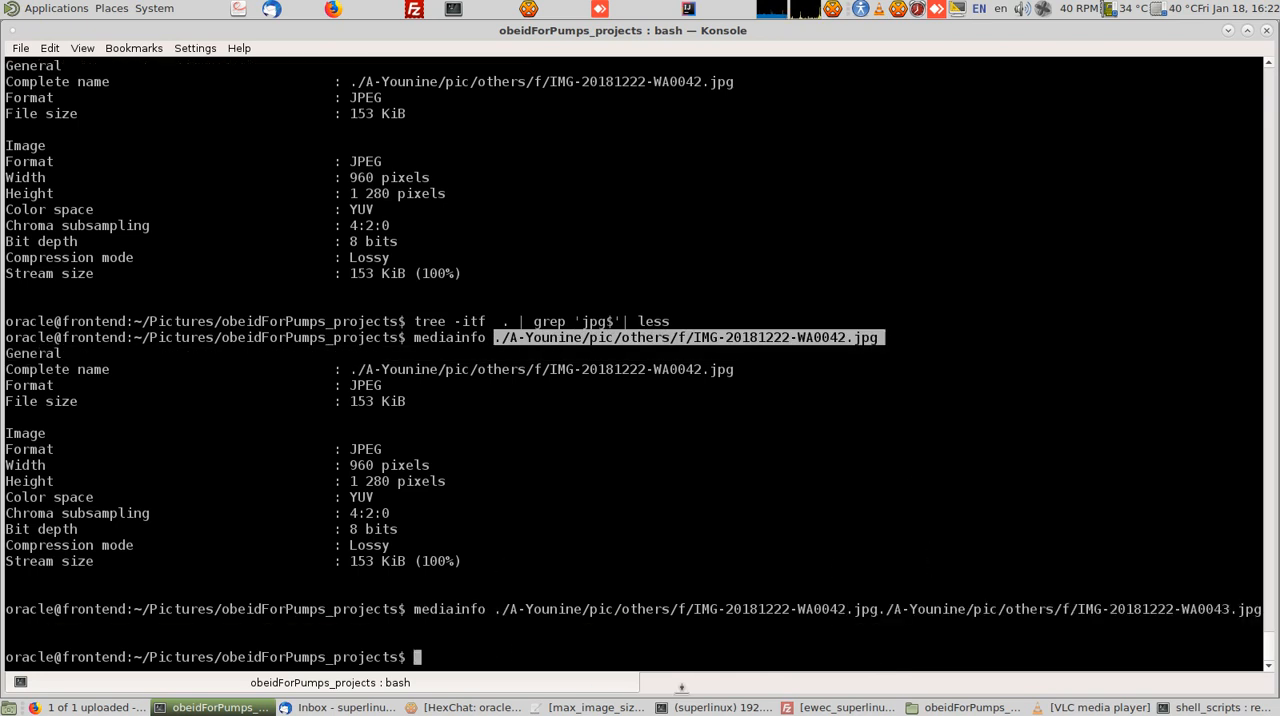
pyautogui.press('Return')
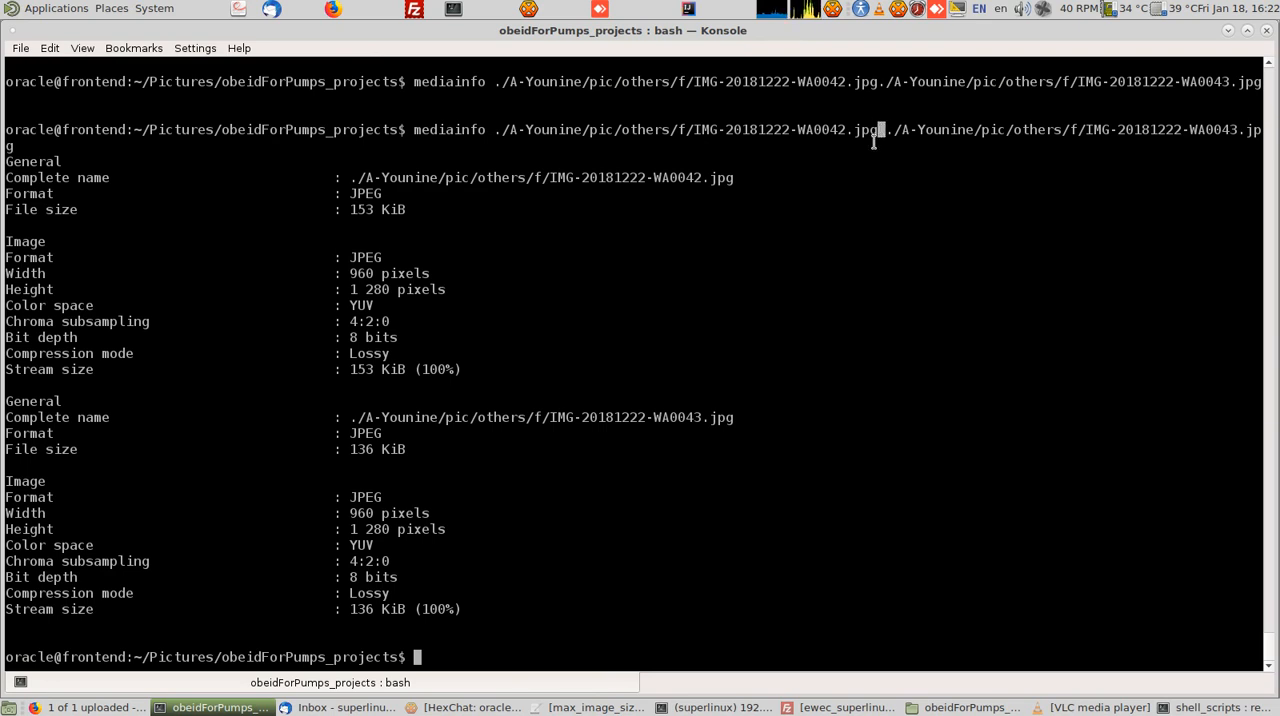
pyautogui.moveTo(845, 270)
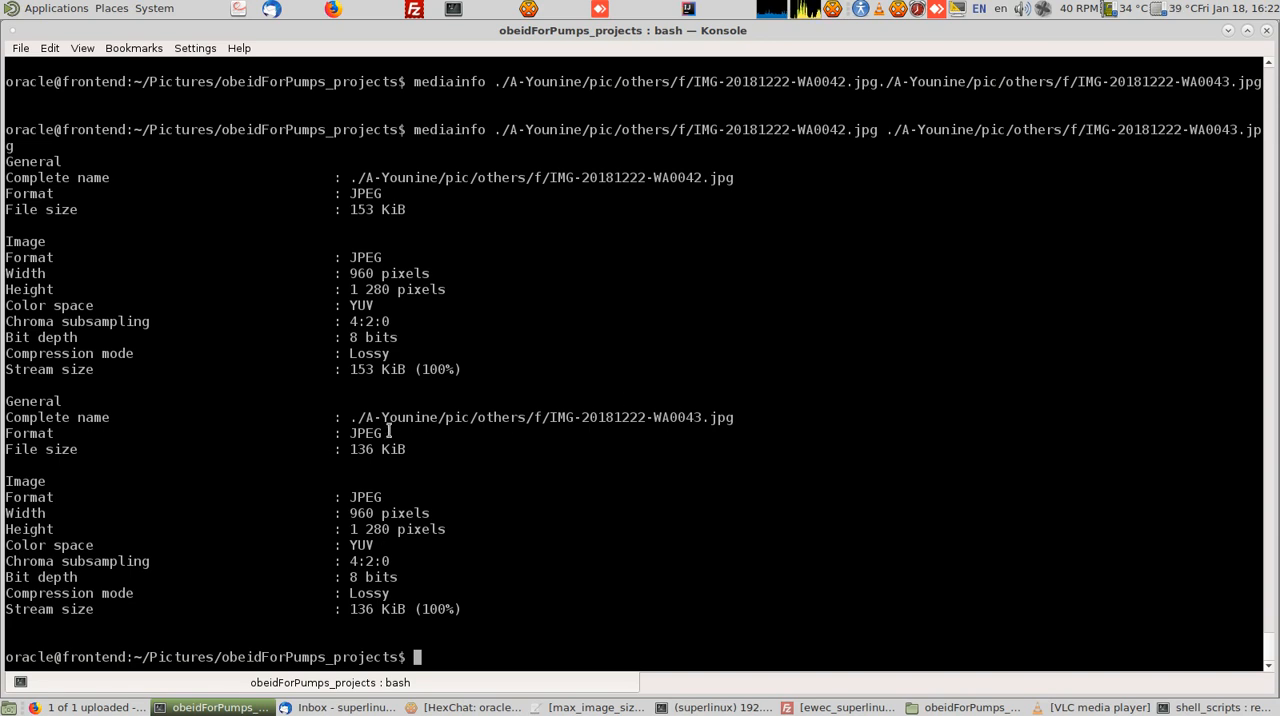
pyautogui.moveTo(443, 548)
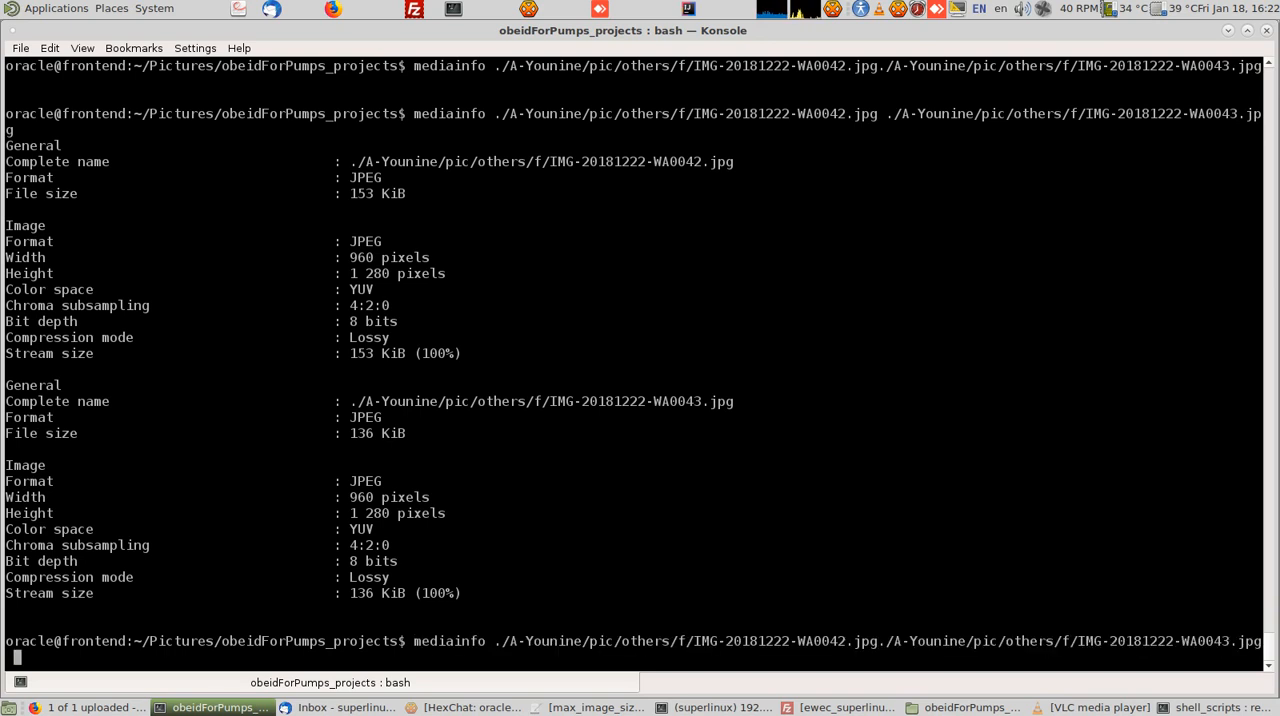
# Step: Join the jpg path list onto one line with tr '\n' ' ' piped into less
pyautogui.write("tree -itf . | grep 'jpg$'| less")
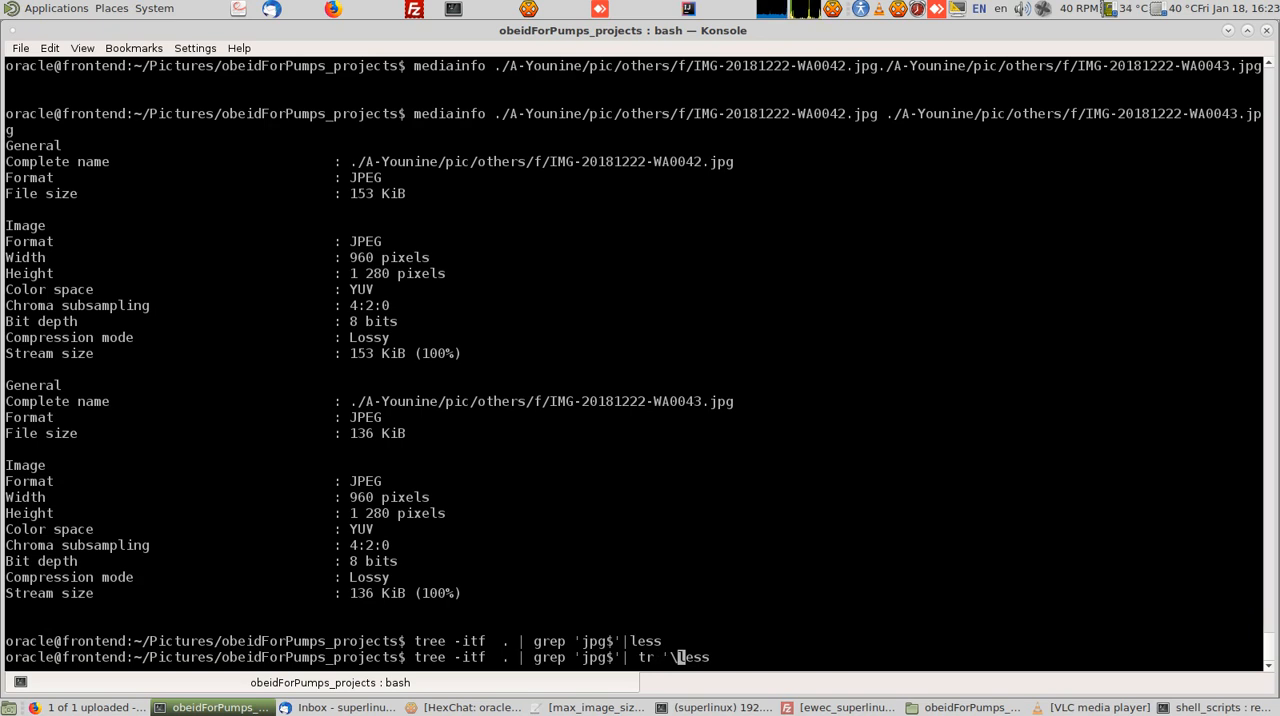
pyautogui.write('n')
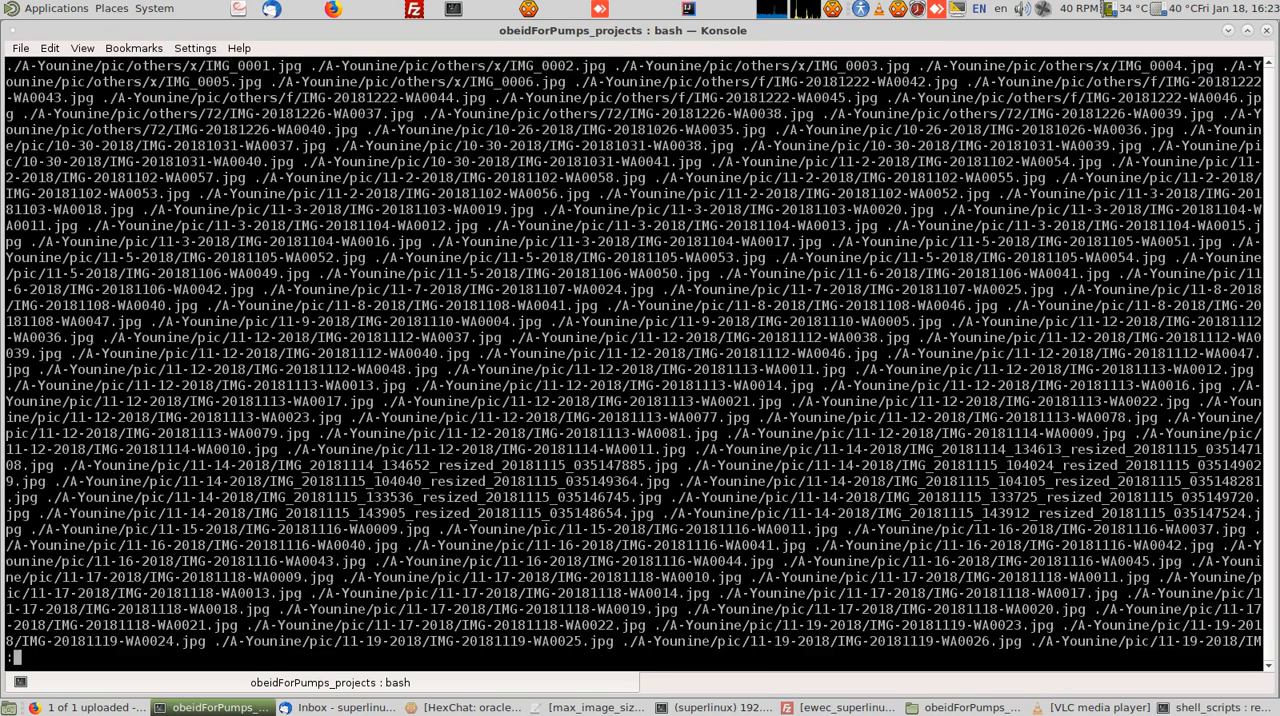
pyautogui.moveTo(444, 549)
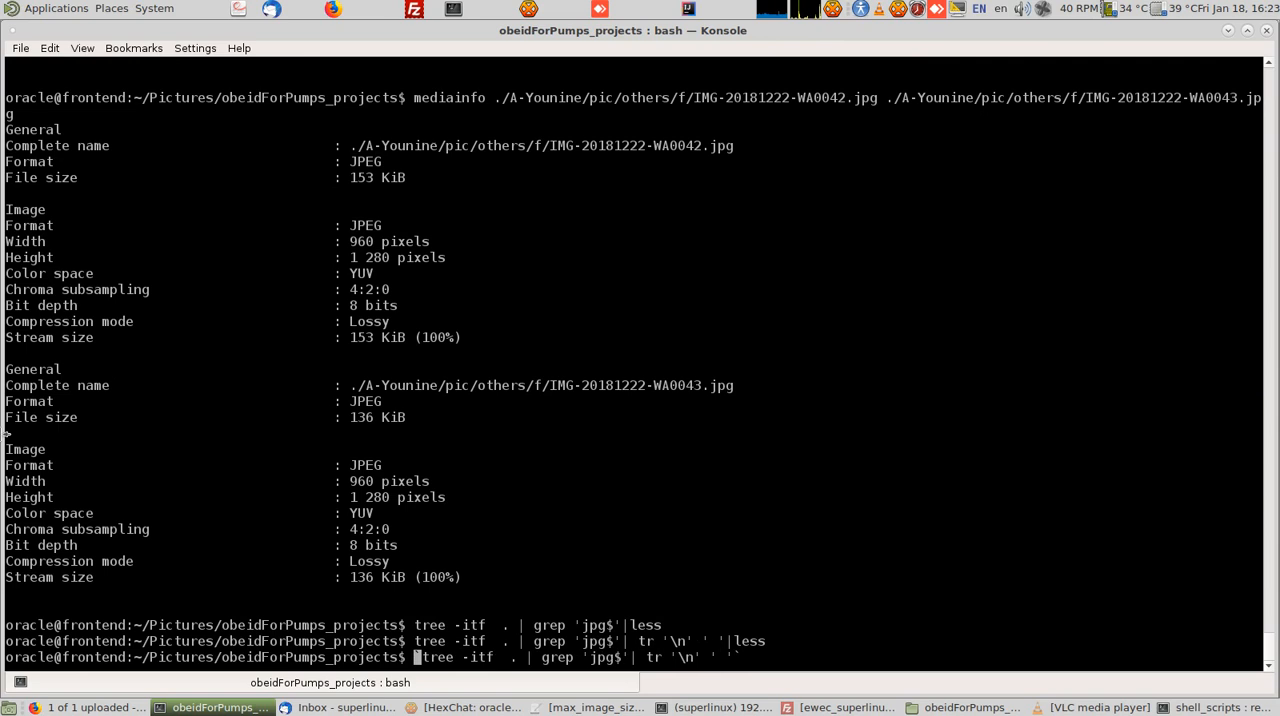
# Step: Save the backticked space-separated jpg path pipeline into the file_list variable
pyautogui.write('file_lis')
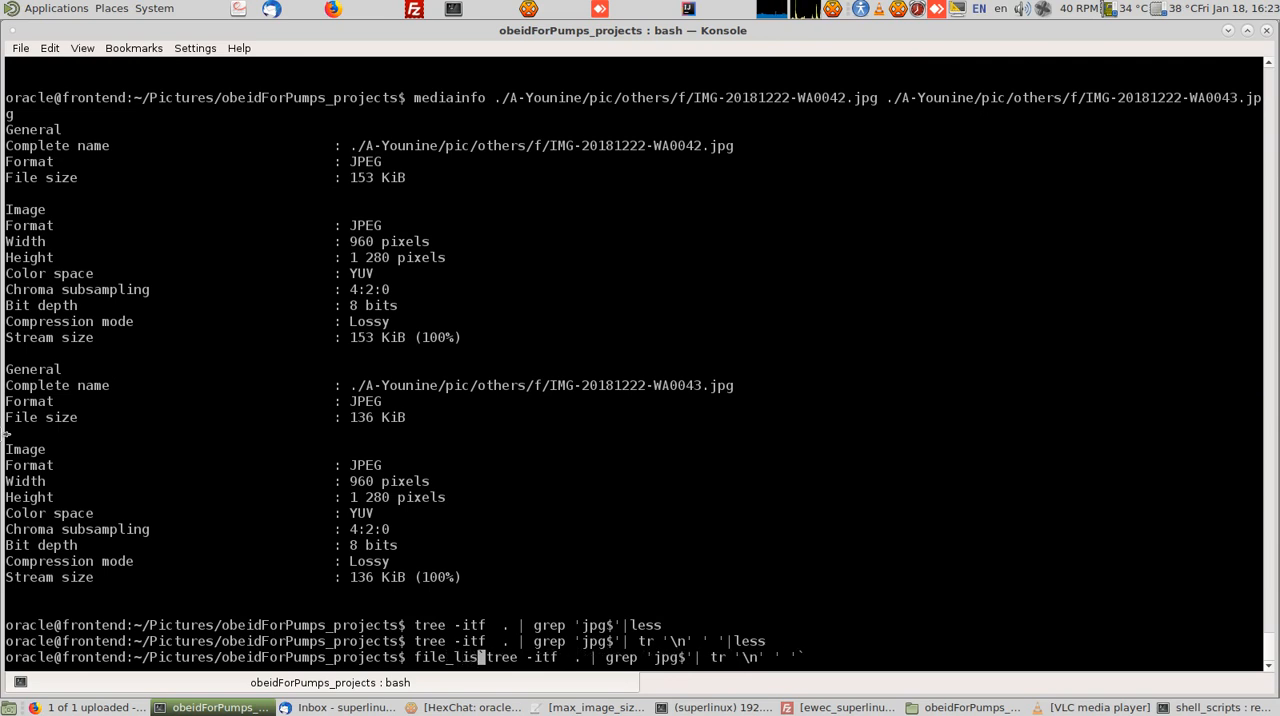
pyautogui.write('t=')
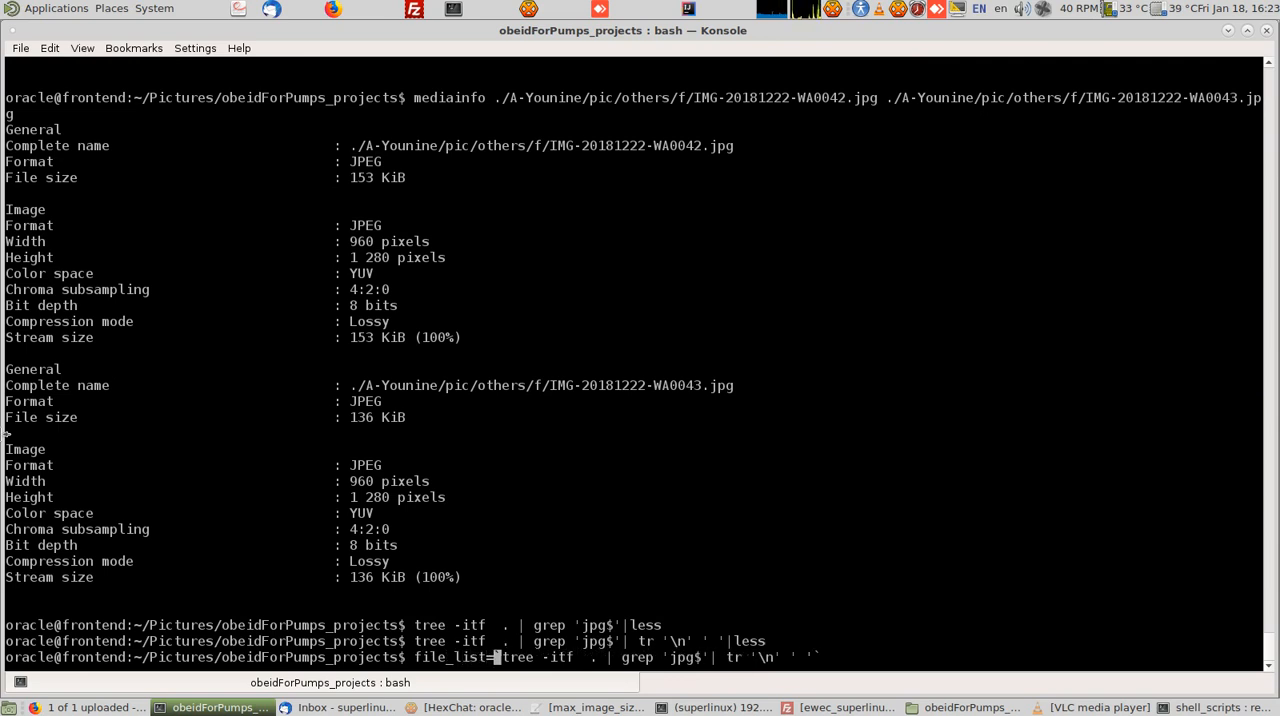
pyautogui.press('Return')
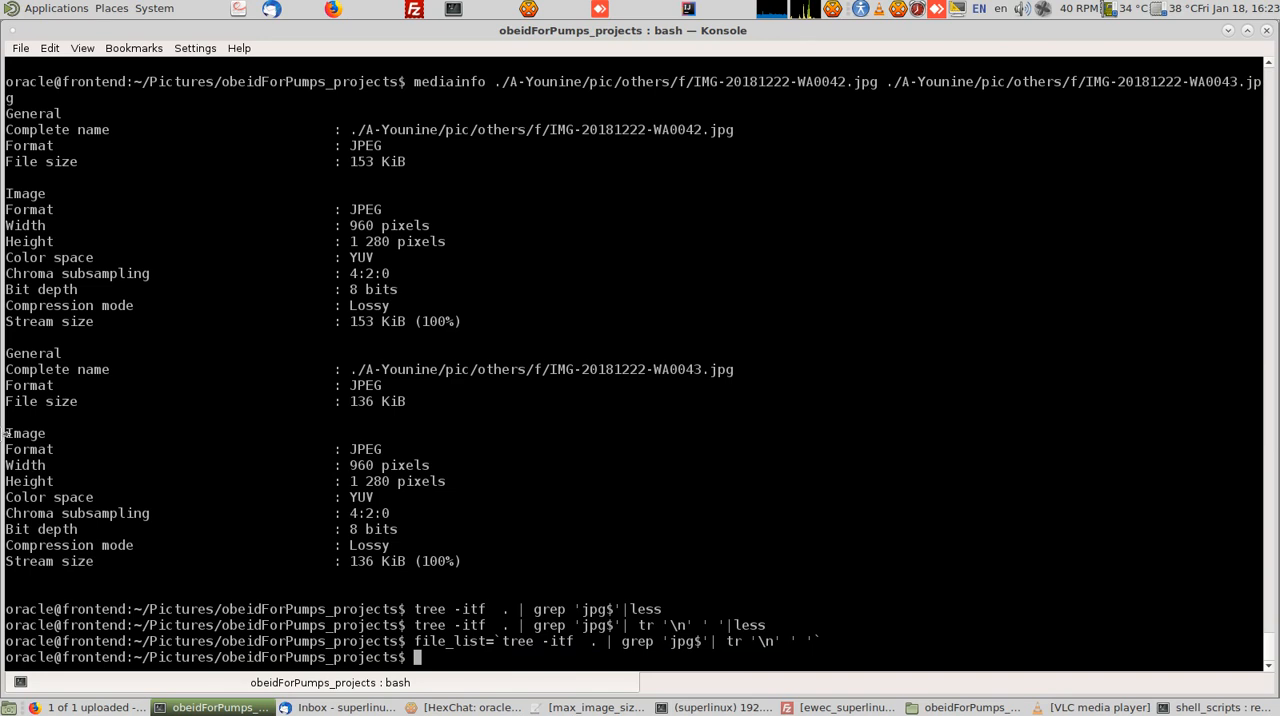
# Step: Run mediainfo $file_list and scroll through the image reports
pyautogui.write('mediainfo')
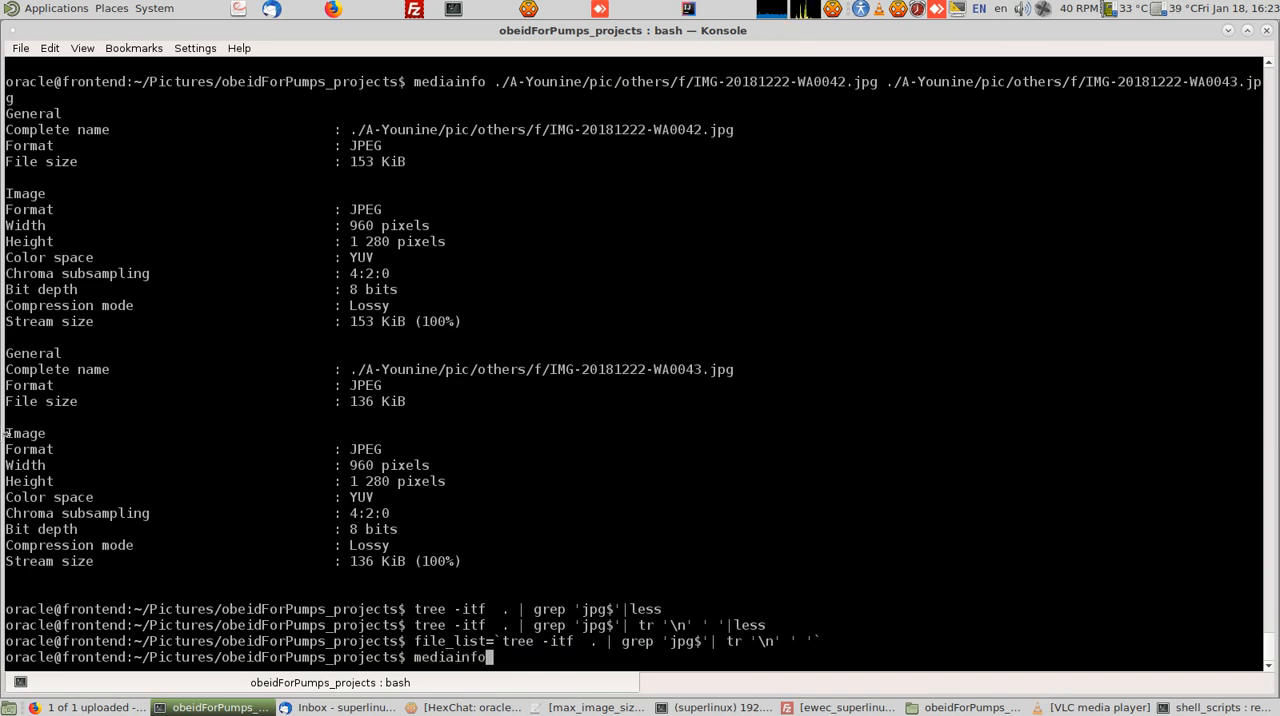
pyautogui.write('$')
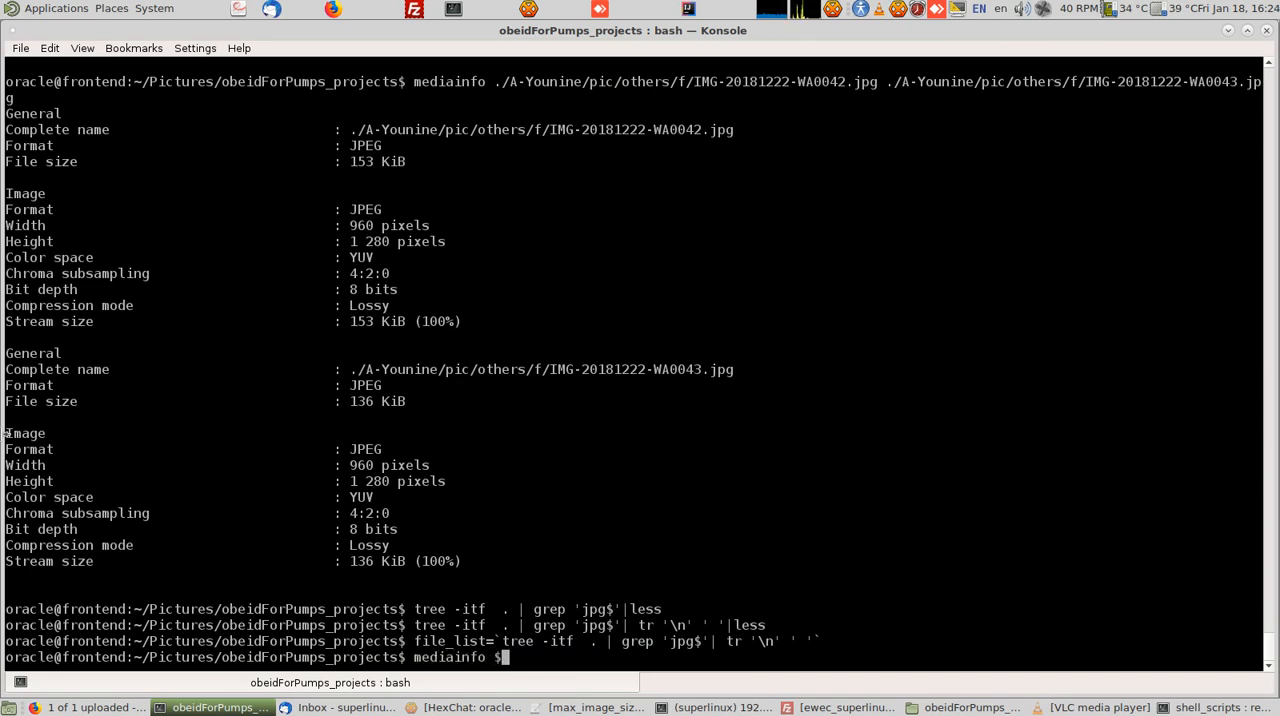
pyautogui.write('file')
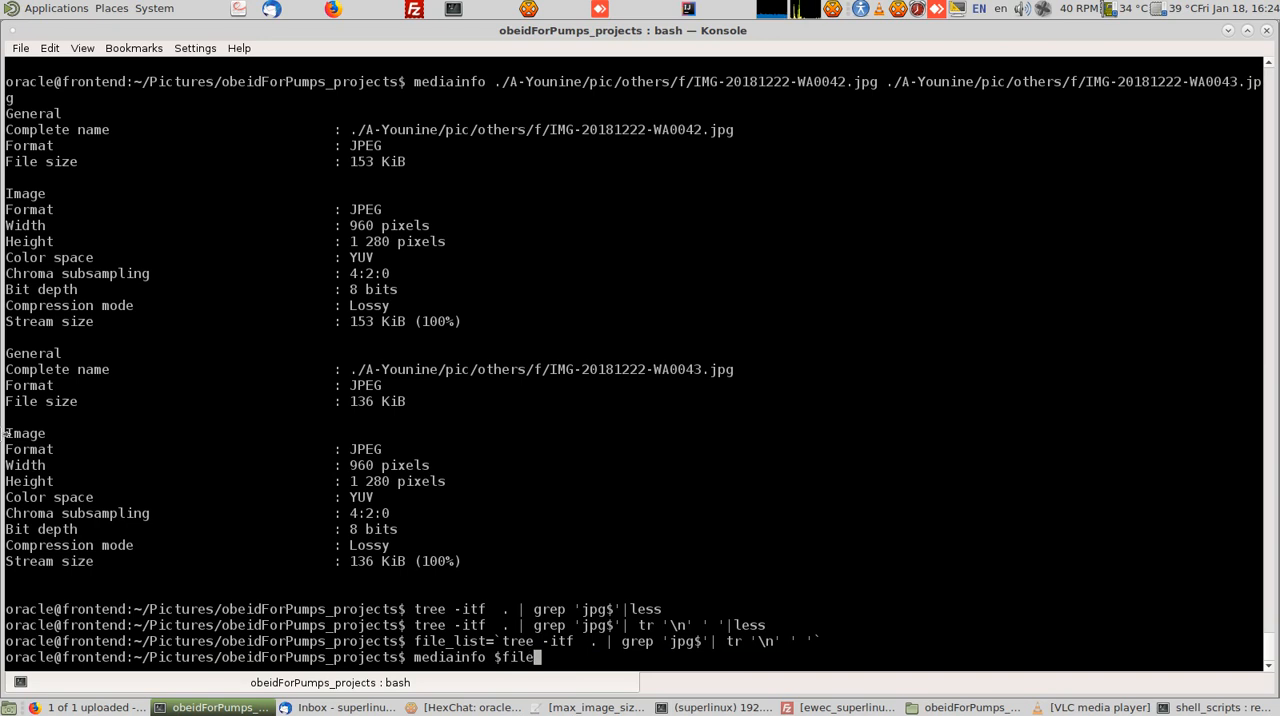
pyautogui.write('_list')
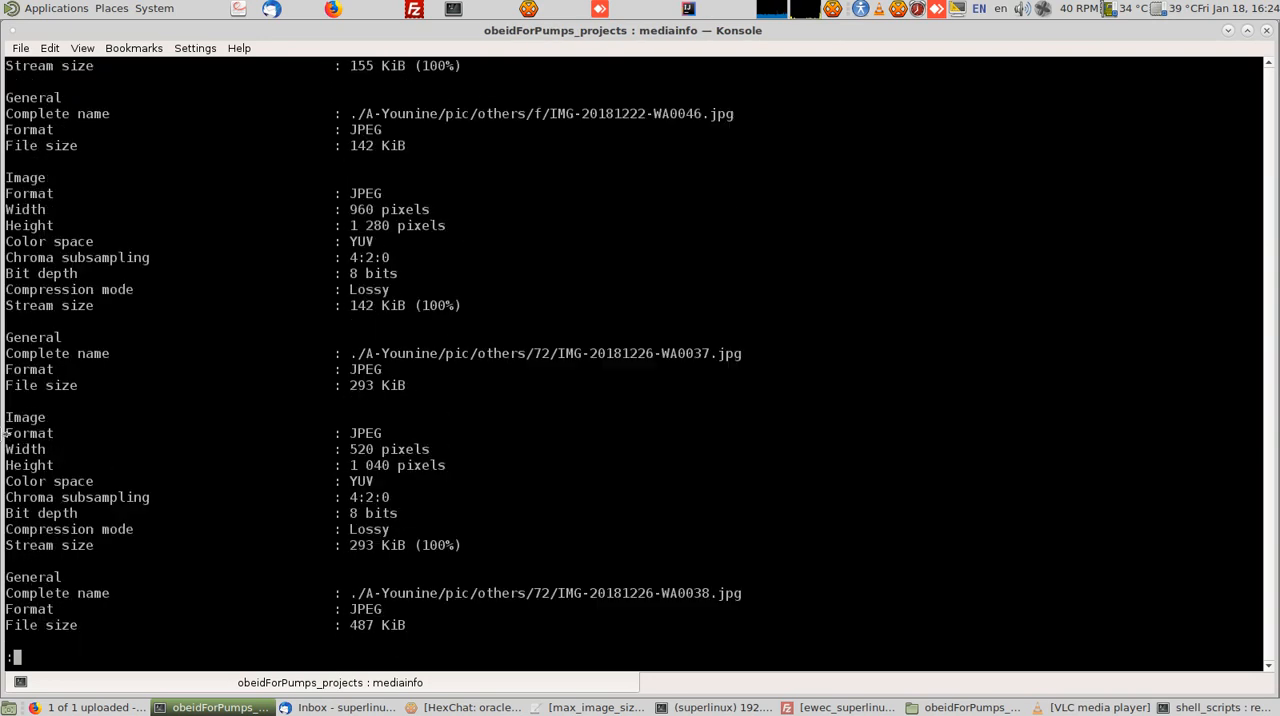
pyautogui.scroll(-3)
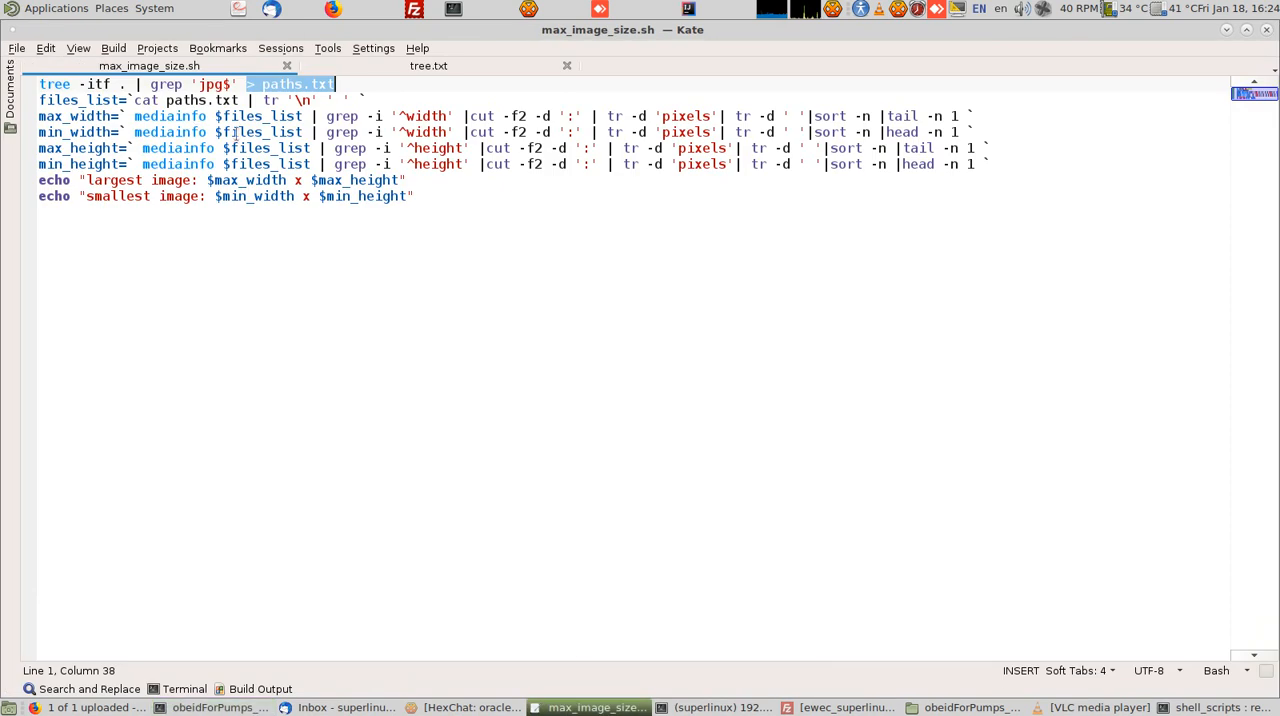
# Step: Select "mediainfo $files_list | grep -i '^width'" on Kate's min_width line, then return to Konsole
pyautogui.click(325, 132)
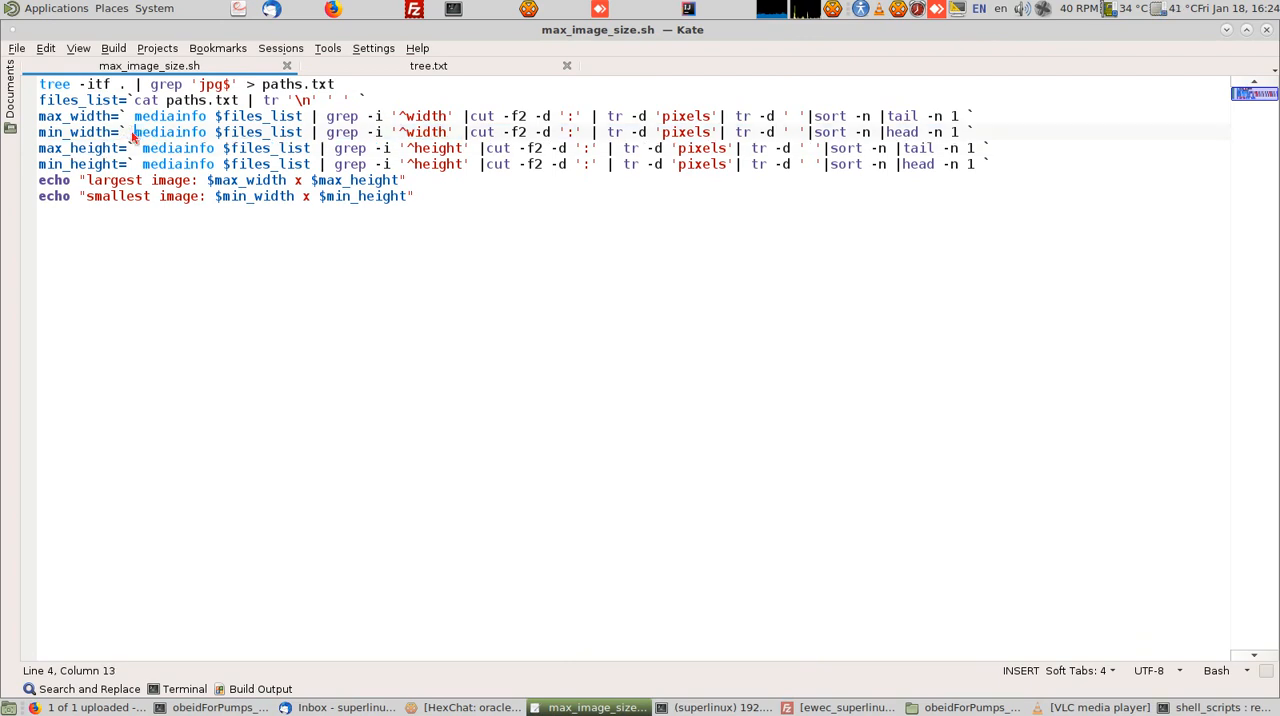
pyautogui.moveTo(134, 132); pyautogui.dragTo(385, 132)
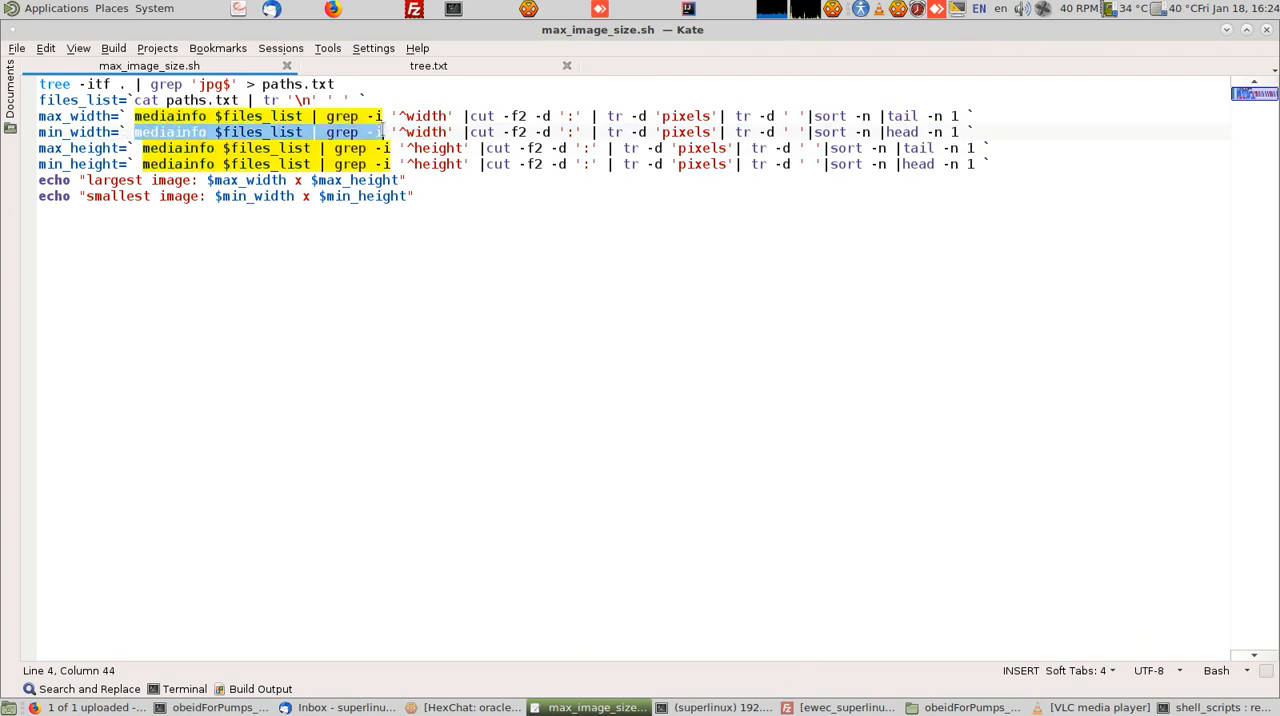
pyautogui.moveTo(382, 132); pyautogui.dragTo(460, 132)
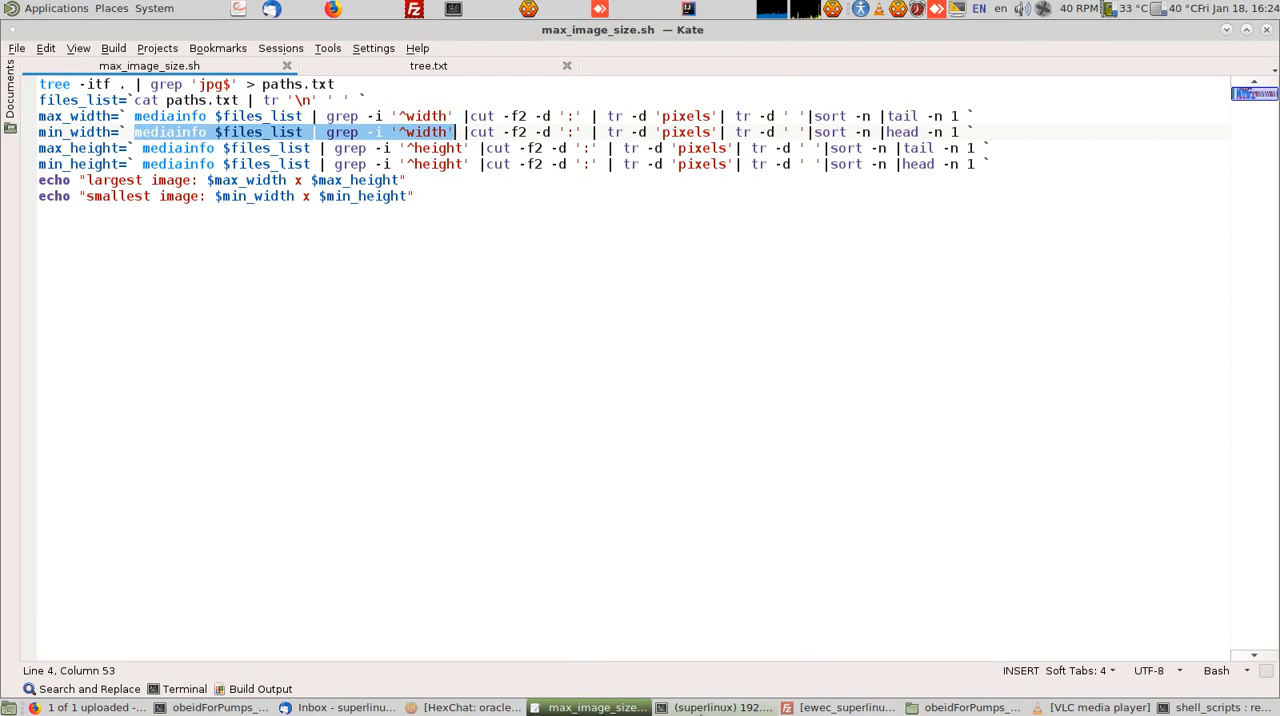
pyautogui.click(715, 707)
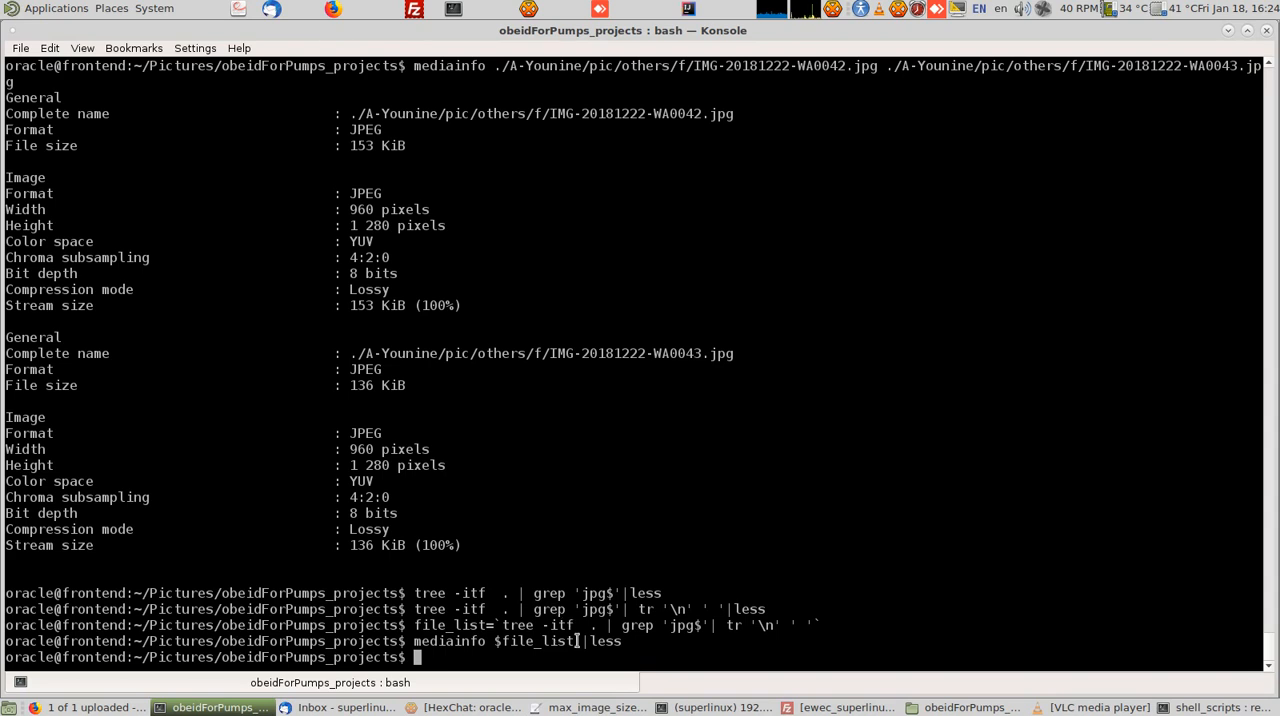
# Step: Page the '^width' grep of mediainfo output, then add cut -f2 -d':' for values
pyautogui.write("mediainfo $files_list | grep -i '^width' |")
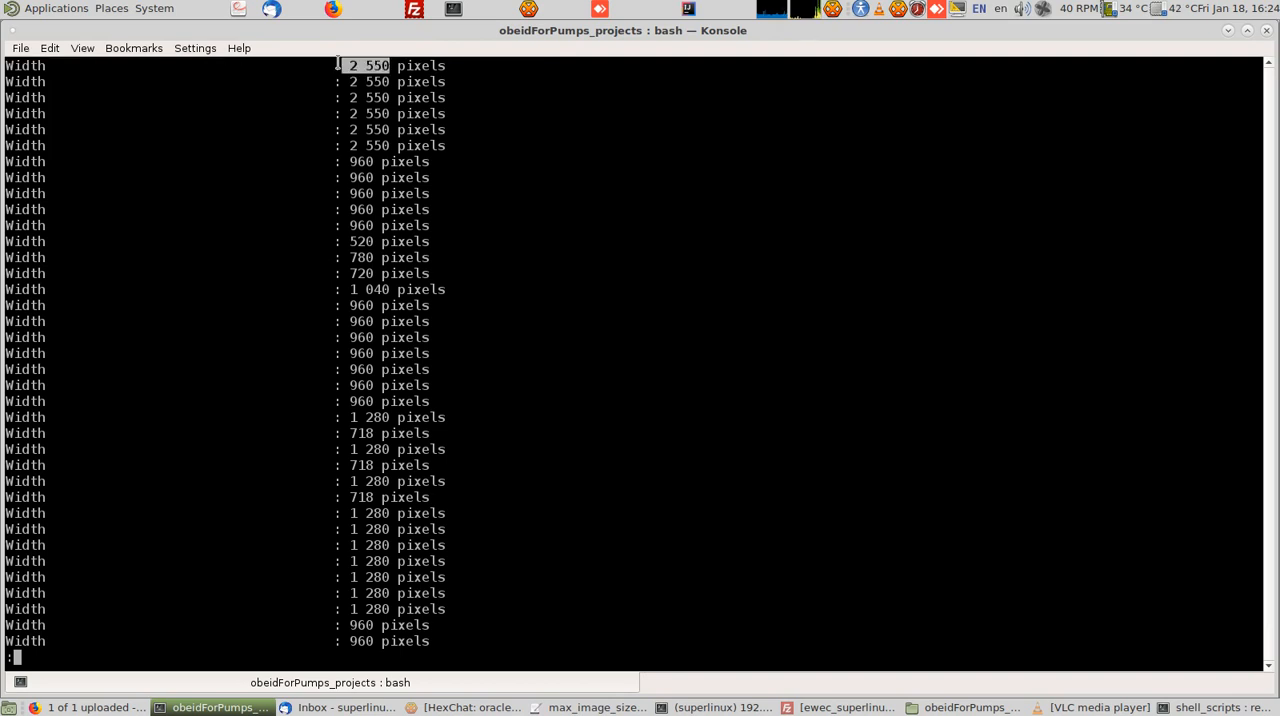
pyautogui.press('q')
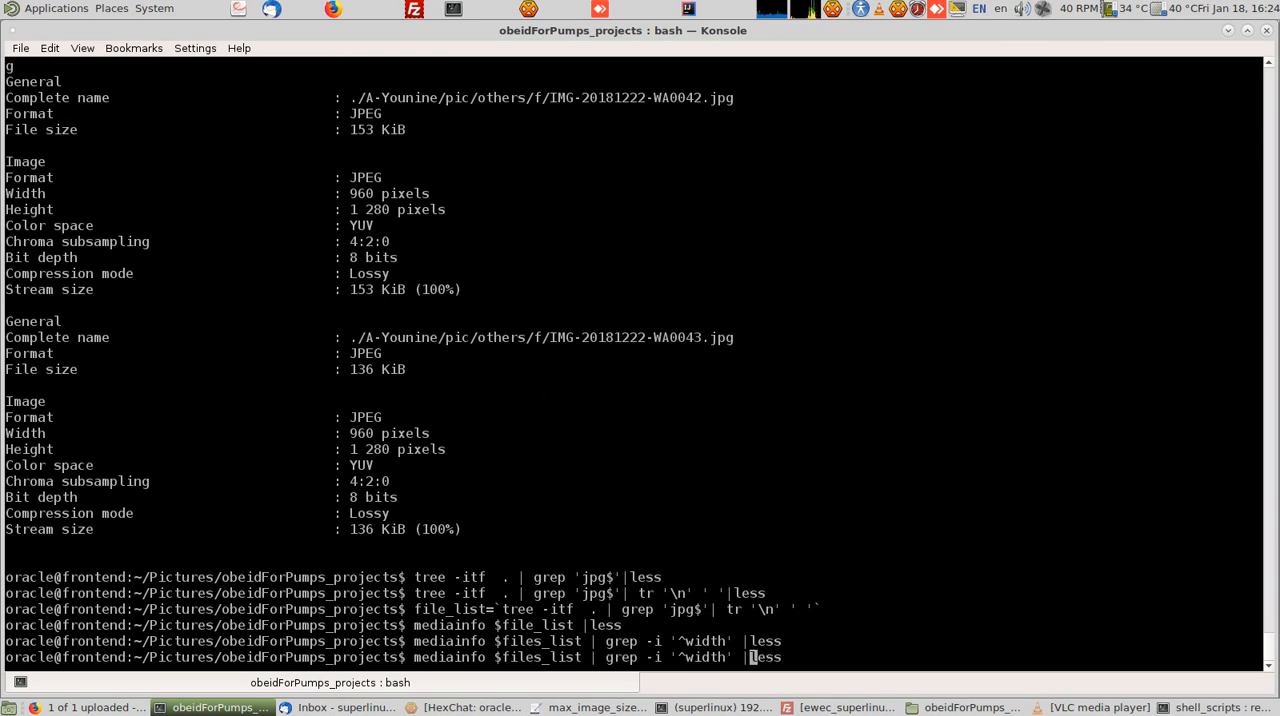
pyautogui.moveTo(553, 397)
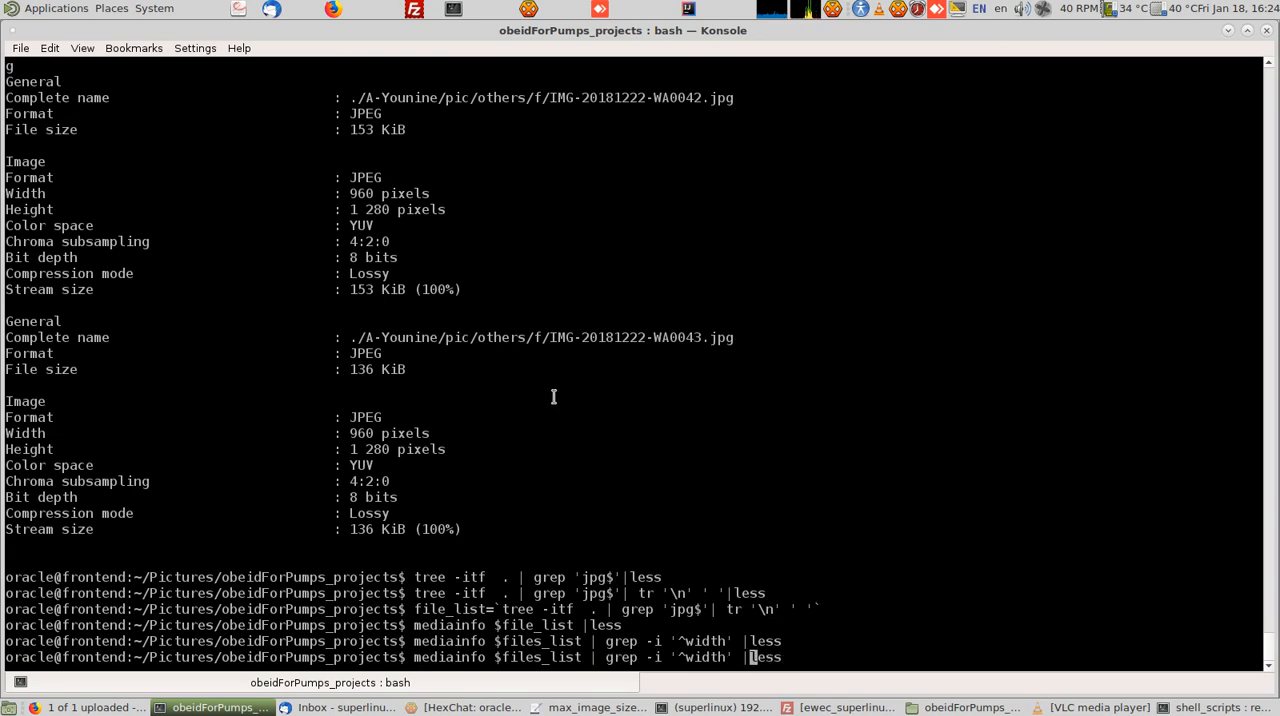
pyautogui.write('cut')
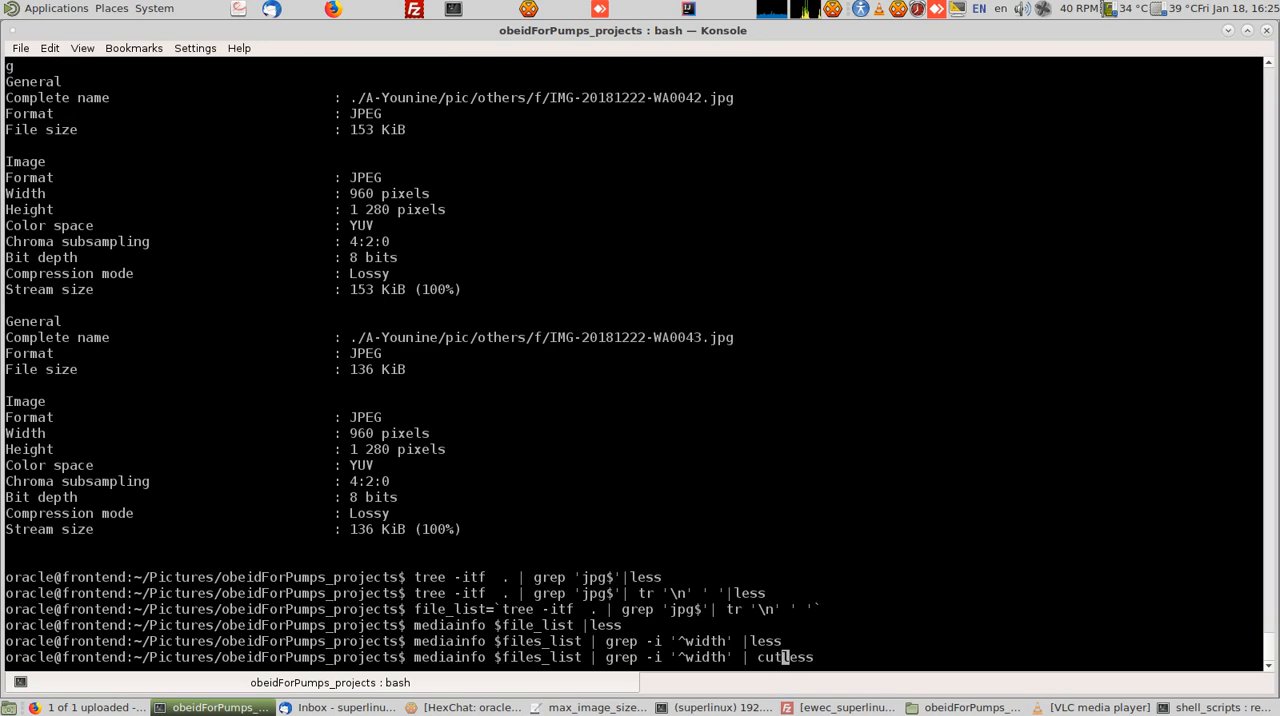
pyautogui.write('-f')
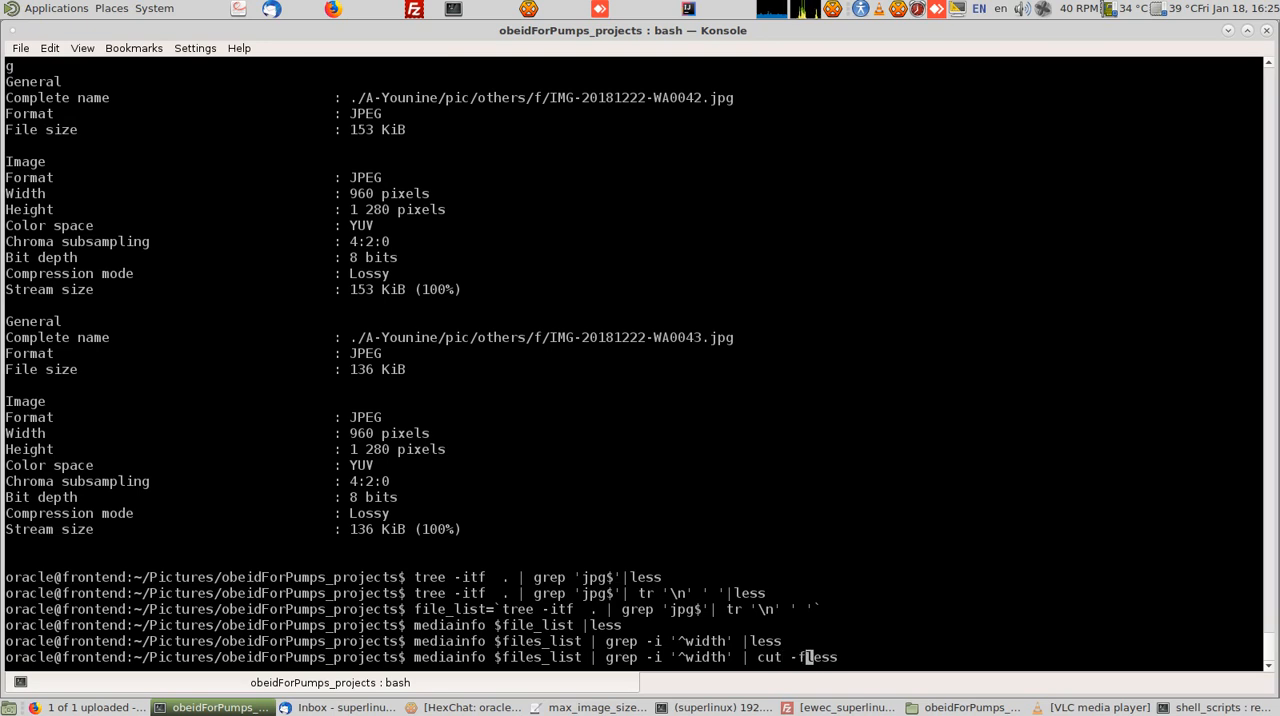
pyautogui.write('1 -')
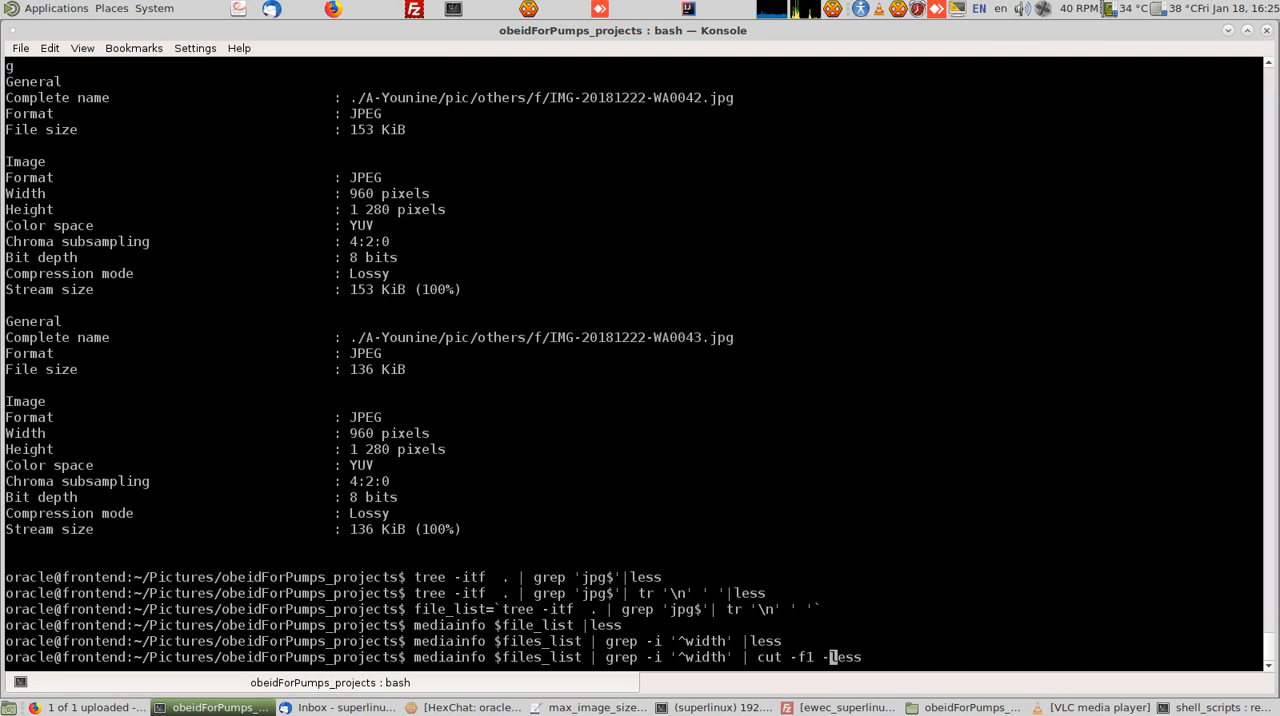
pyautogui.write("d'")
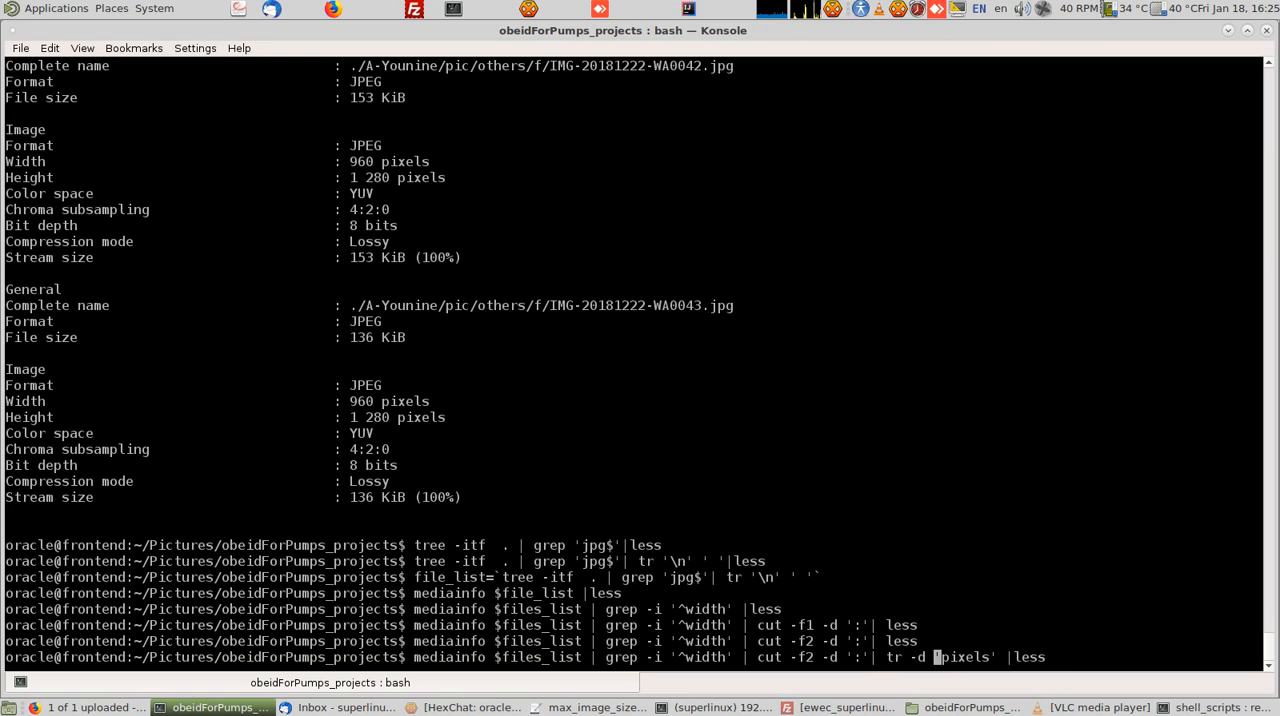
# Step: Add tr -d 'pixels' and tr -d ' ' so widths show bare numbers like 2550
pyautogui.press('Return')
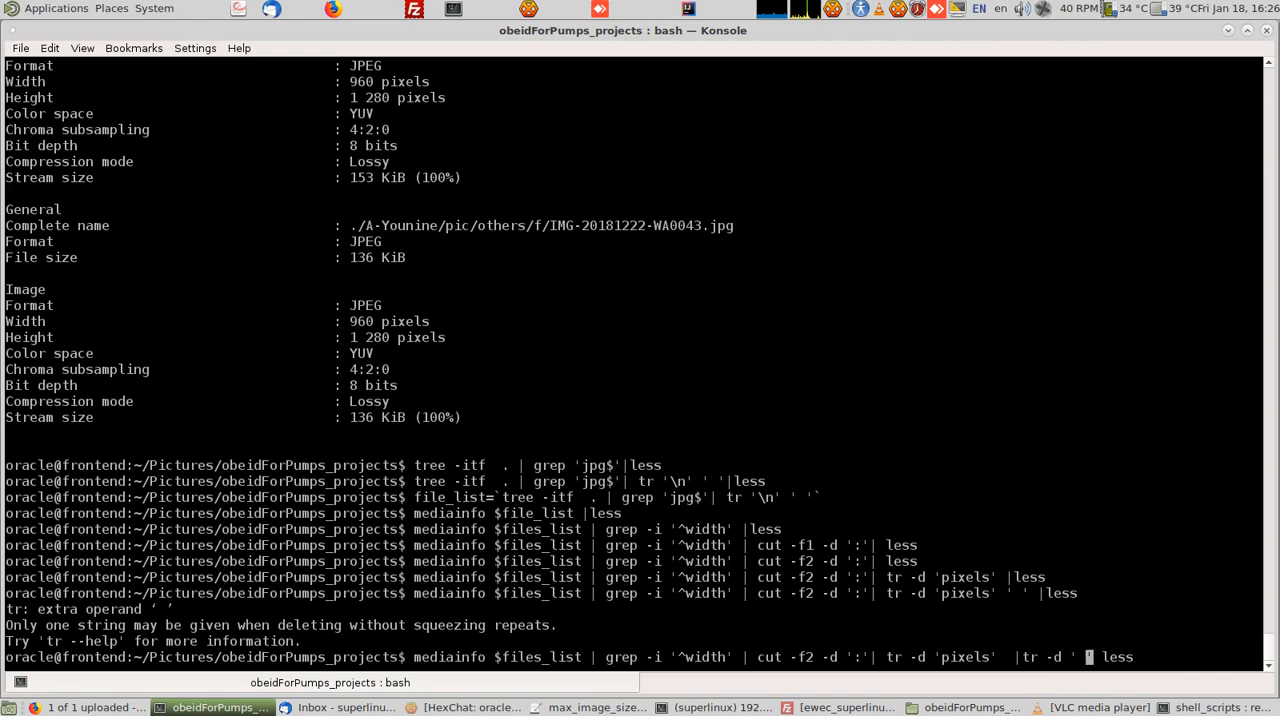
pyautogui.press('Return')
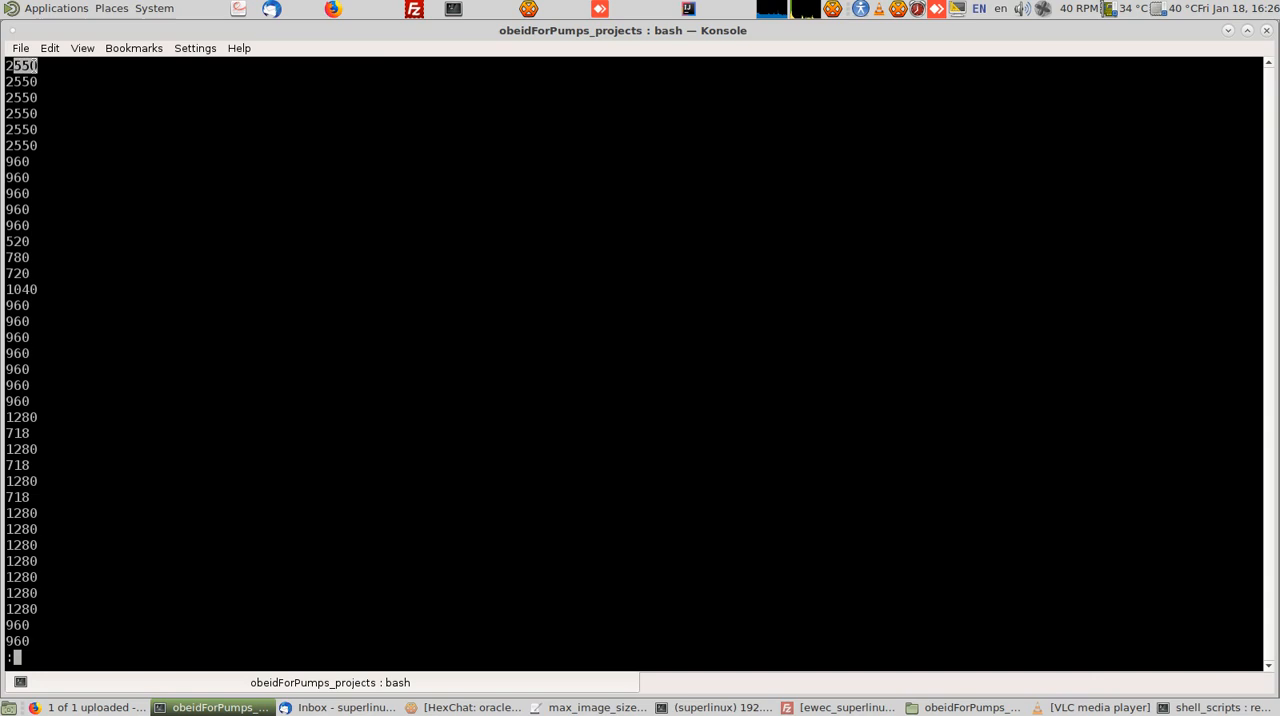
pyautogui.moveTo(123, 288)
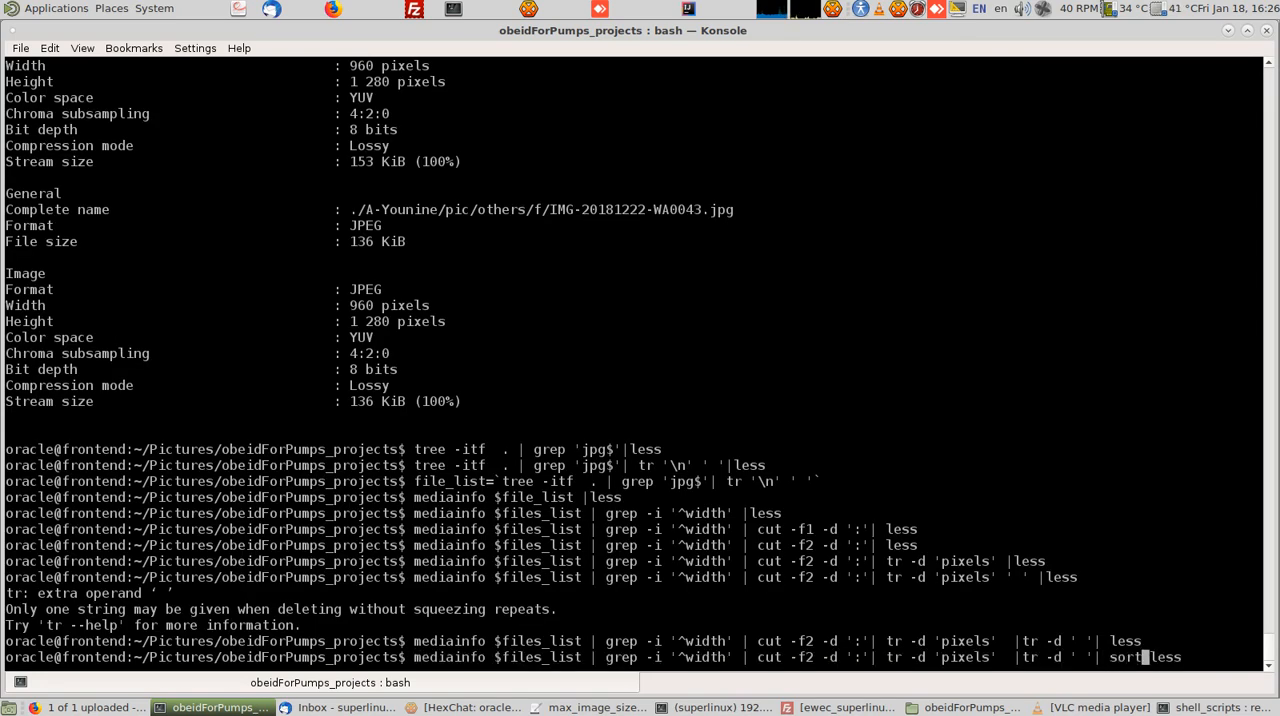
# Step: Add sort -n to the width pipeline and view the numerically sorted widths
pyautogui.write('-n |')
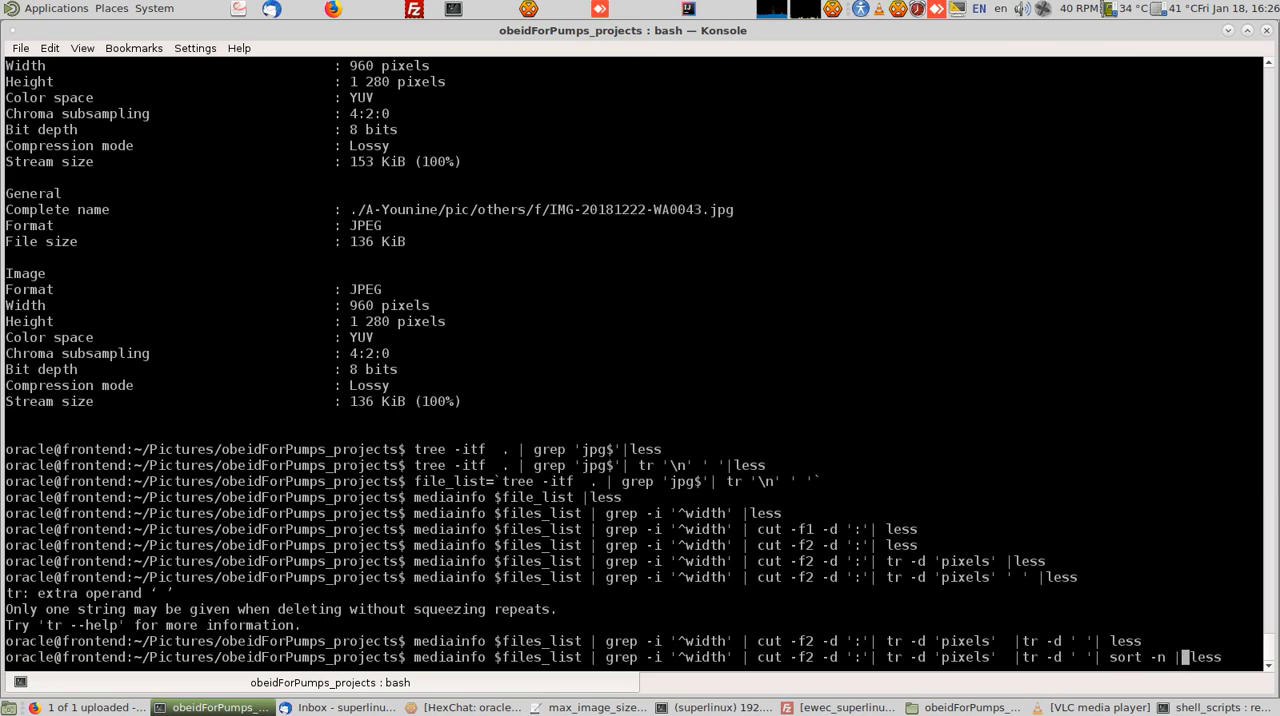
pyautogui.press('Return')
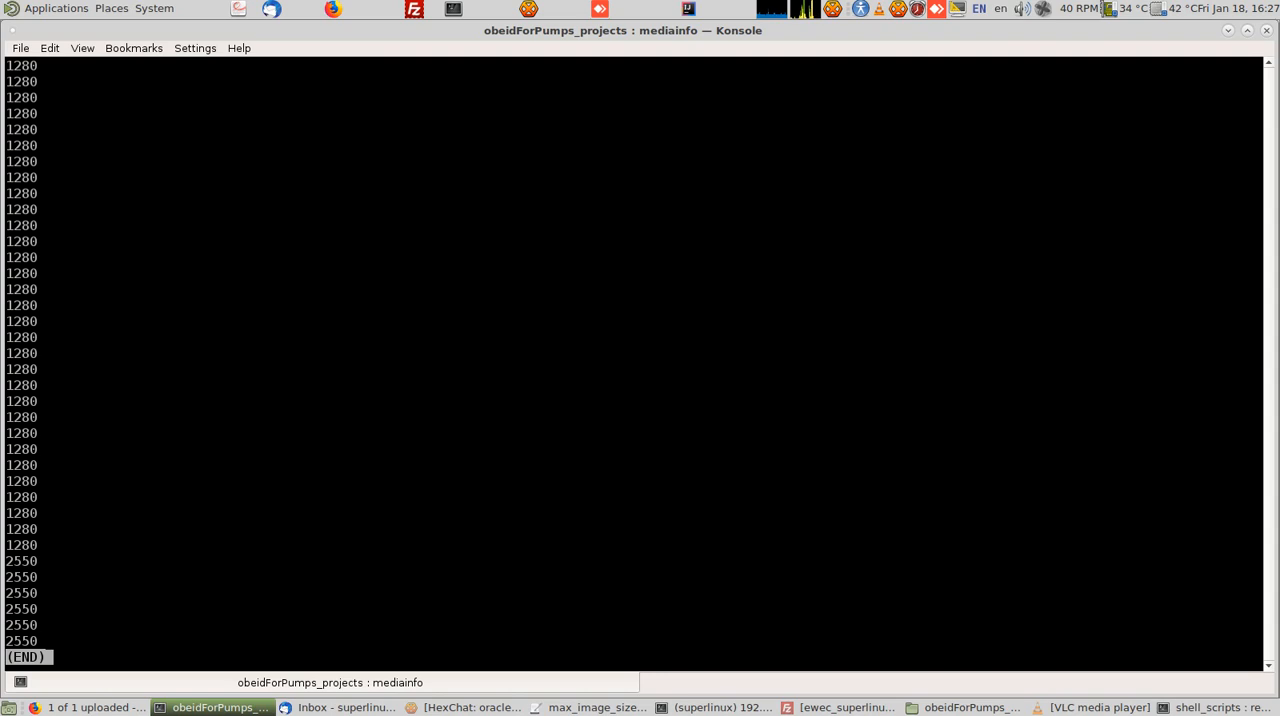
pyautogui.press('q')
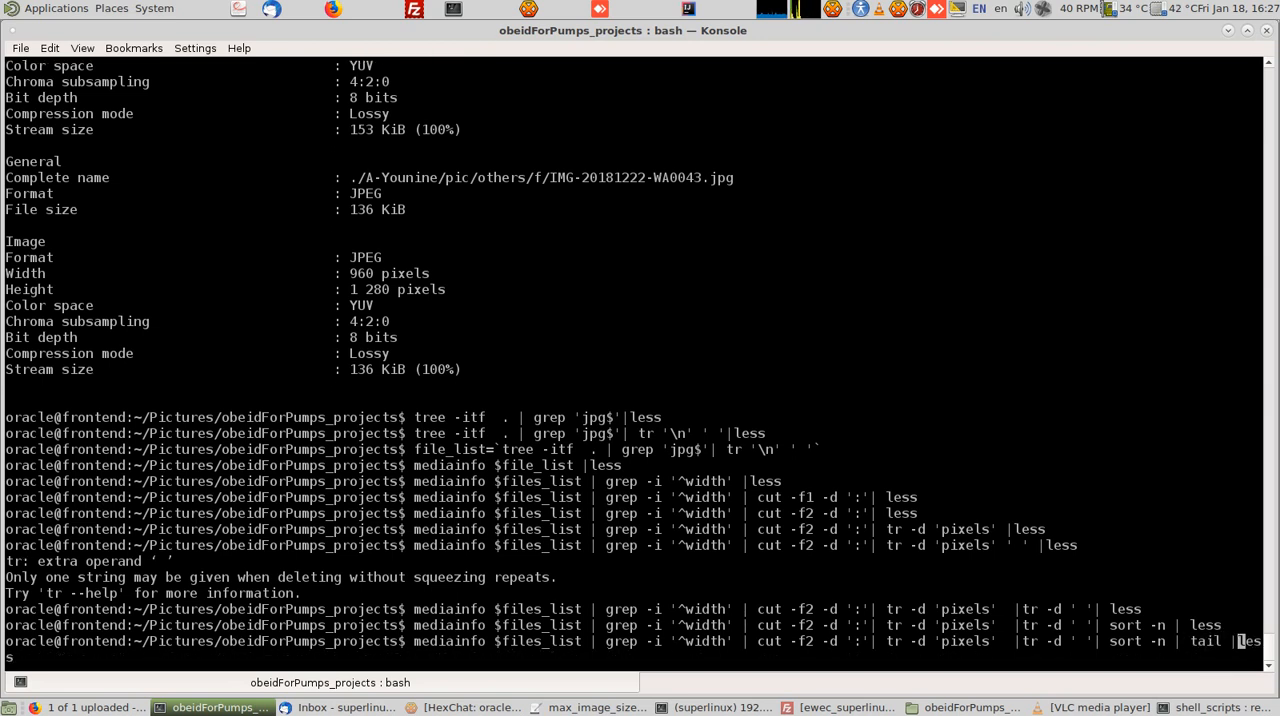
# Step: Print the largest width, 2550, with tail -n 1 and the smallest, 500, with head -n 1
pyautogui.press('Return')
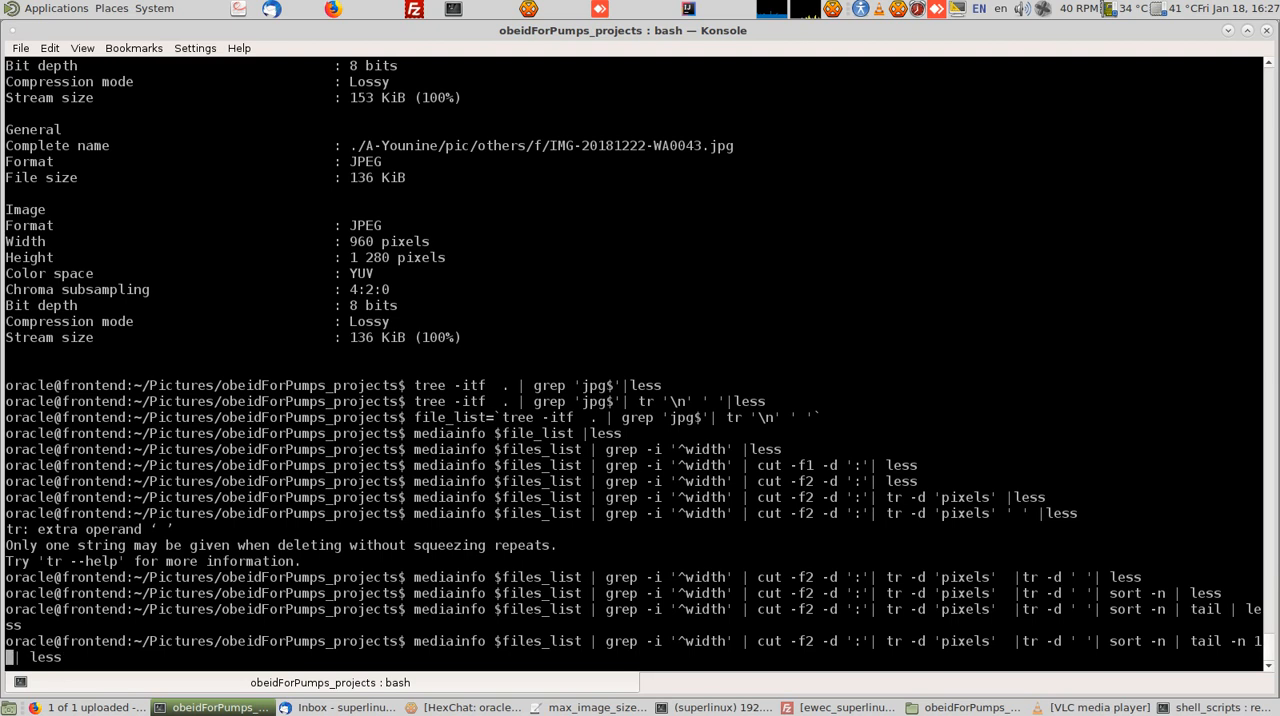
pyautogui.press('Return')
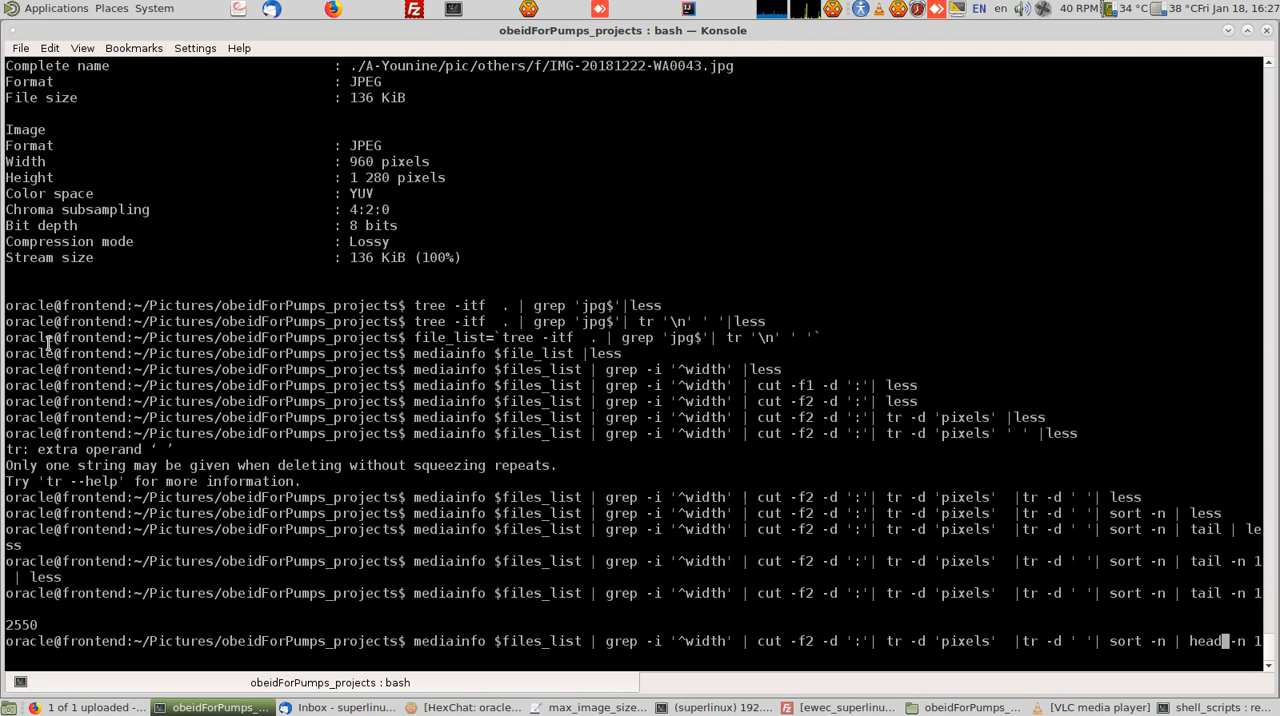
pyautogui.press('Return')
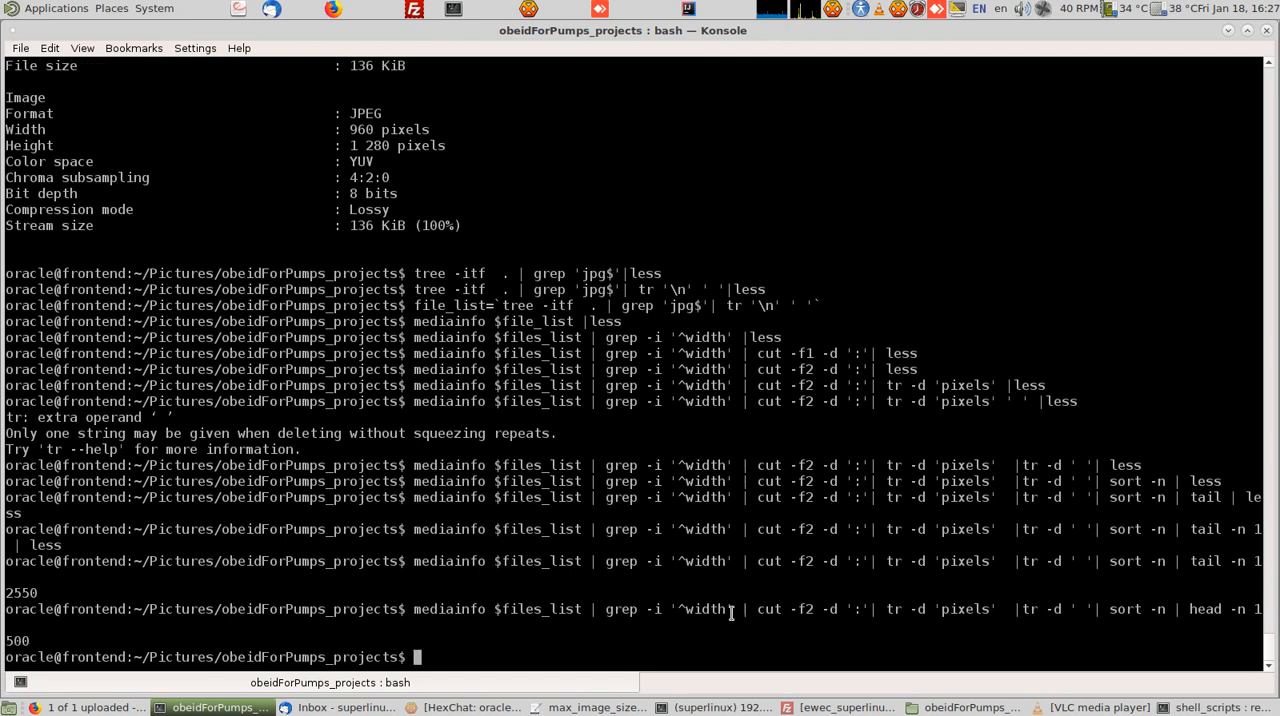
pyautogui.doubleClick(704, 609)
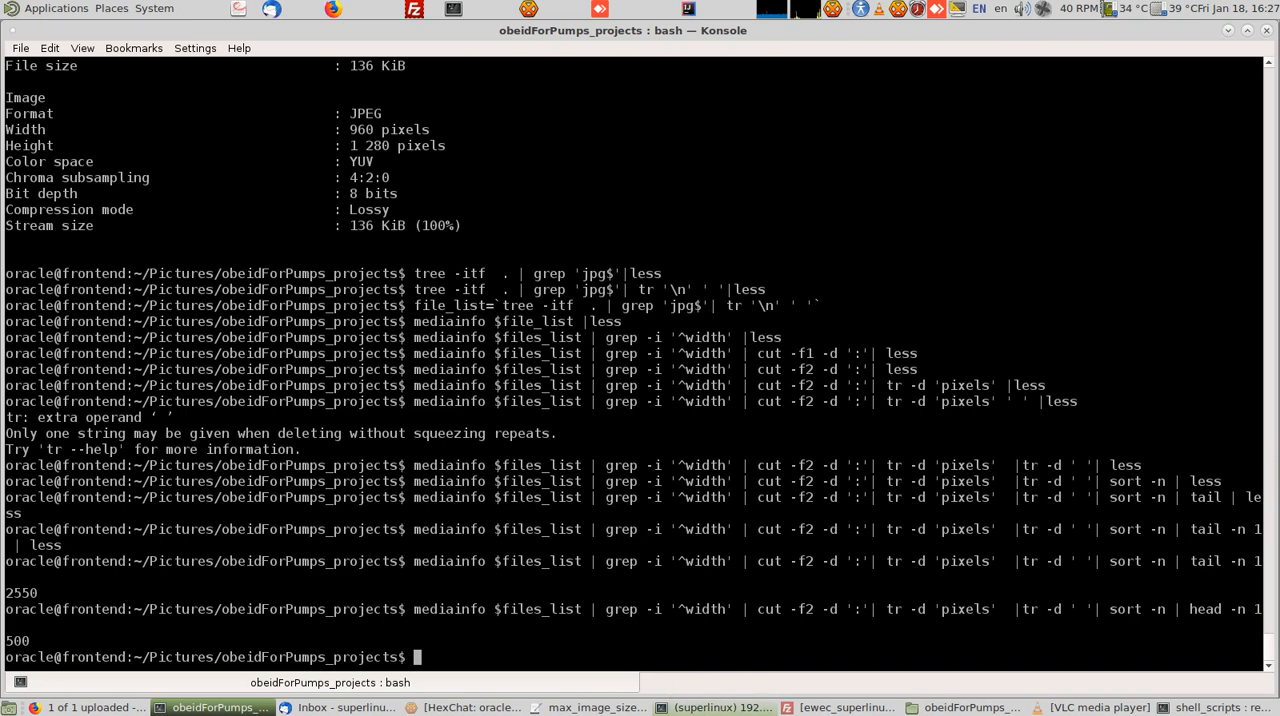
# Step: Return to max_image_size.sh in Kate and inspect the min_height line and the largest-image echo line
pyautogui.click(593, 707)
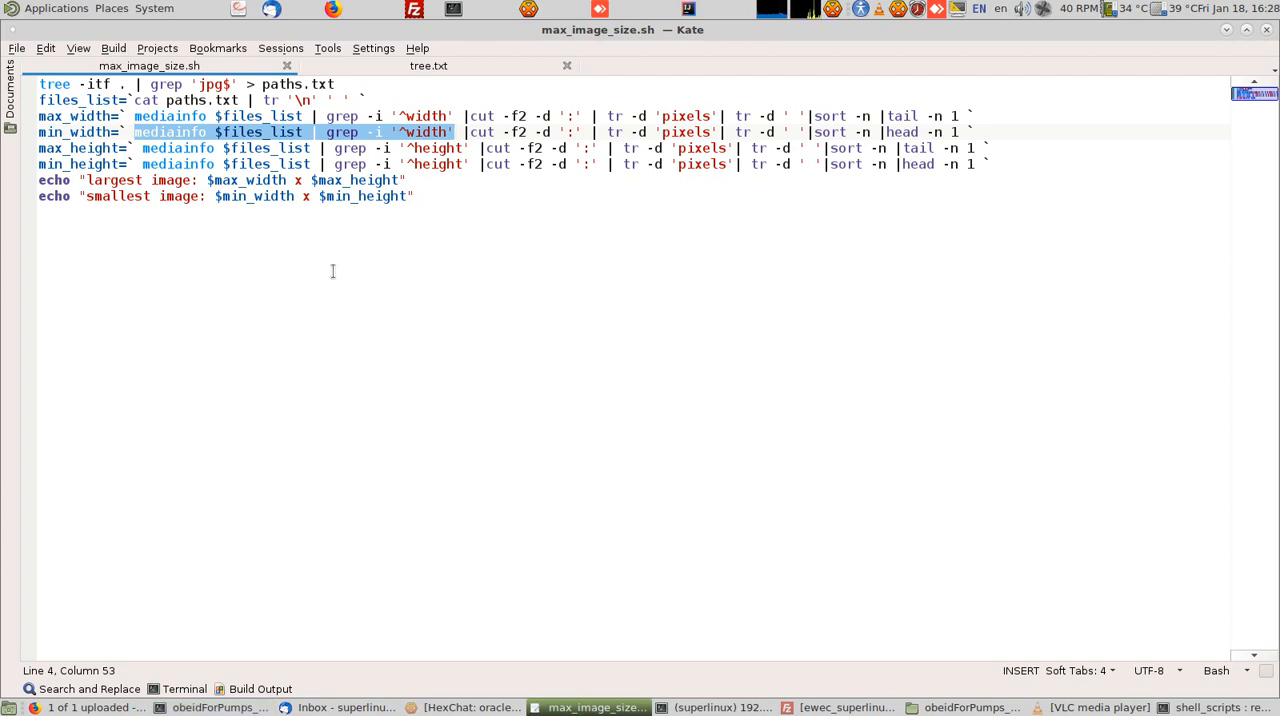
pyautogui.moveTo(710, 133)
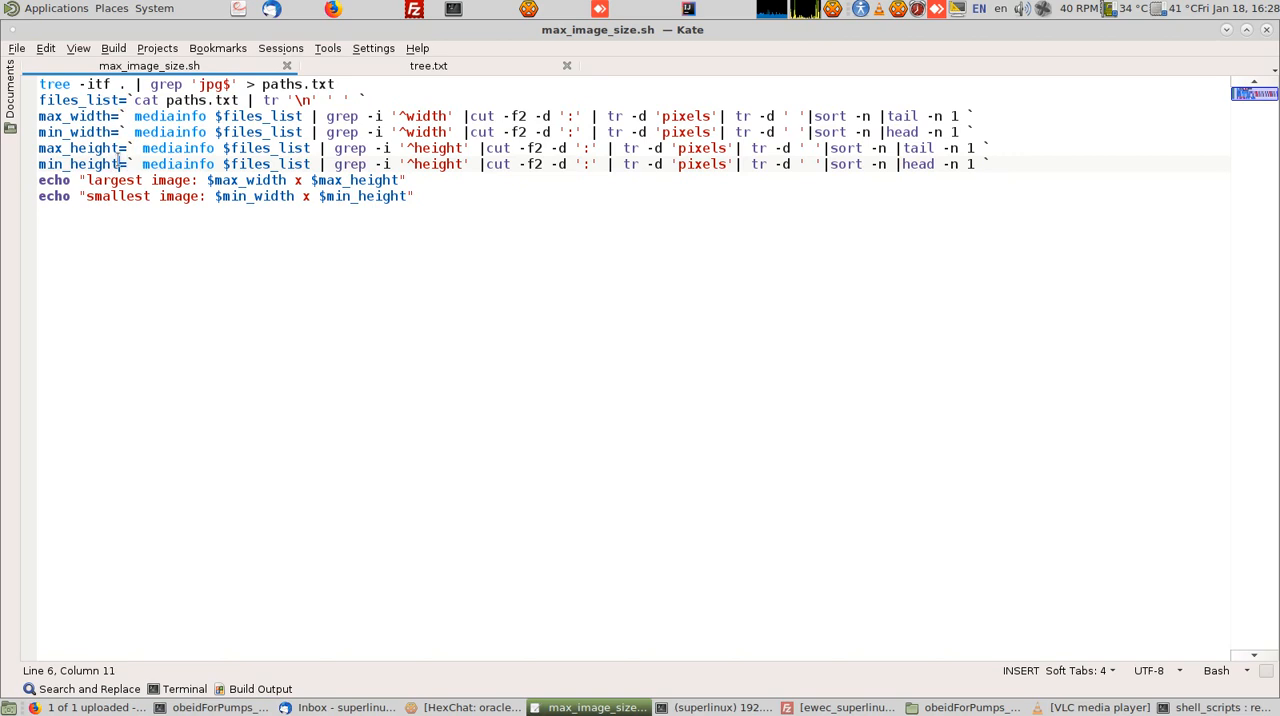
pyautogui.doubleClick(365, 196)
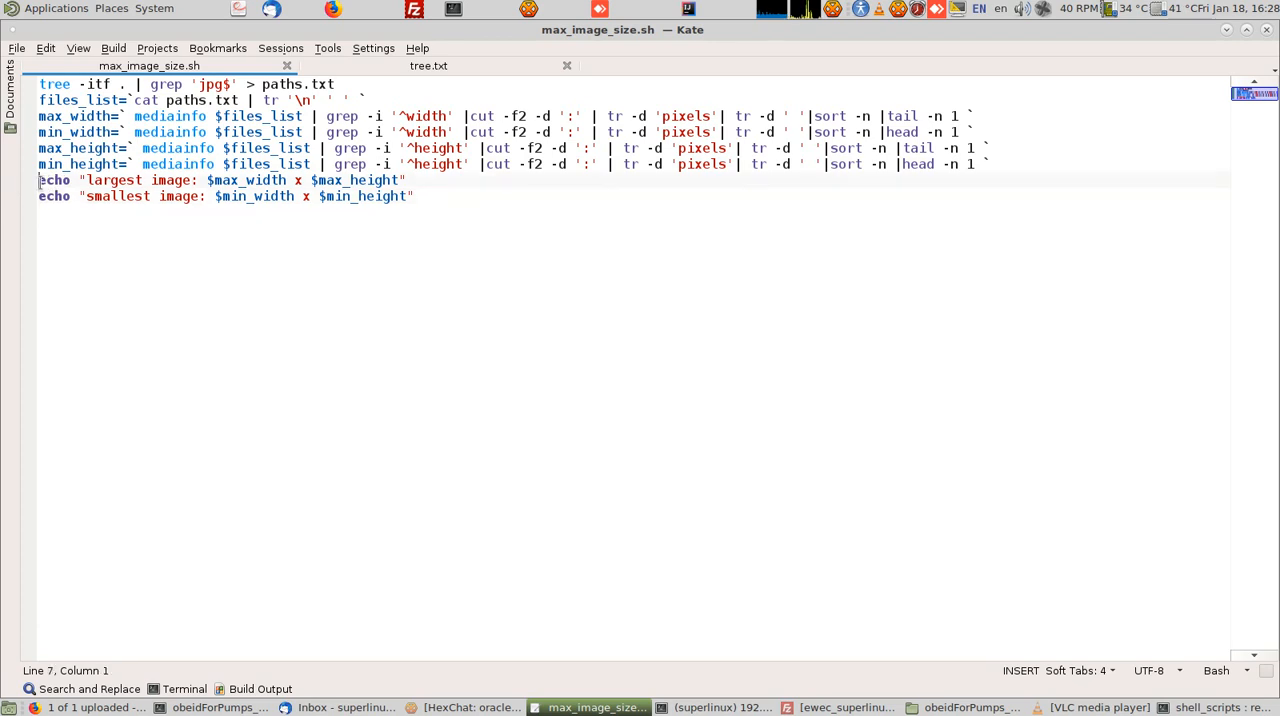
pyautogui.click(414, 196)
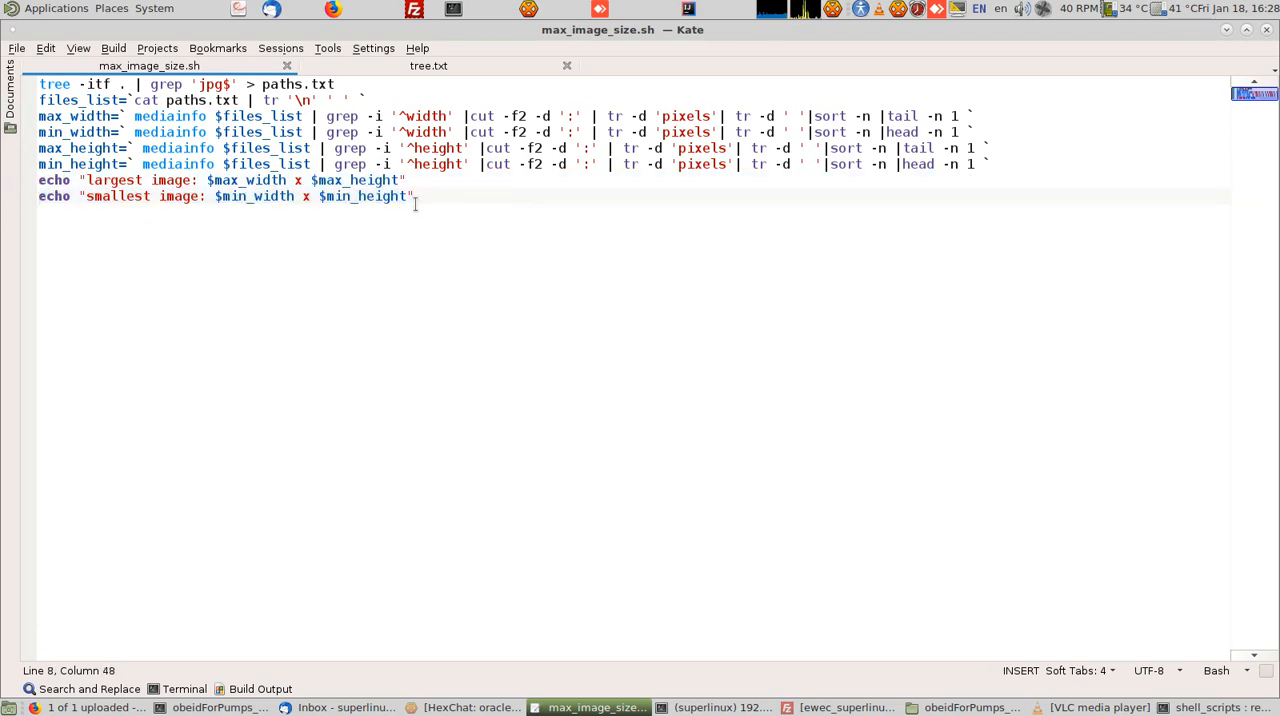
pyautogui.moveTo(445, 285)
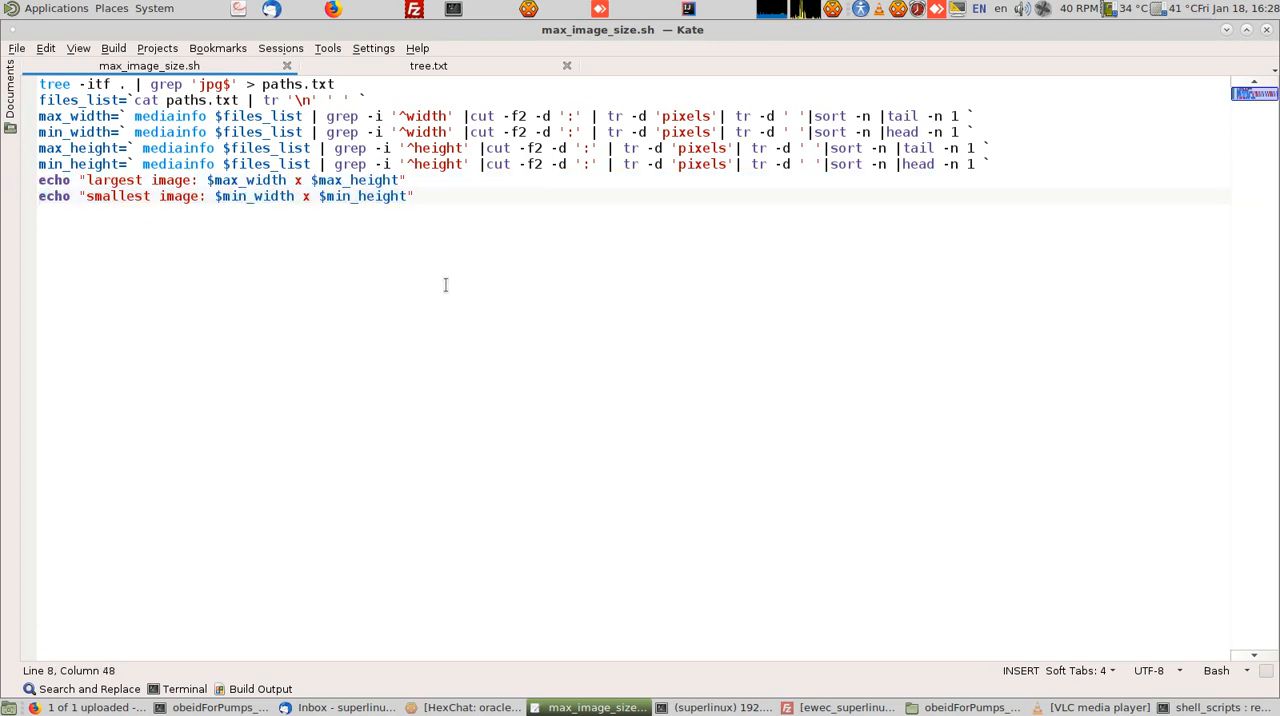
pyautogui.moveTo(462, 291)
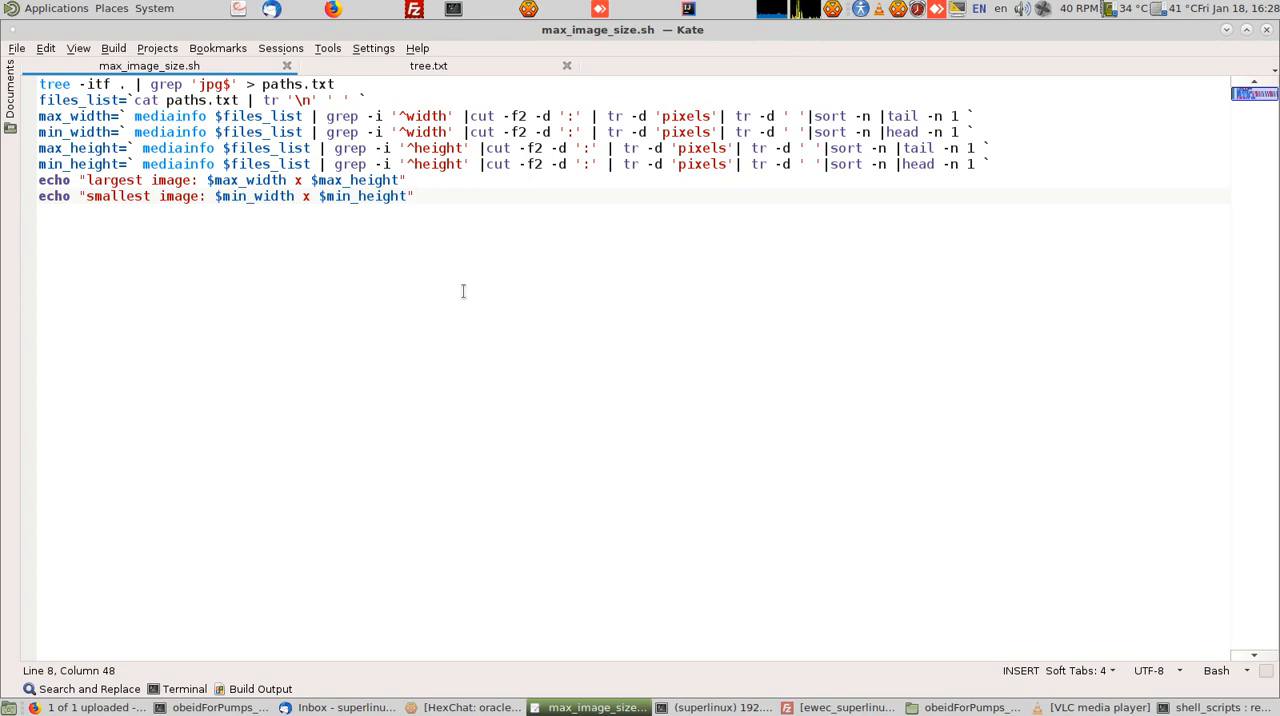